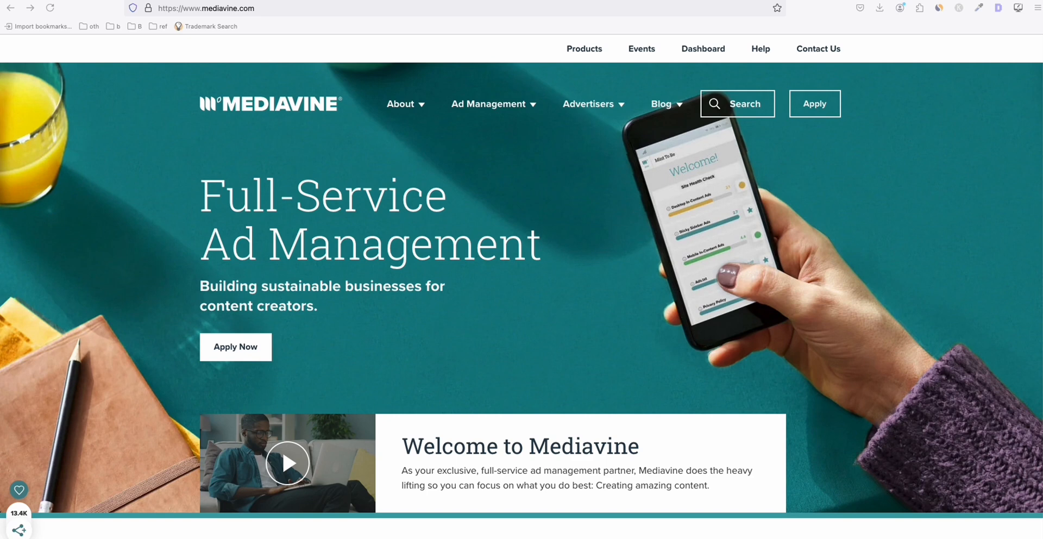
{"action": "mouse_move", "coordinate": [396, 265]}
{"action": "type", "text": "/sellers.json"}
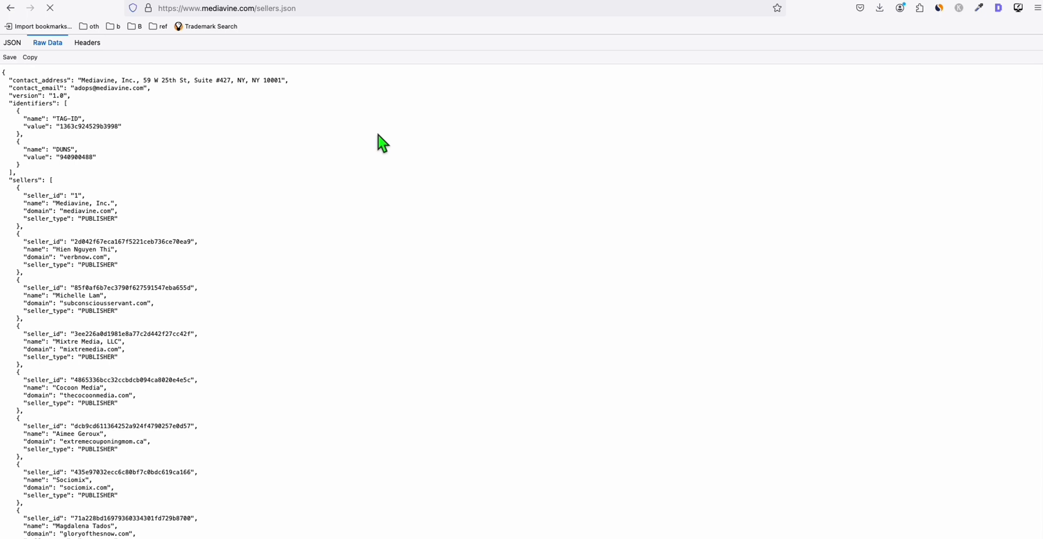
Step: Scroll down through the sellers.json publisher entries to reach the block to copy
{"action": "scroll", "scroll_direction": "down", "scroll_amount": 3}
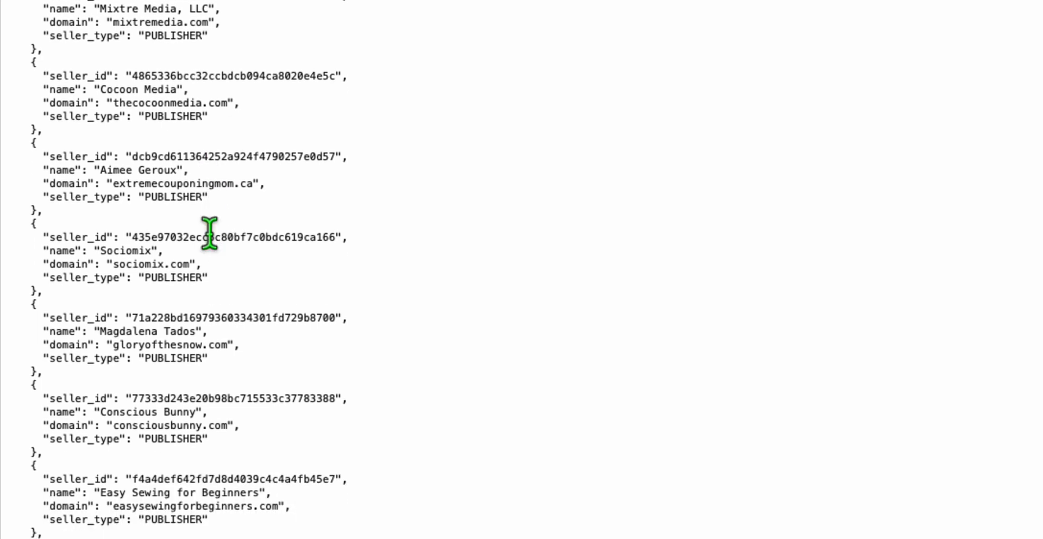
{"action": "scroll", "scroll_direction": "down", "scroll_amount": 3}
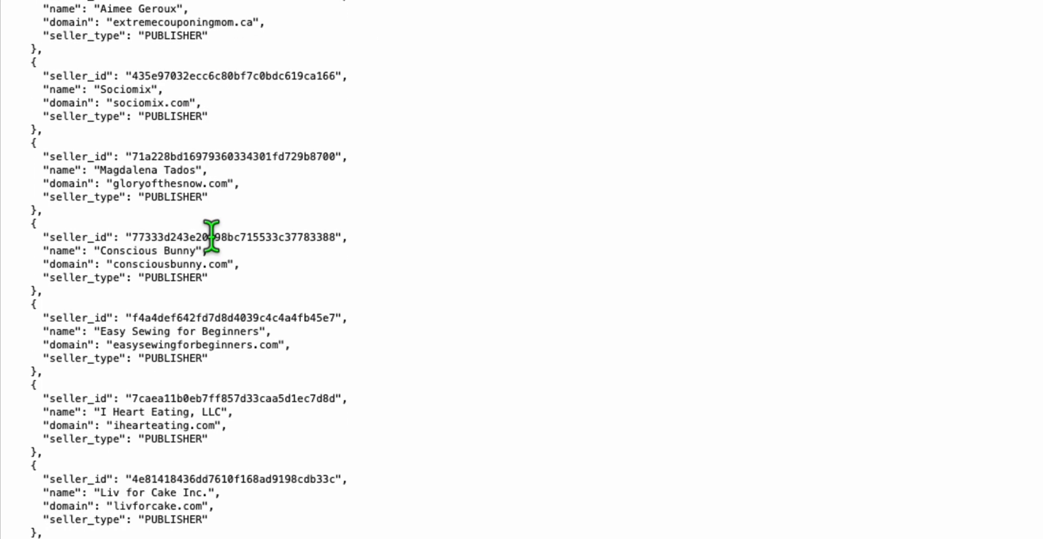
{"action": "scroll", "scroll_direction": "down", "scroll_amount": 3}
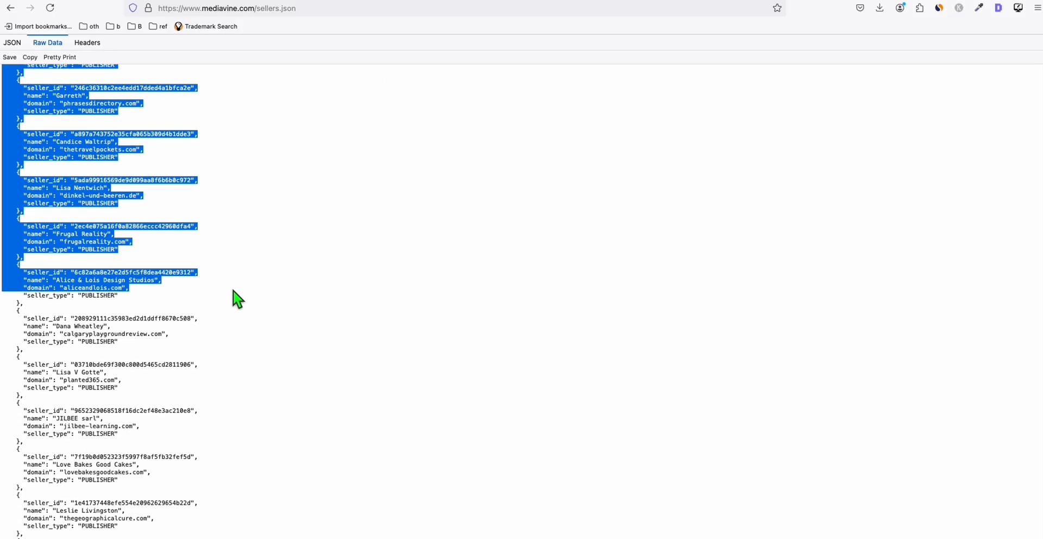
{"action": "scroll", "scroll_direction": "down", "scroll_amount": 3}
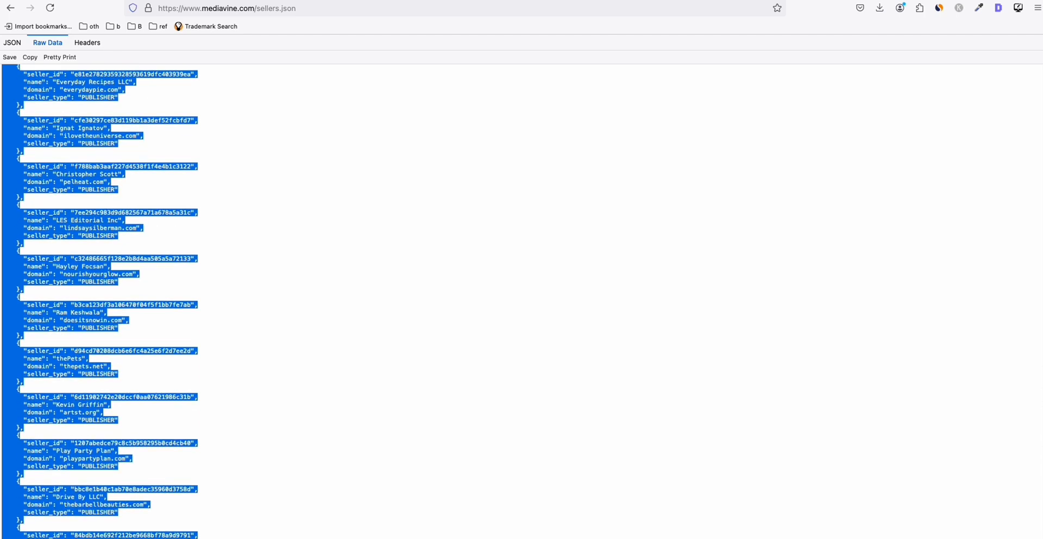
{"action": "scroll", "scroll_direction": "down", "scroll_amount": 3}
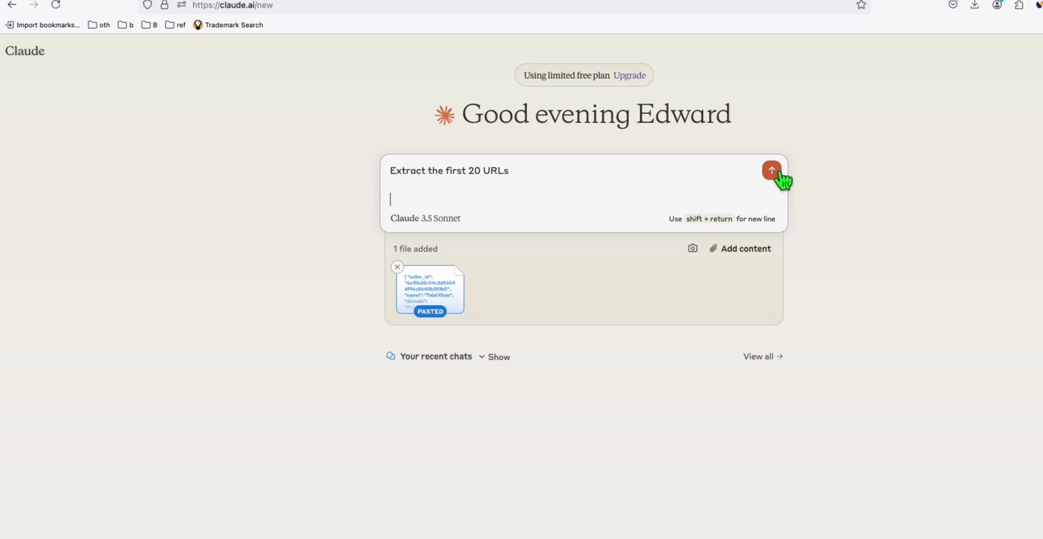
Step: Send the 'Extract the first 20 URLs' prompt and copy the 20 returned publisher domains
{"action": "left_click", "coordinate": [771, 171]}
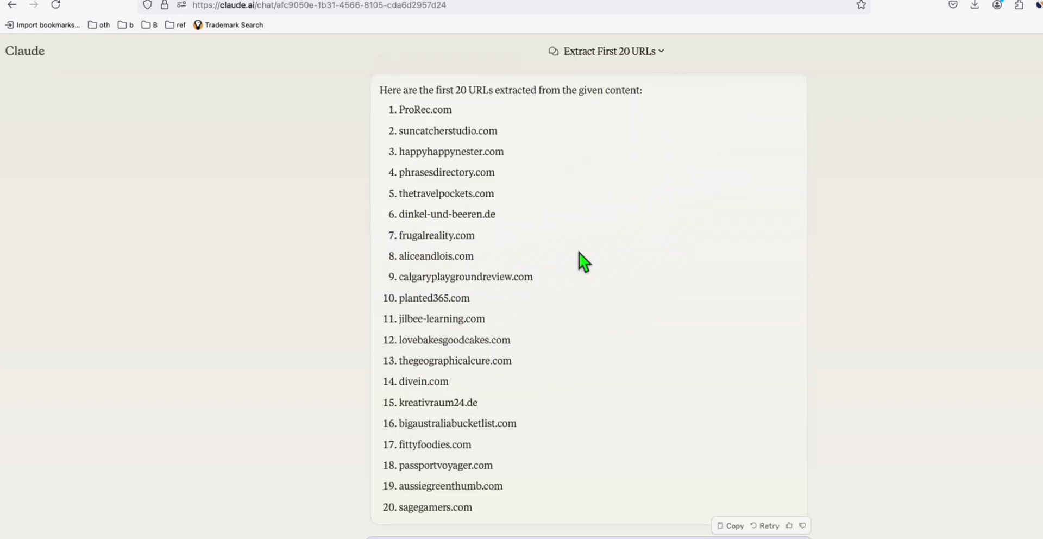
{"action": "scroll", "scroll_direction": "down", "scroll_amount": 3}
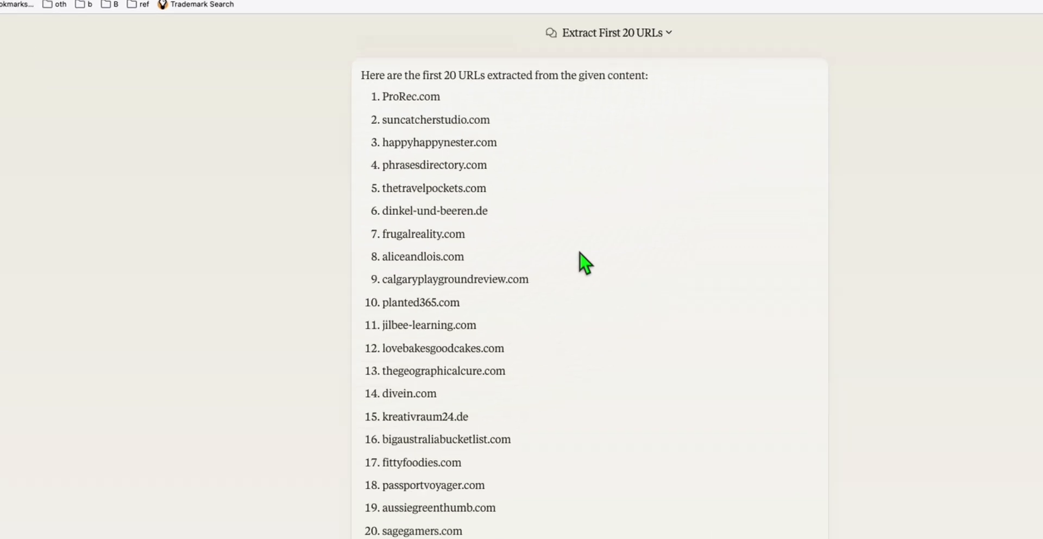
{"action": "mouse_move", "coordinate": [388, 150]}
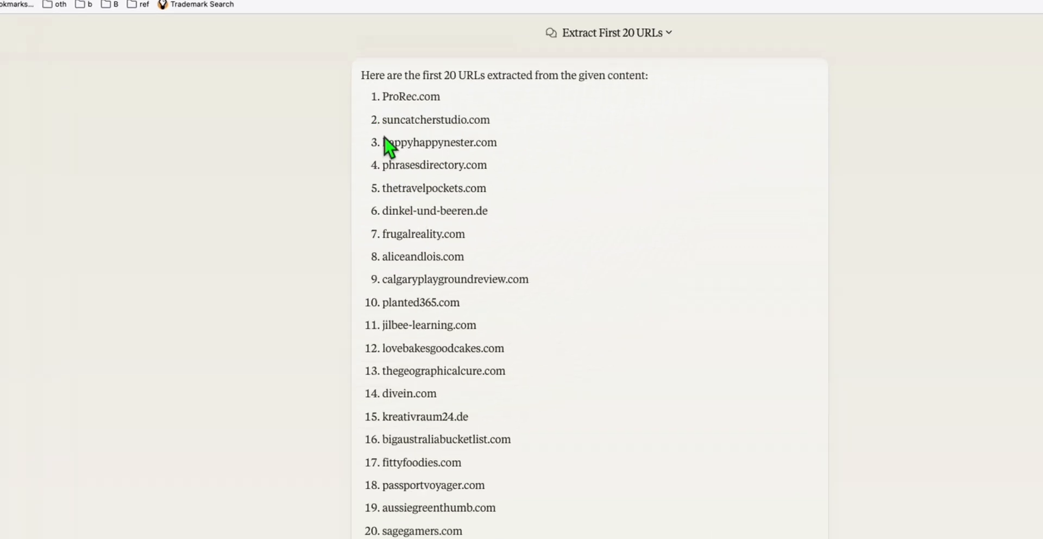
{"action": "mouse_move", "coordinate": [441, 206]}
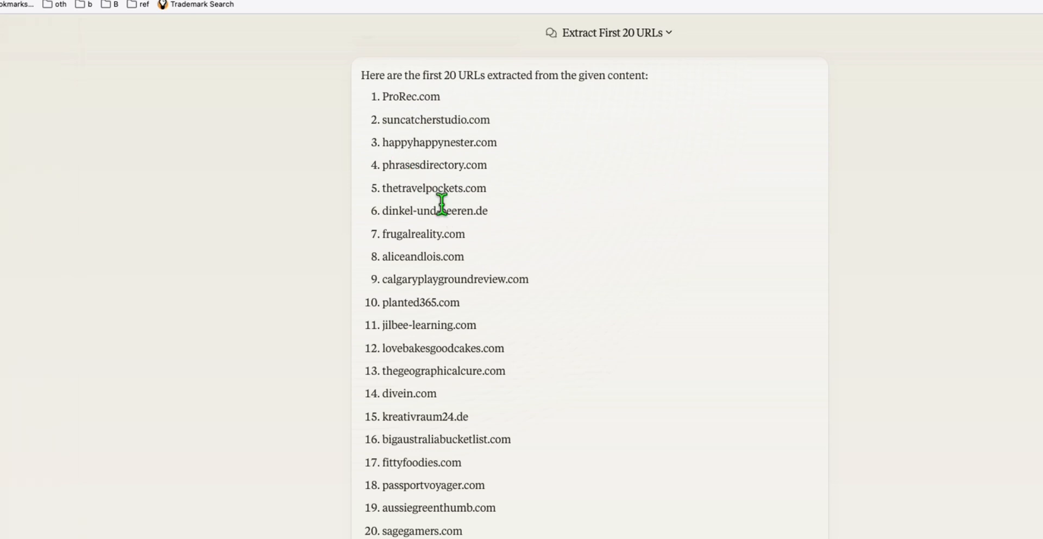
{"action": "mouse_move", "coordinate": [389, 303]}
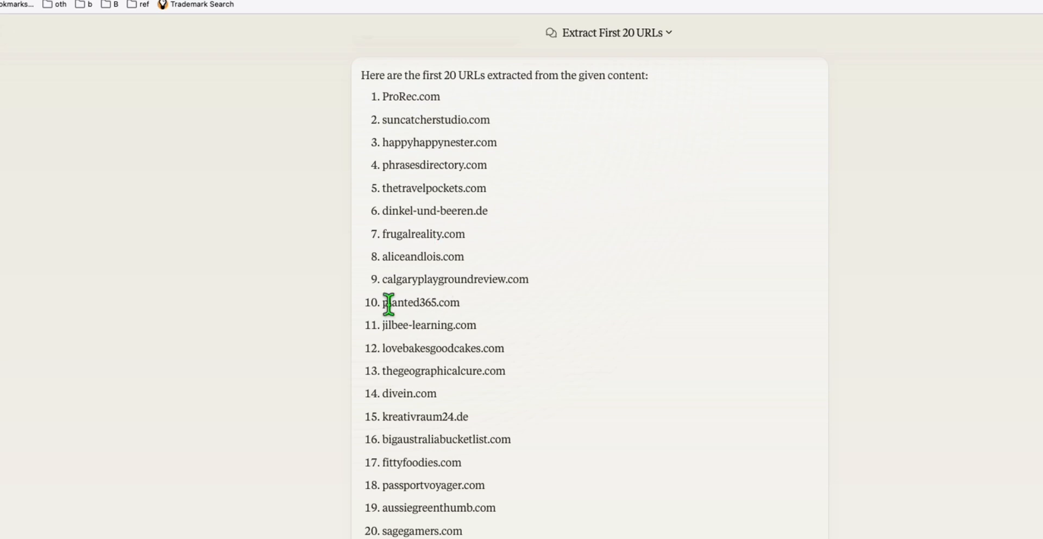
{"action": "mouse_move", "coordinate": [464, 316]}
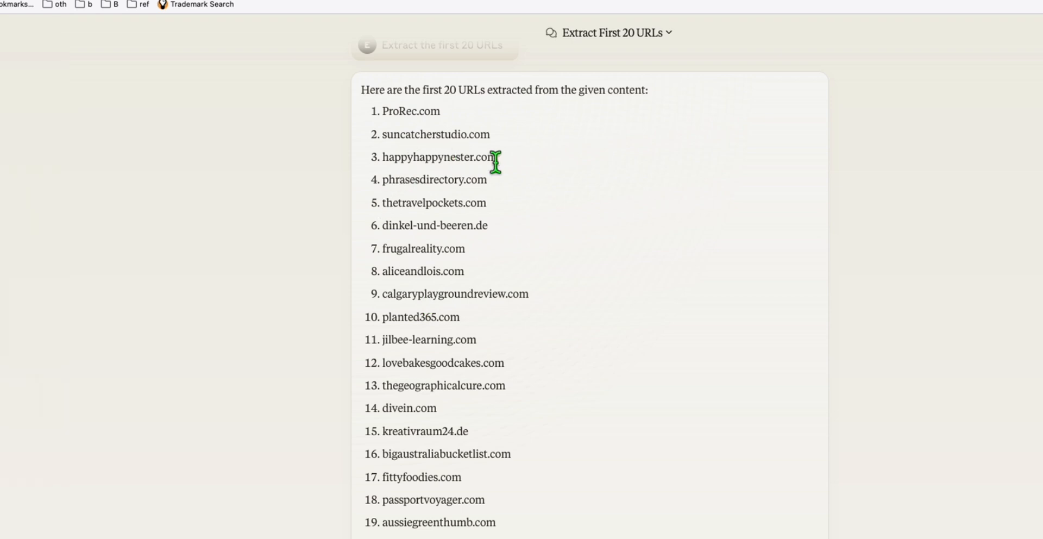
{"action": "mouse_move", "coordinate": [505, 188]}
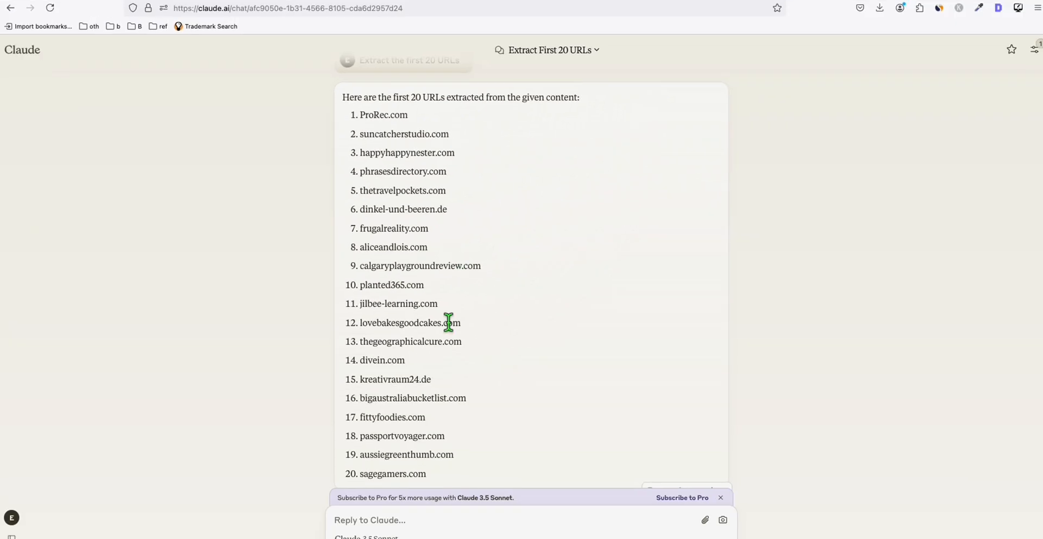
{"action": "left_click_drag", "start_coordinate": [361, 114], "coordinate": [427, 474]}
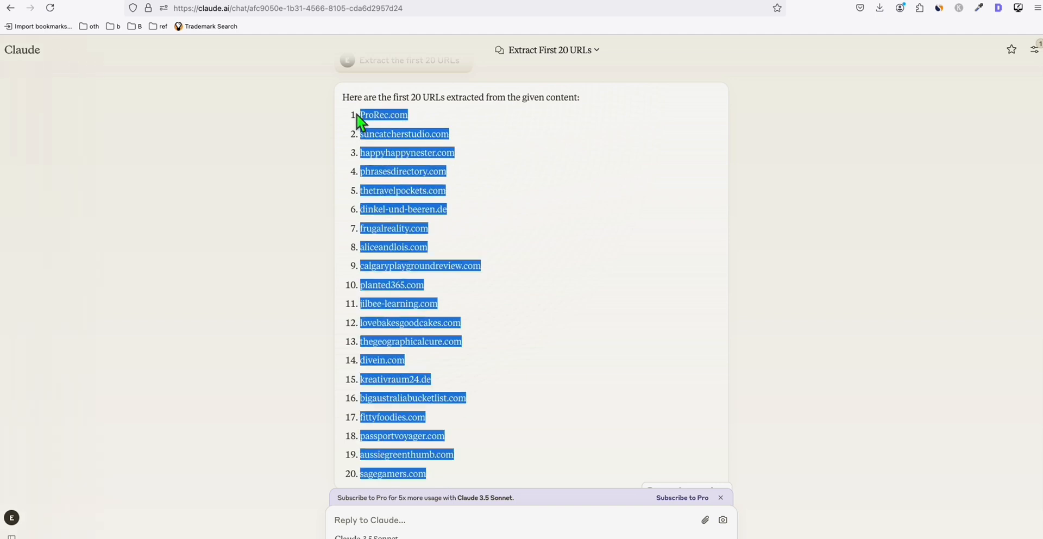
{"action": "left_click", "coordinate": [516, 10]}
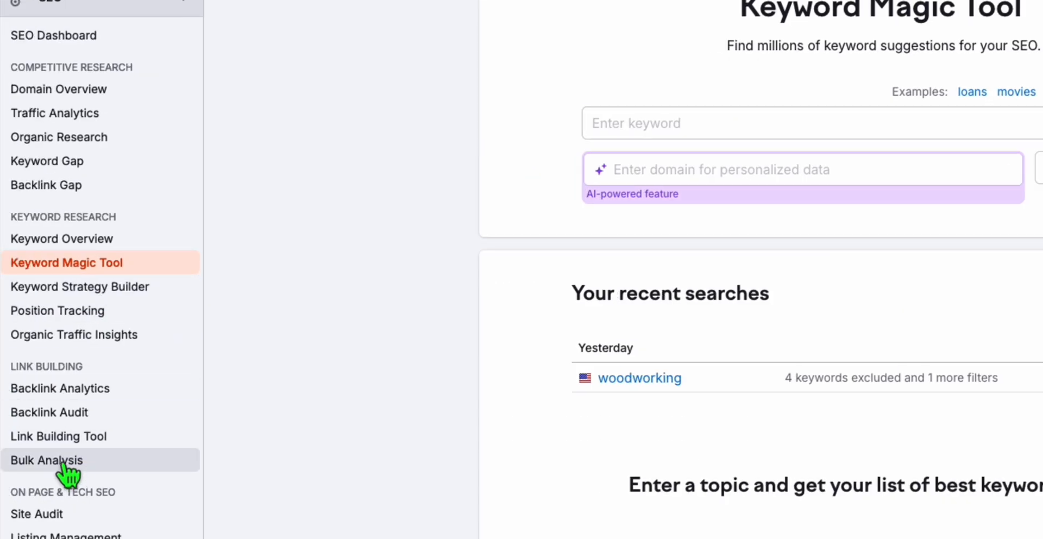
Step: Run Bulk Backlink Analysis on the 20 domains and review the Analyzed Targets table
{"action": "left_click", "coordinate": [46, 459]}
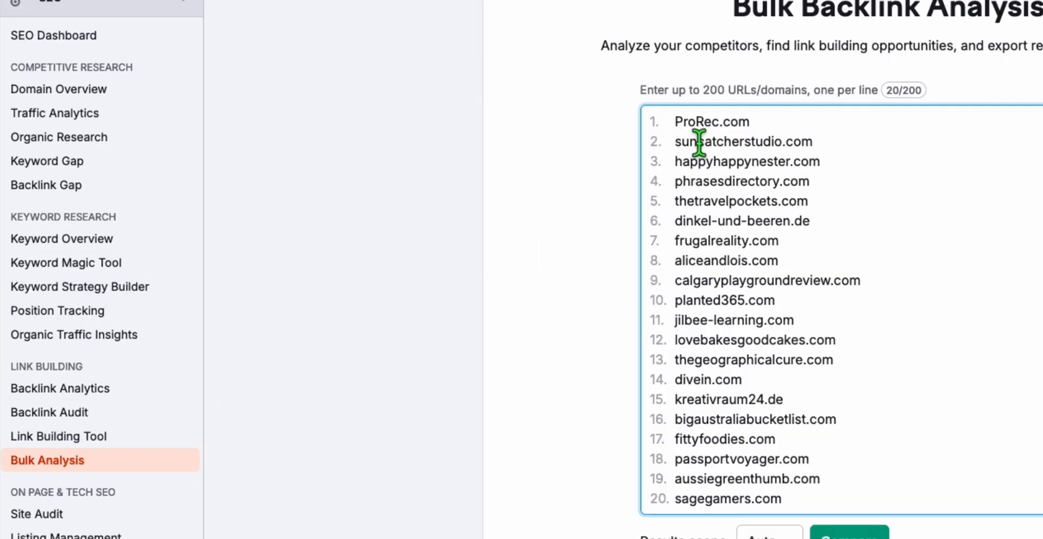
{"action": "scroll", "scroll_direction": "down", "scroll_amount": 3}
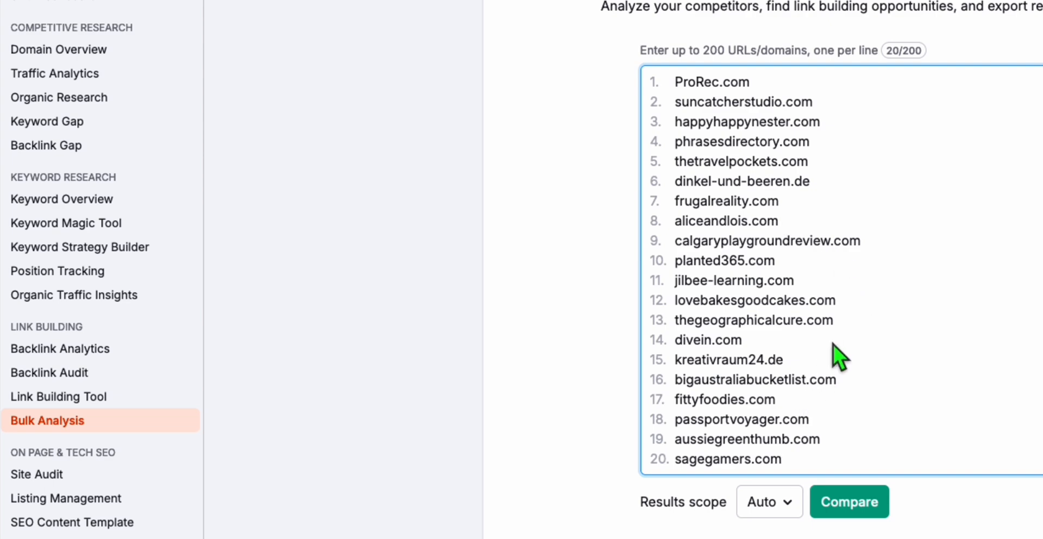
{"action": "left_click", "coordinate": [850, 501]}
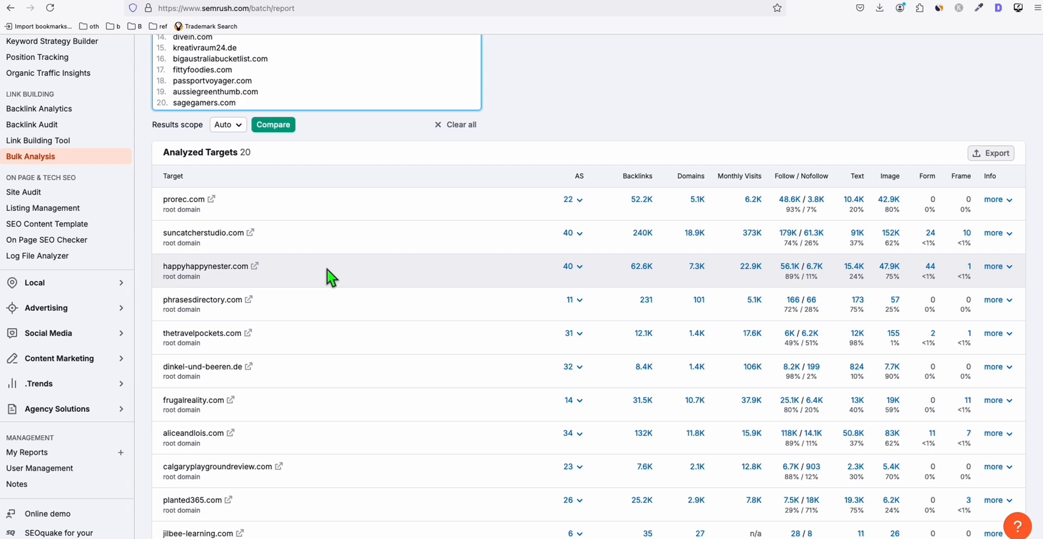
{"action": "left_click", "coordinate": [239, 102]}
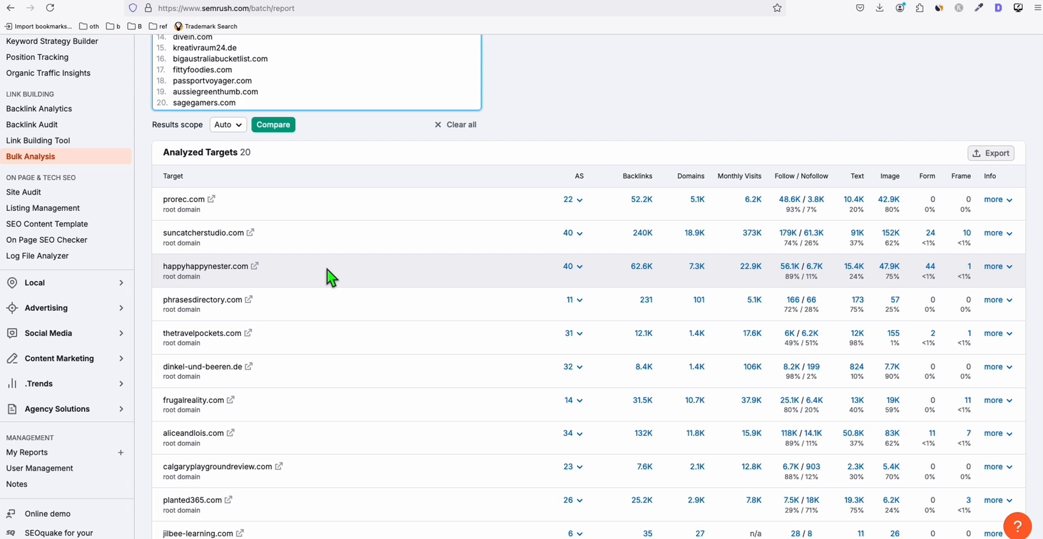
{"action": "mouse_move", "coordinate": [203, 235]}
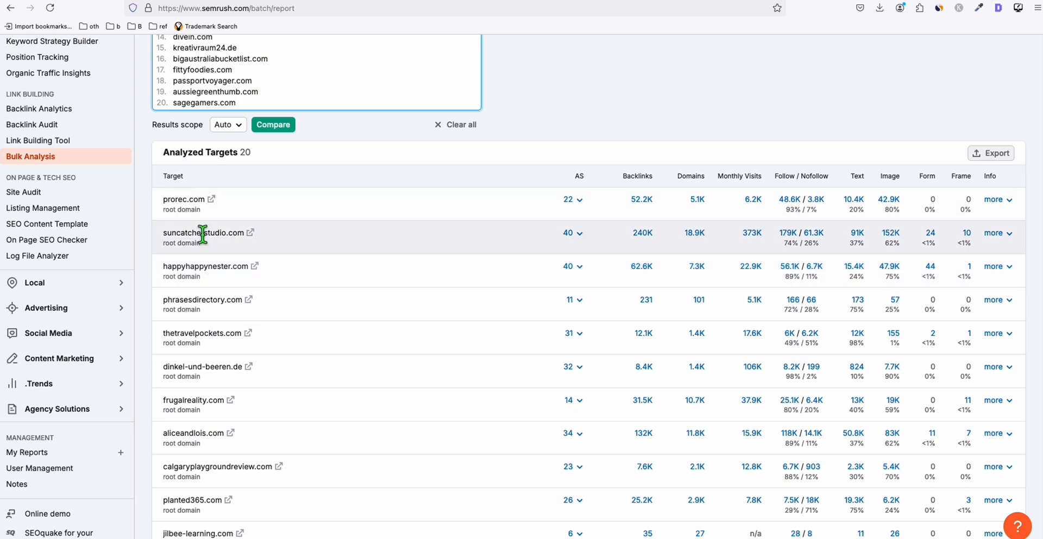
{"action": "scroll", "scroll_direction": "down", "scroll_amount": 3}
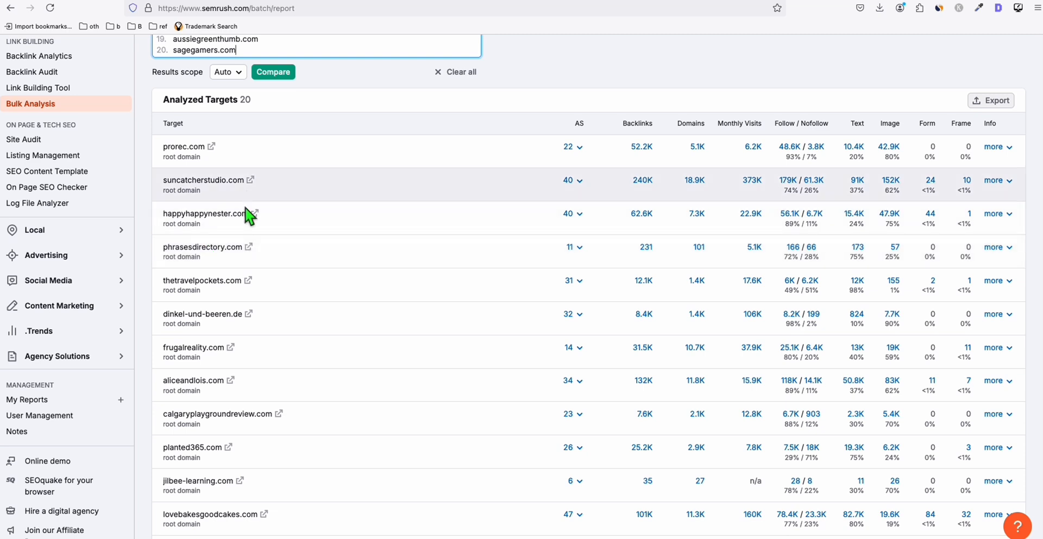
{"action": "scroll", "scroll_direction": "down", "scroll_amount": 3}
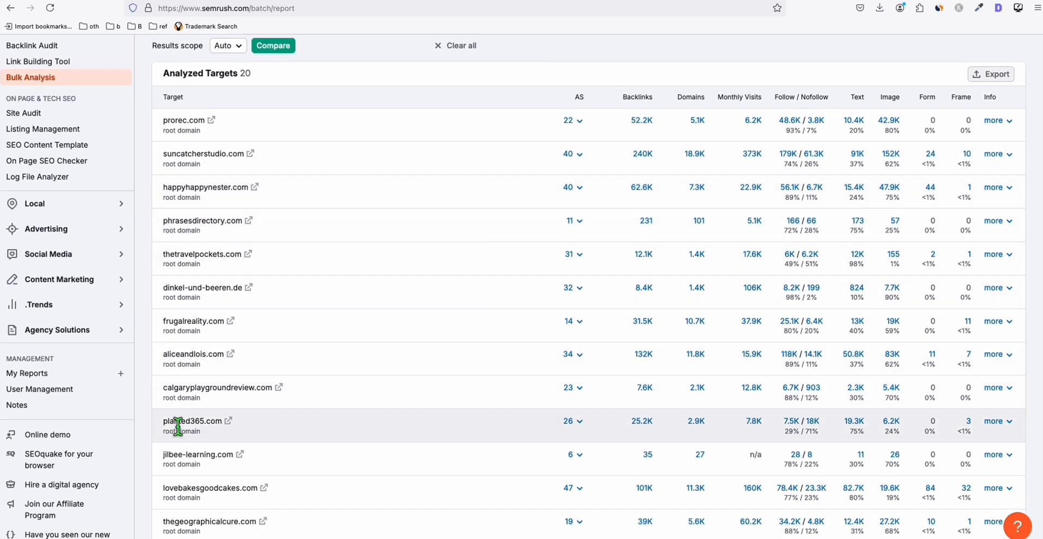
{"action": "mouse_move", "coordinate": [433, 430]}
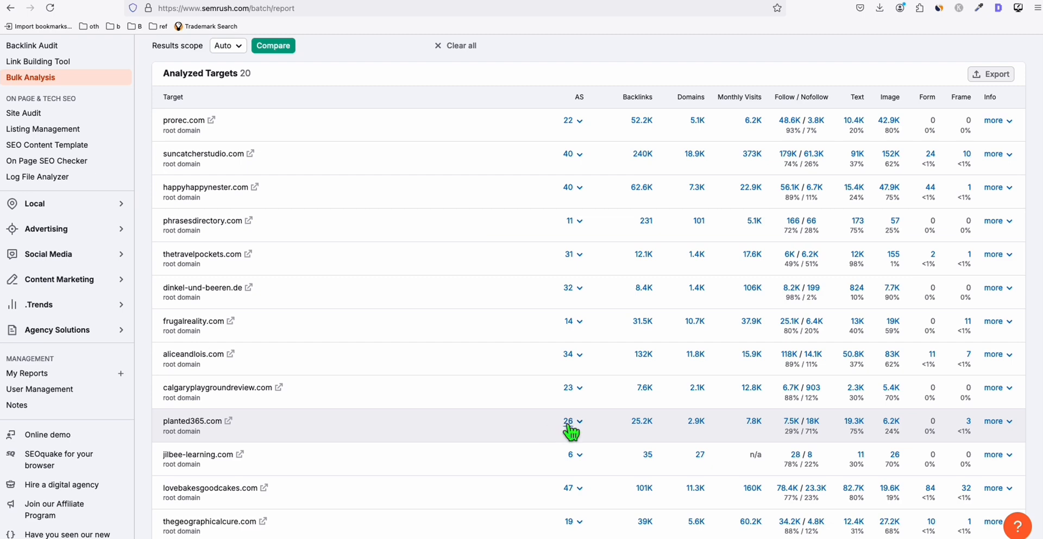
{"action": "left_click", "coordinate": [198, 420]}
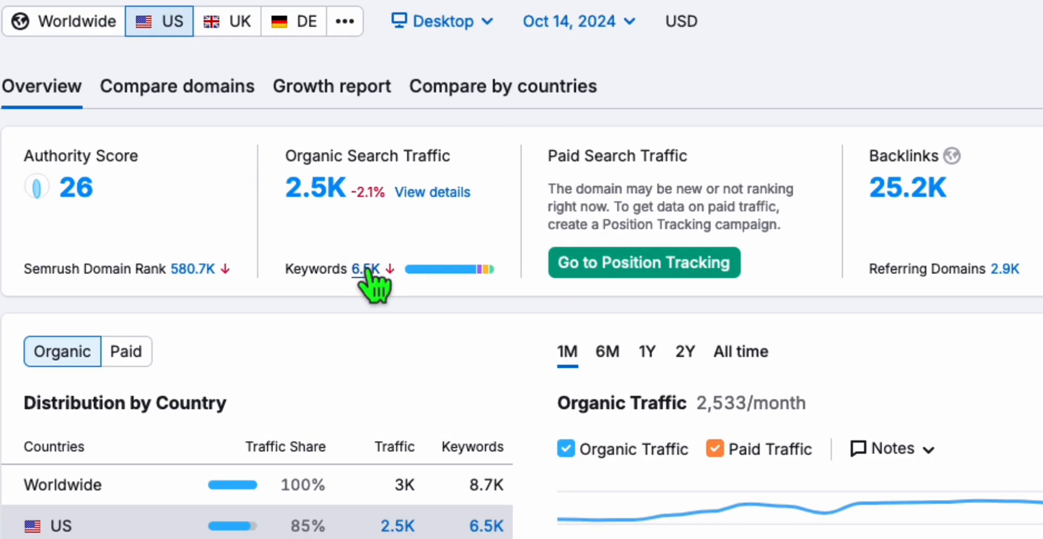
{"action": "left_click", "coordinate": [365, 270]}
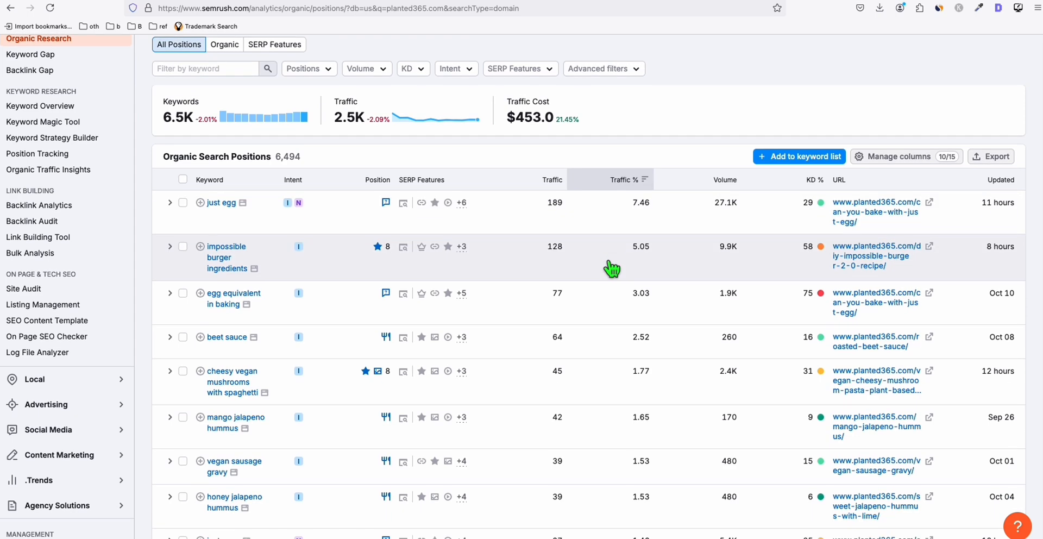
{"action": "scroll", "scroll_direction": "down", "scroll_amount": 3}
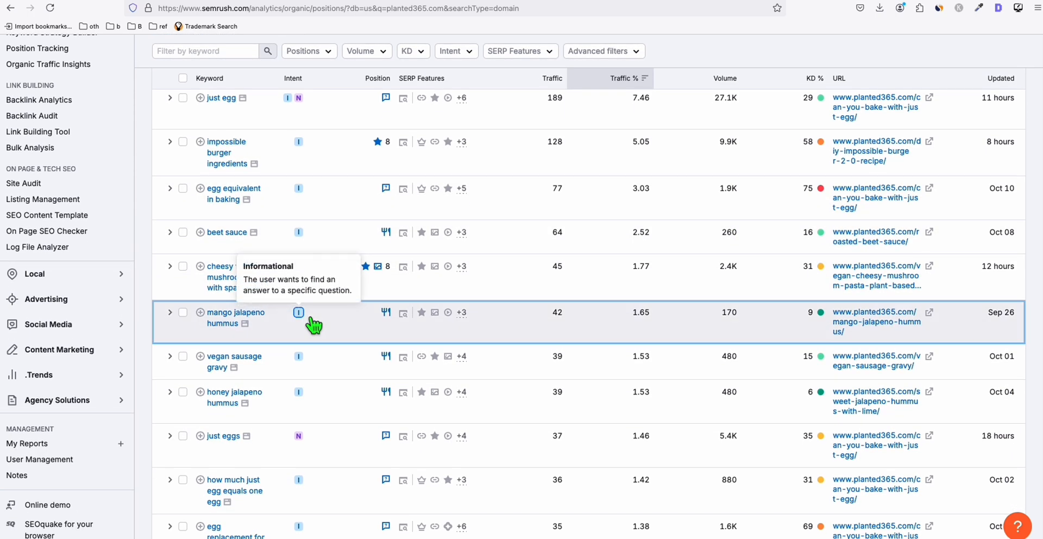
{"action": "scroll", "scroll_direction": "down", "scroll_amount": 3}
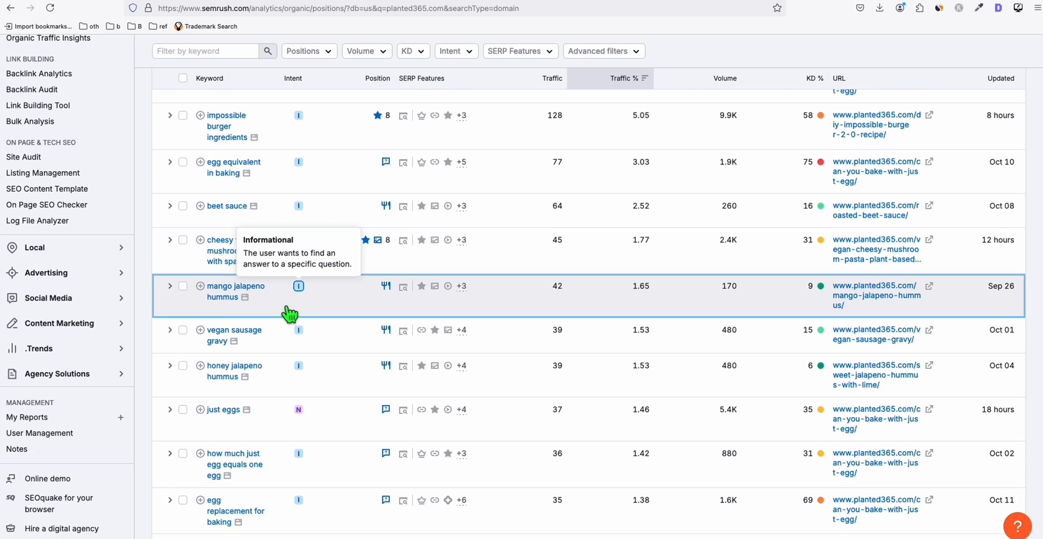
{"action": "scroll", "scroll_direction": "down", "scroll_amount": 3}
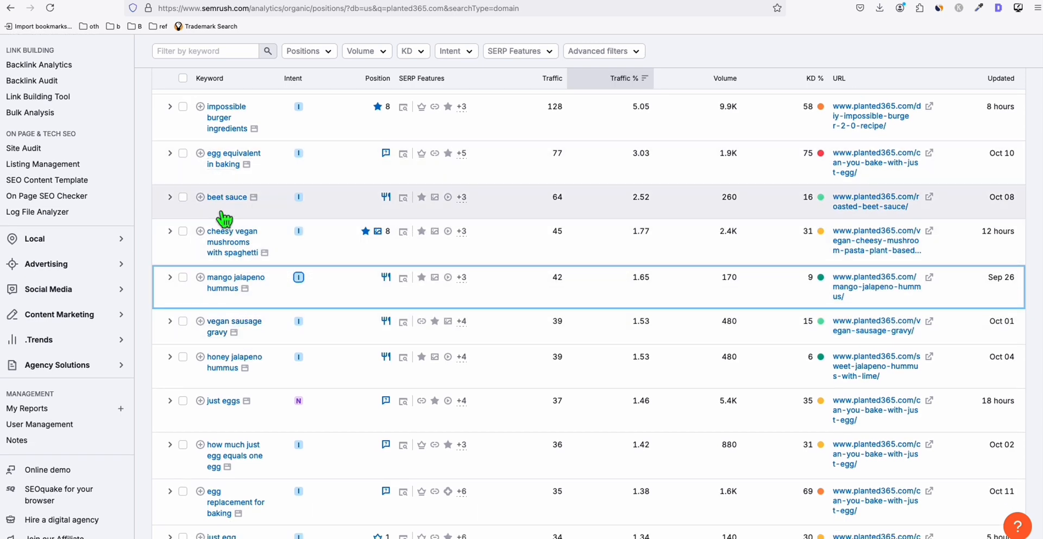
{"action": "scroll", "scroll_direction": "down", "scroll_amount": 3}
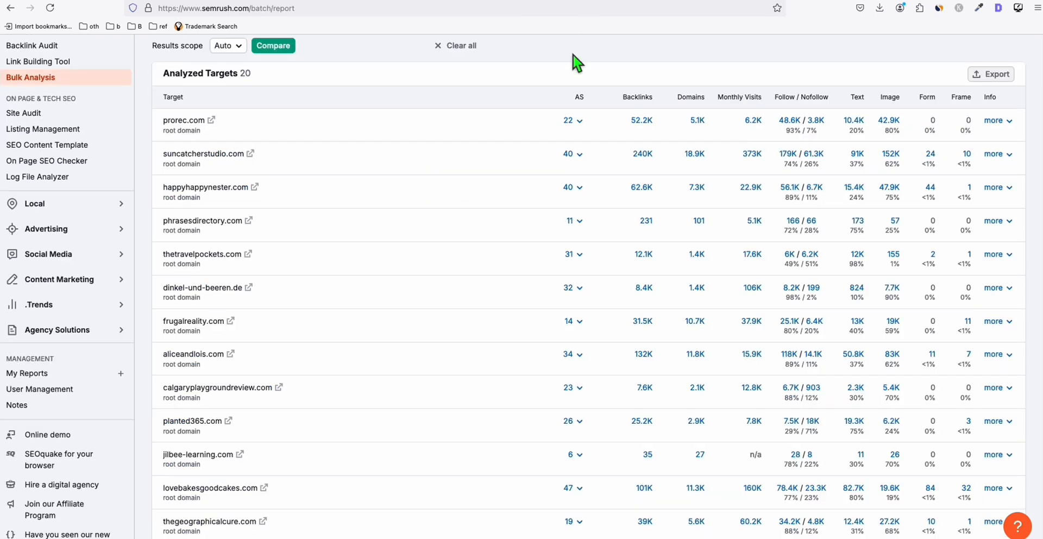
Step: Open lovebakesgoodcakes.com's overview and list its 62,445 organic keyword positions
{"action": "left_click", "coordinate": [210, 488]}
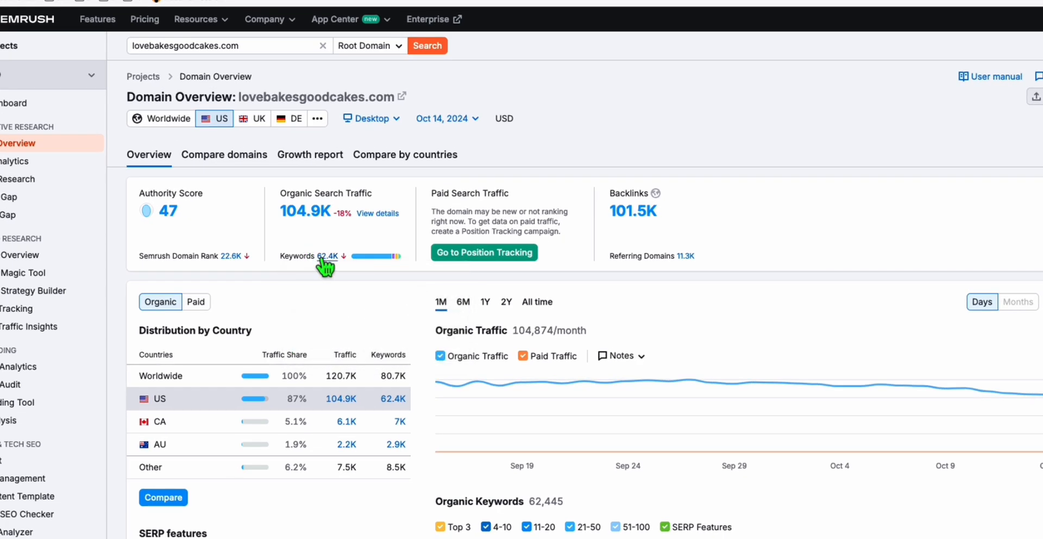
{"action": "left_click", "coordinate": [325, 255]}
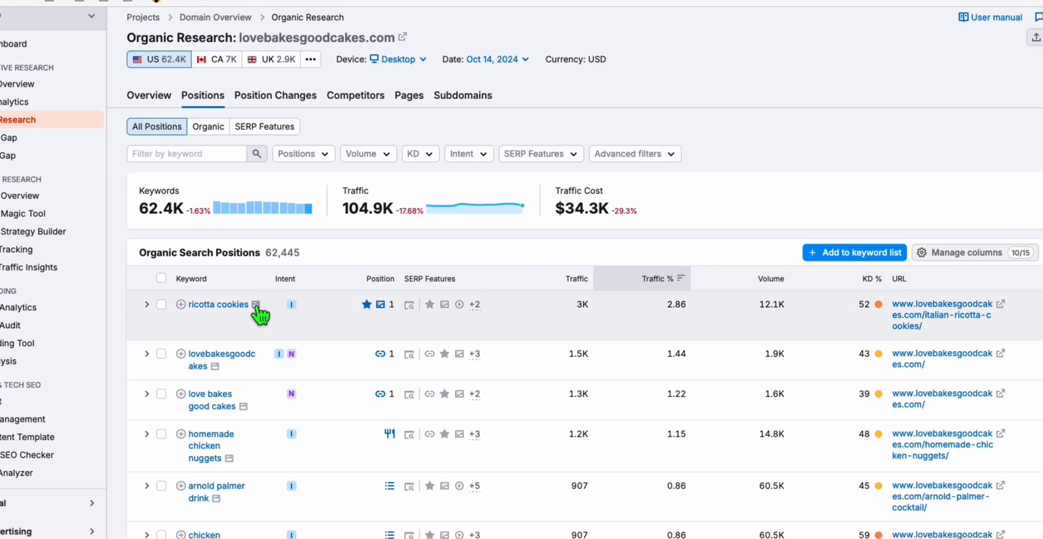
{"action": "scroll", "scroll_direction": "down", "scroll_amount": 3}
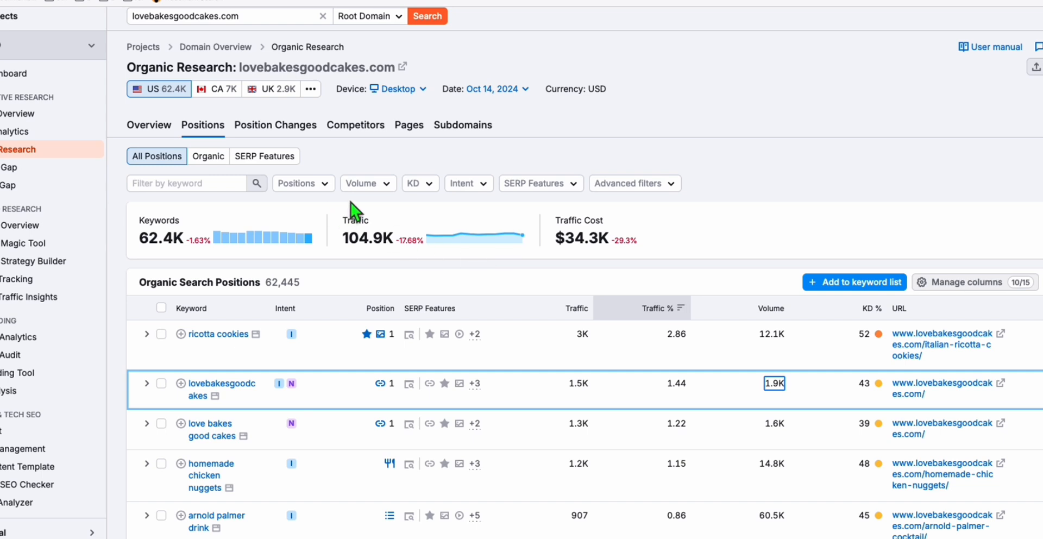
Step: Filter the keywords to Very easy KD, leaving 6,888 led by ice cream cone cake pops
{"action": "left_click", "coordinate": [416, 183]}
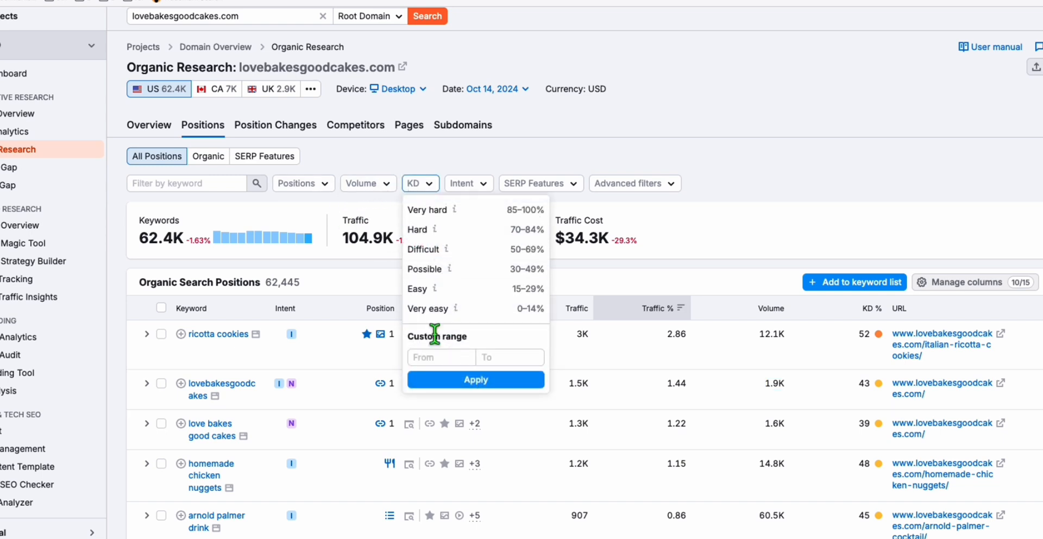
{"action": "left_click", "coordinate": [430, 308]}
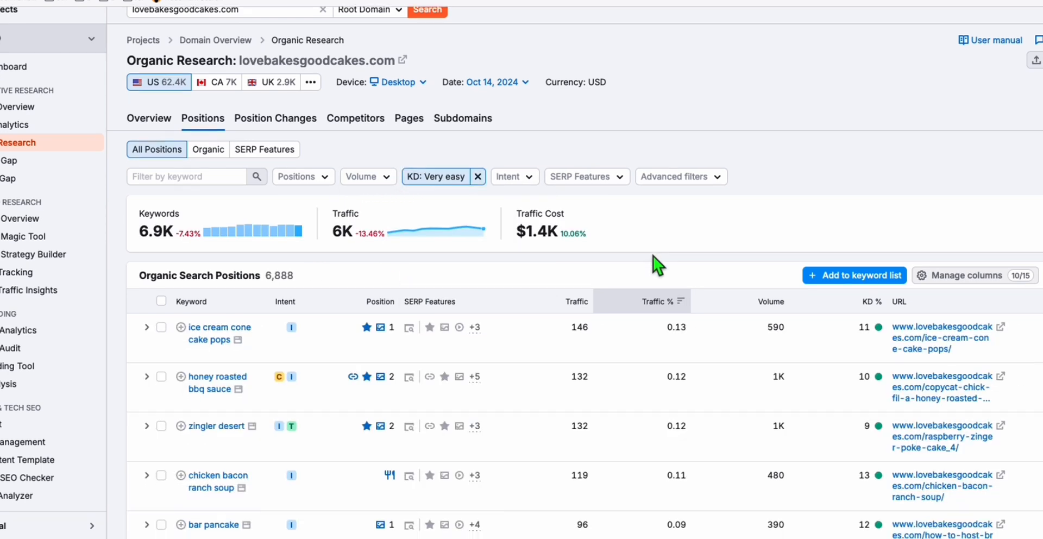
{"action": "scroll", "scroll_direction": "down", "scroll_amount": 3}
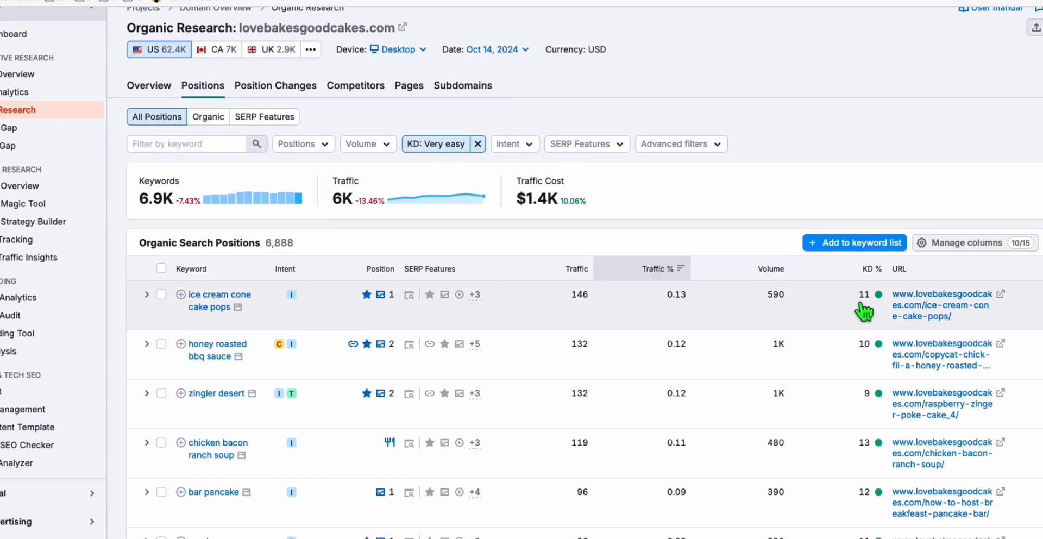
{"action": "scroll", "scroll_direction": "down", "scroll_amount": 3}
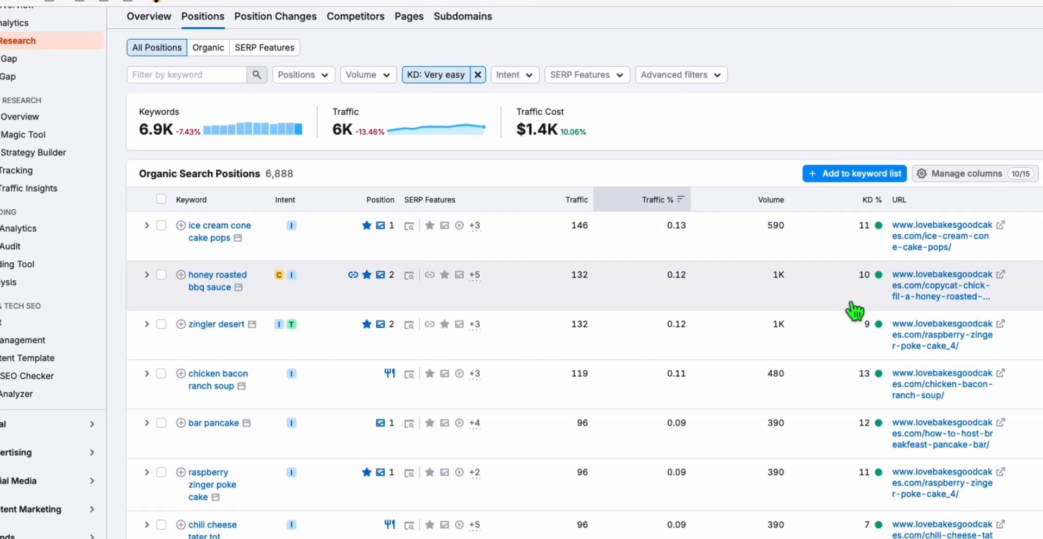
{"action": "scroll", "scroll_direction": "down", "scroll_amount": 3}
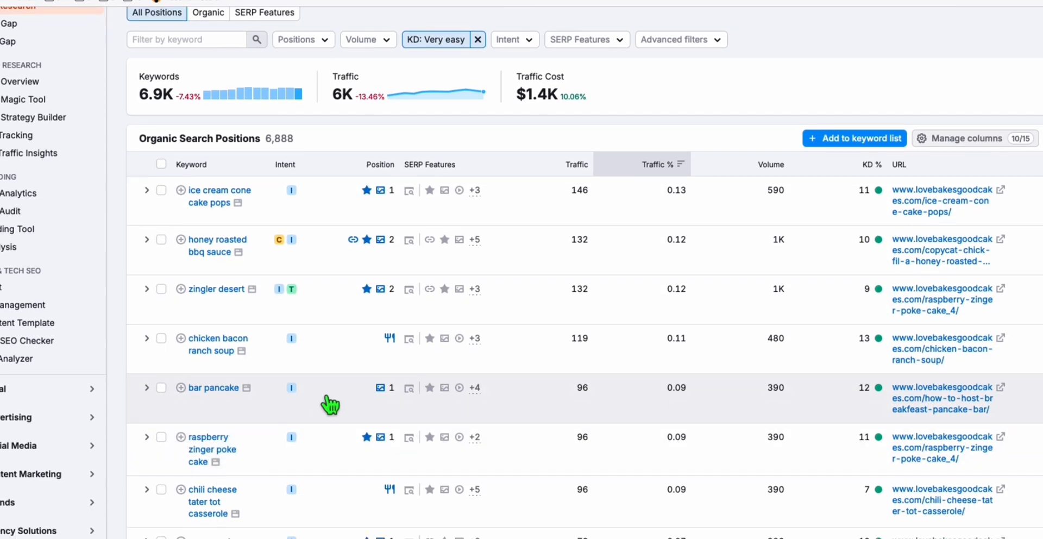
{"action": "scroll", "scroll_direction": "down", "scroll_amount": 3}
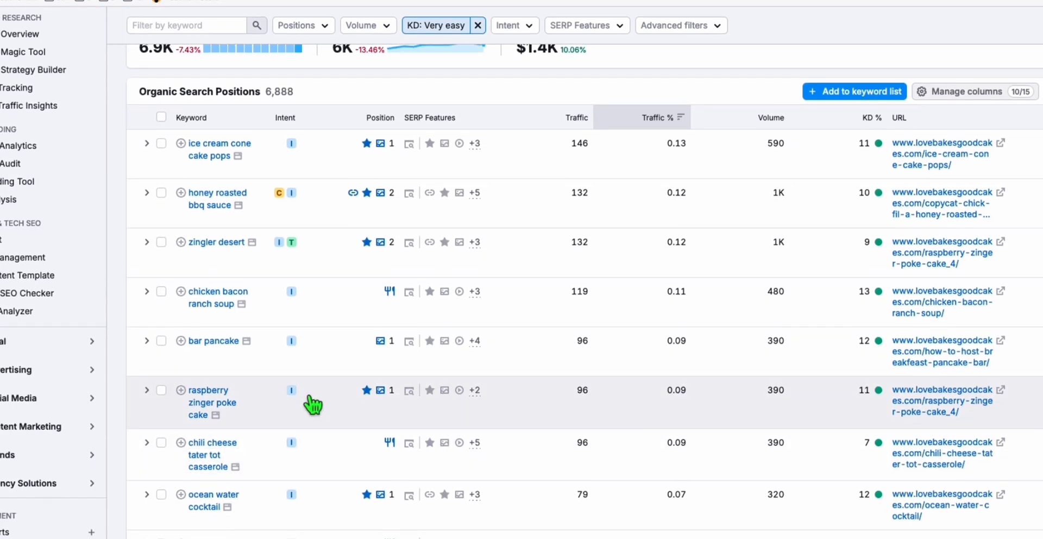
{"action": "scroll", "scroll_direction": "down", "scroll_amount": 3}
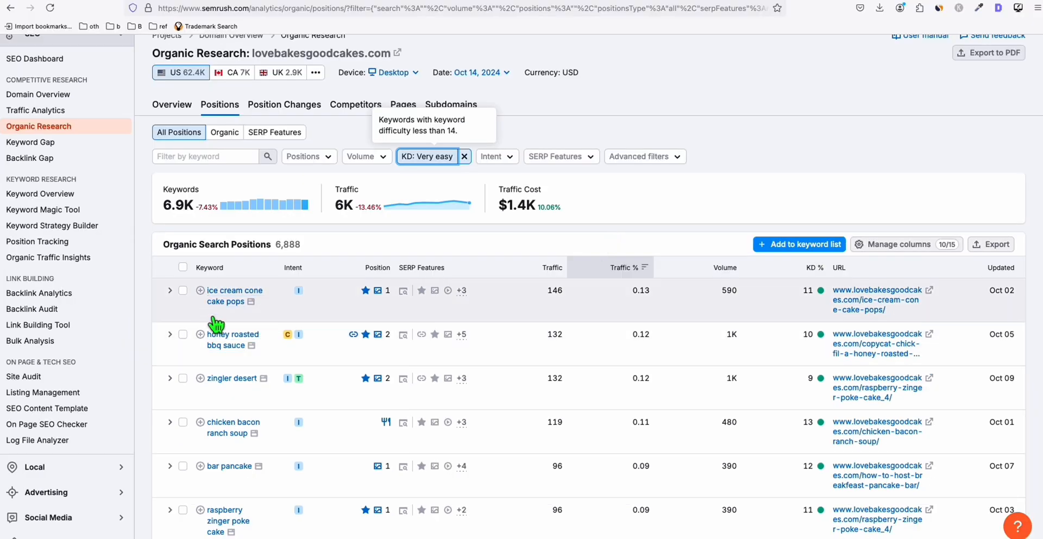
{"action": "scroll", "scroll_direction": "down", "scroll_amount": 3}
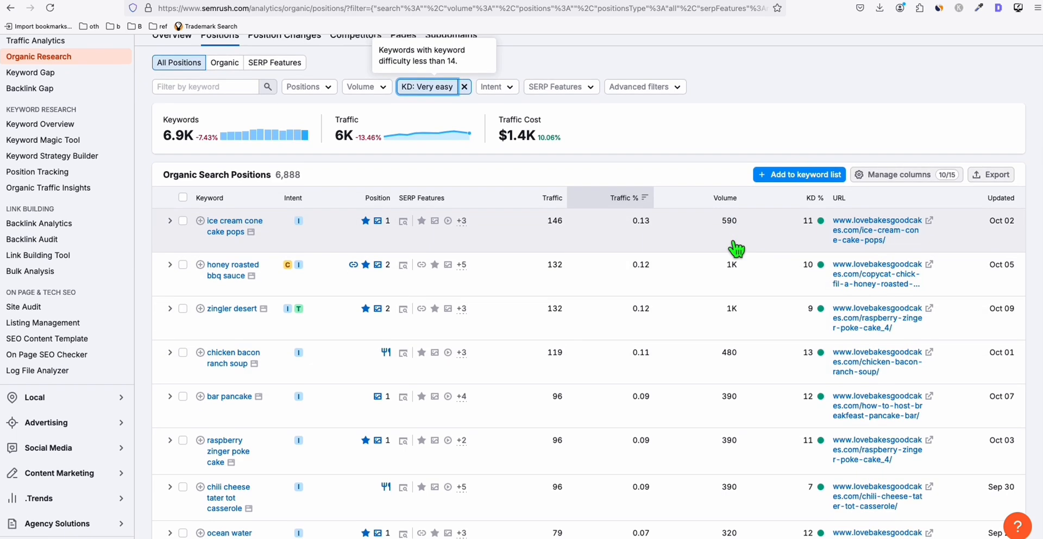
{"action": "scroll", "scroll_direction": "down", "scroll_amount": 3}
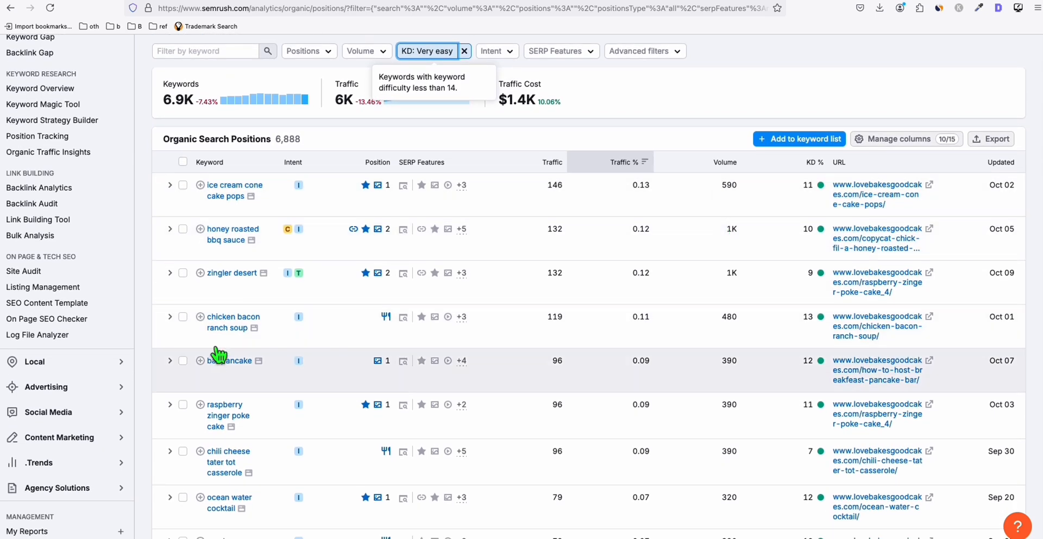
{"action": "scroll", "scroll_direction": "down", "scroll_amount": 3}
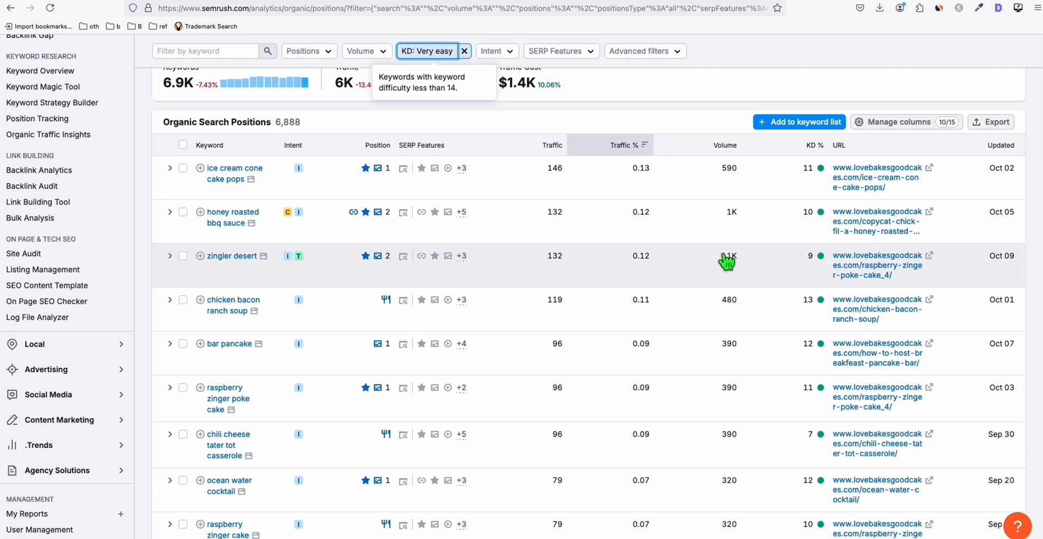
{"action": "scroll", "scroll_direction": "down", "scroll_amount": 3}
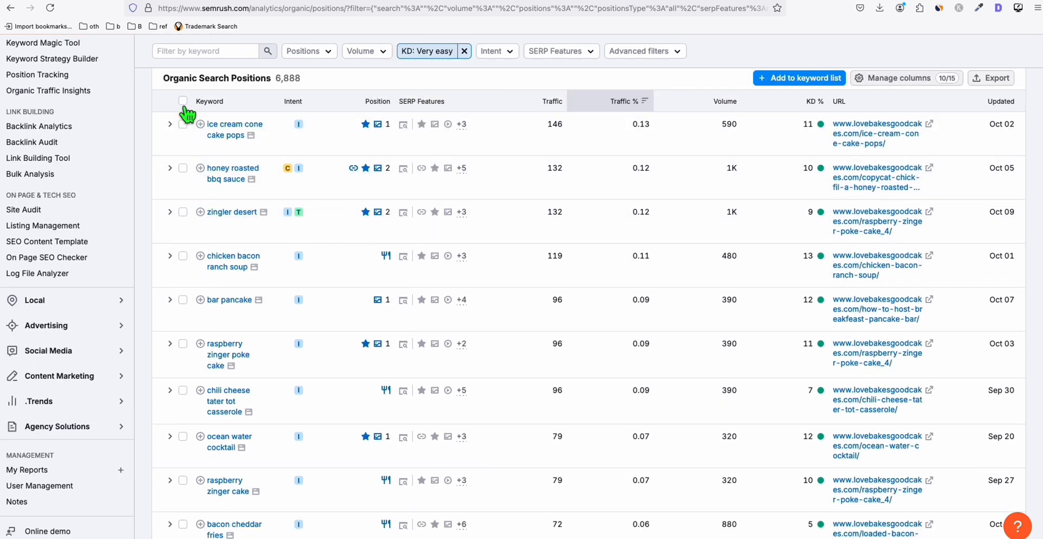
Step: Open the exported keyword CSV in Excel and locate the Keyword column entries
{"action": "left_click", "coordinate": [991, 78]}
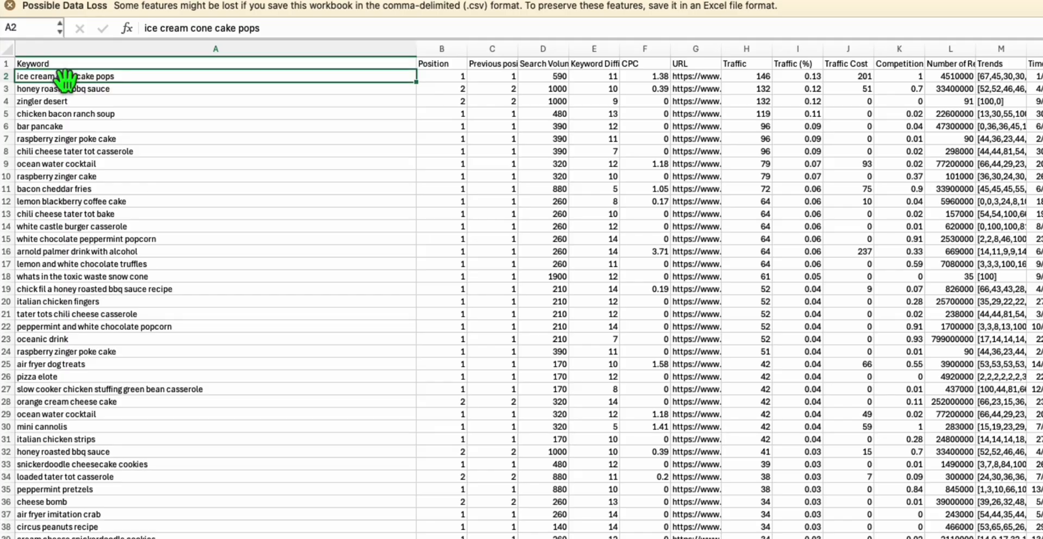
{"action": "mouse_move", "coordinate": [104, 182]}
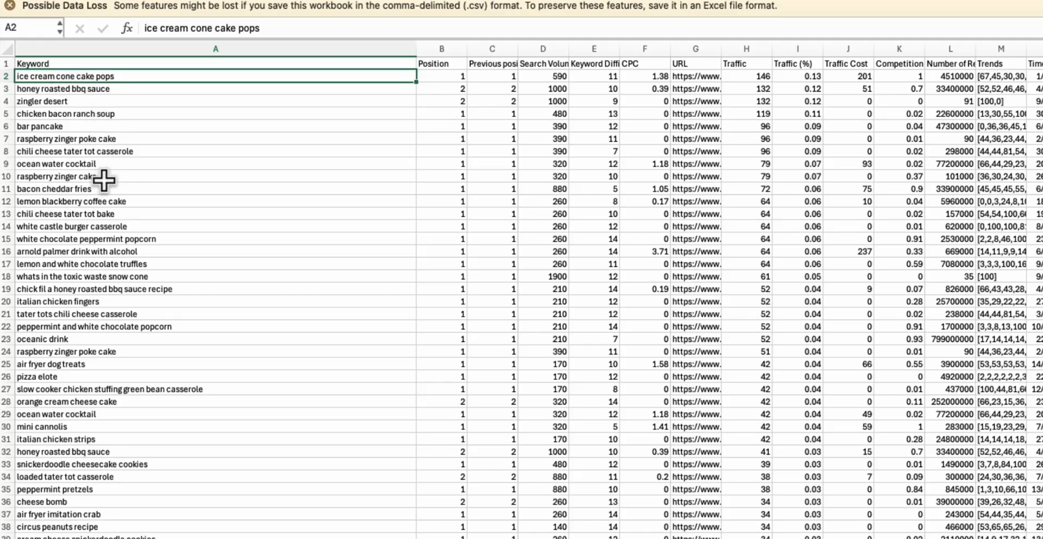
{"action": "scroll", "scroll_direction": "down", "scroll_amount": 3}
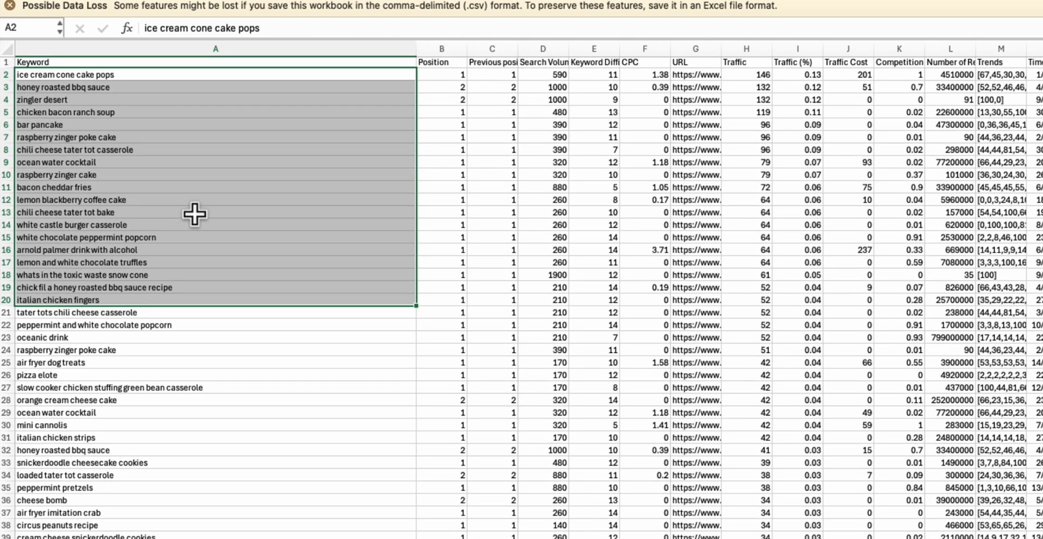
{"action": "mouse_move", "coordinate": [159, 298]}
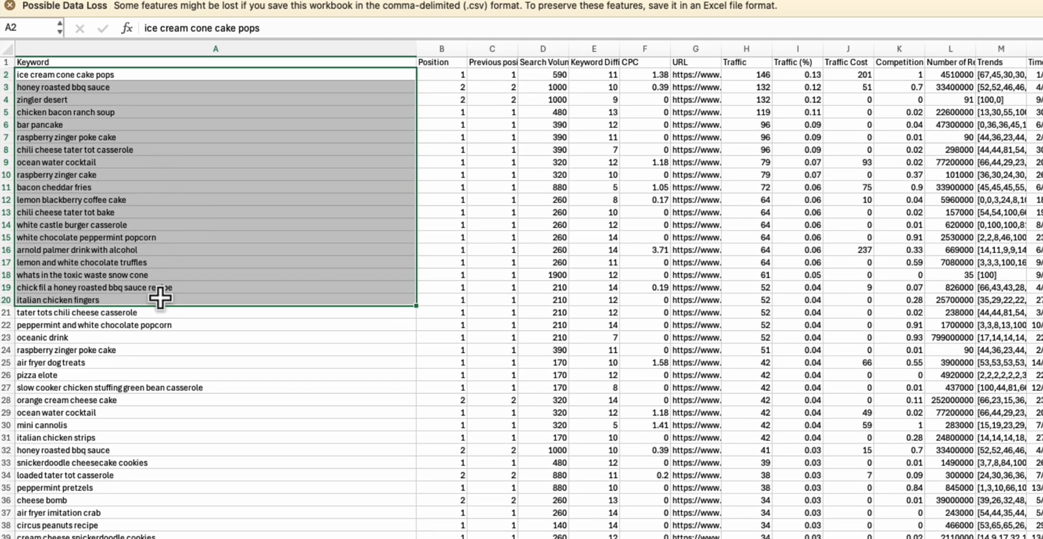
{"action": "mouse_move", "coordinate": [70, 188]}
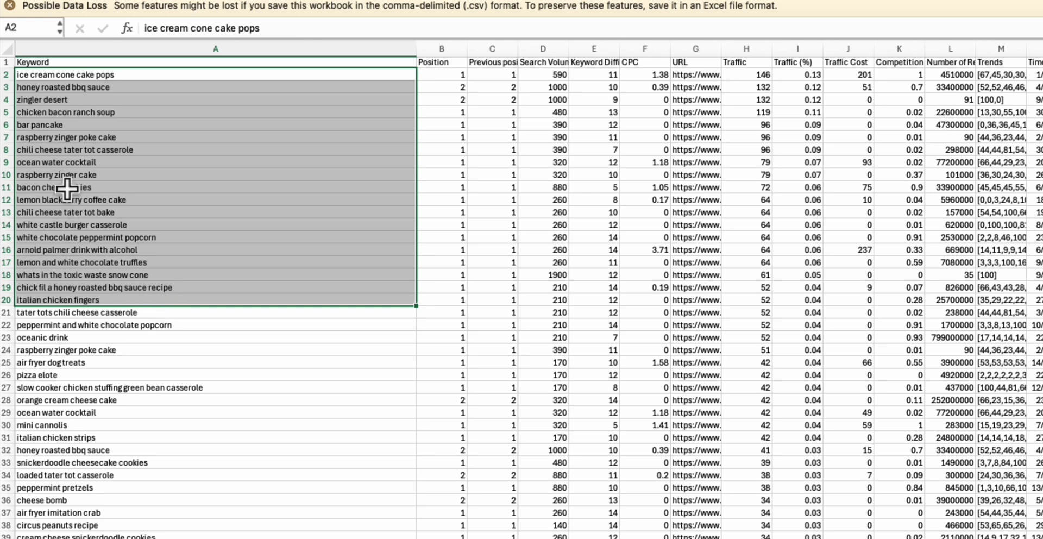
{"action": "mouse_move", "coordinate": [63, 250]}
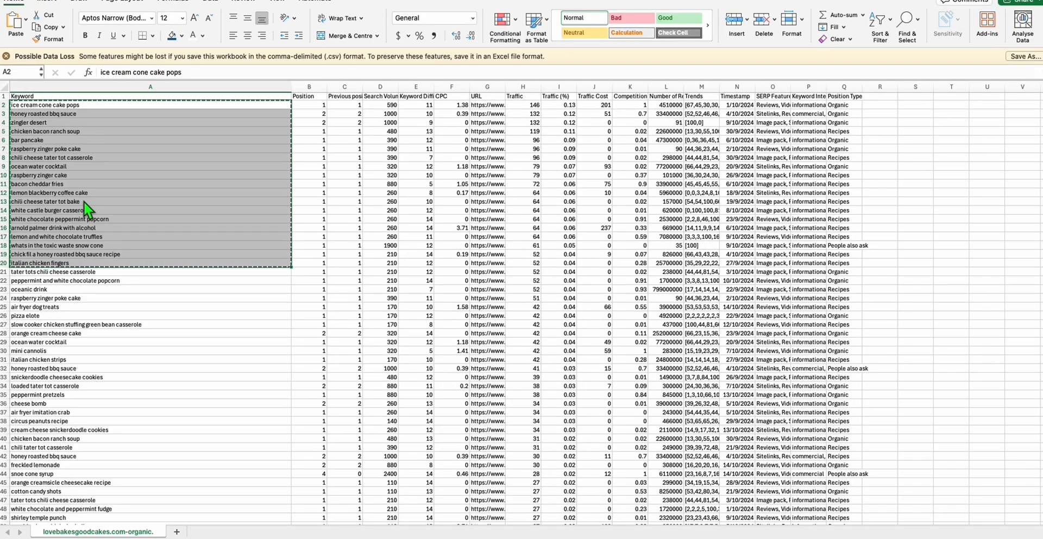
{"action": "mouse_move", "coordinate": [189, 250]}
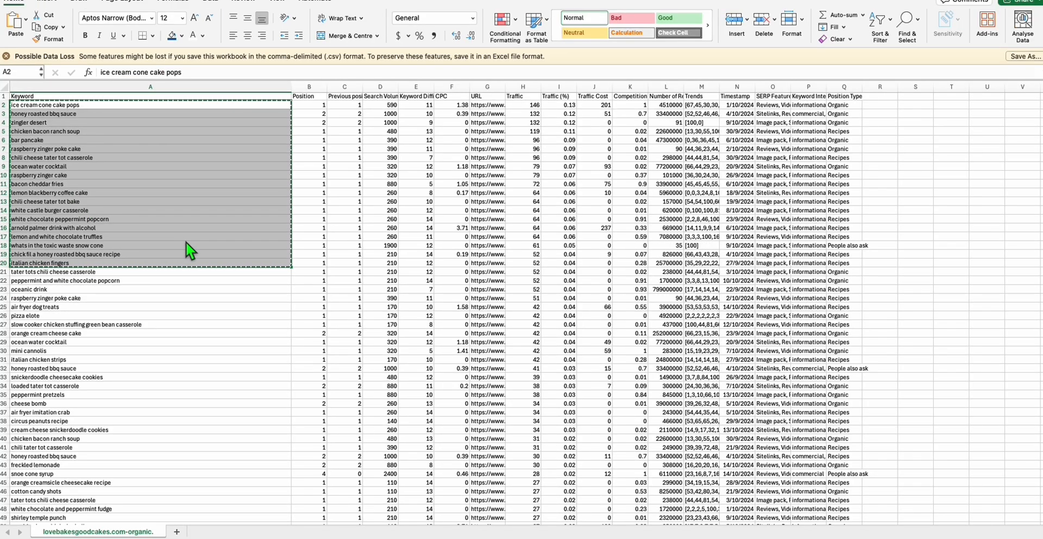
{"action": "mouse_move", "coordinate": [54, 217]}
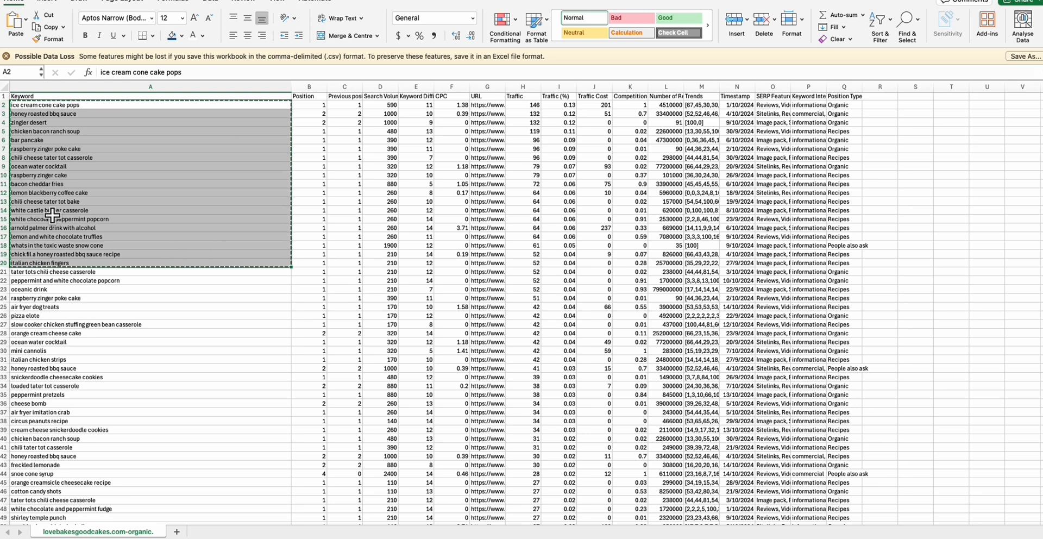
{"action": "mouse_move", "coordinate": [54, 140]}
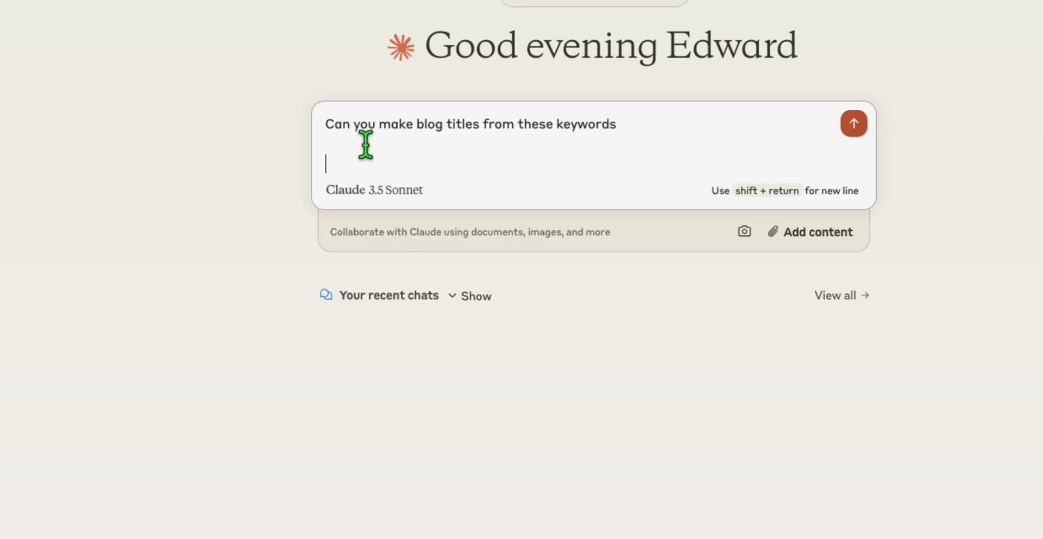
Step: Send the keyword list ending 'chicken bacon ranch soup', then start asking Claude to remove the double quotes
{"action": "type", "text": "chicken bacon ranch soup"}
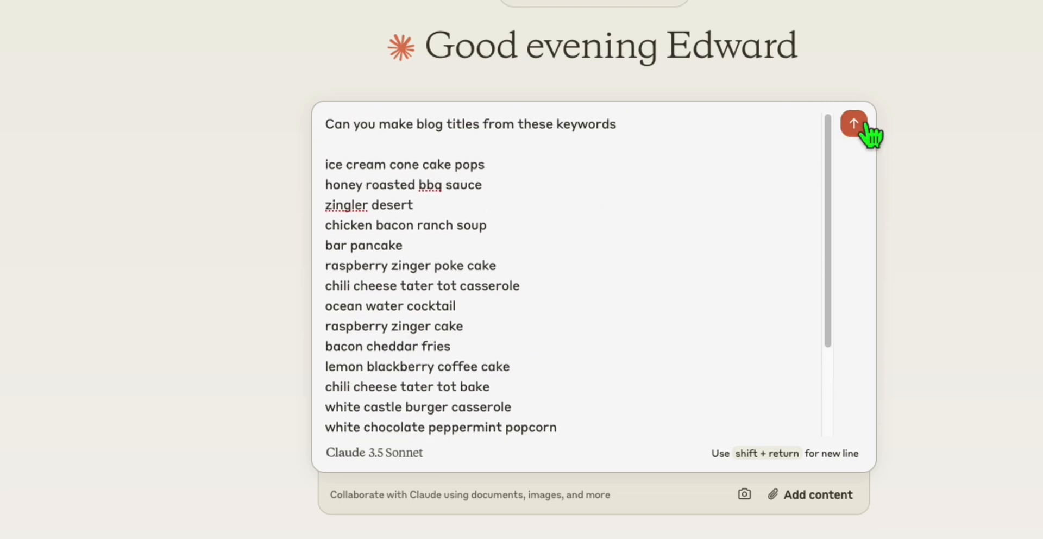
{"action": "left_click", "coordinate": [853, 124]}
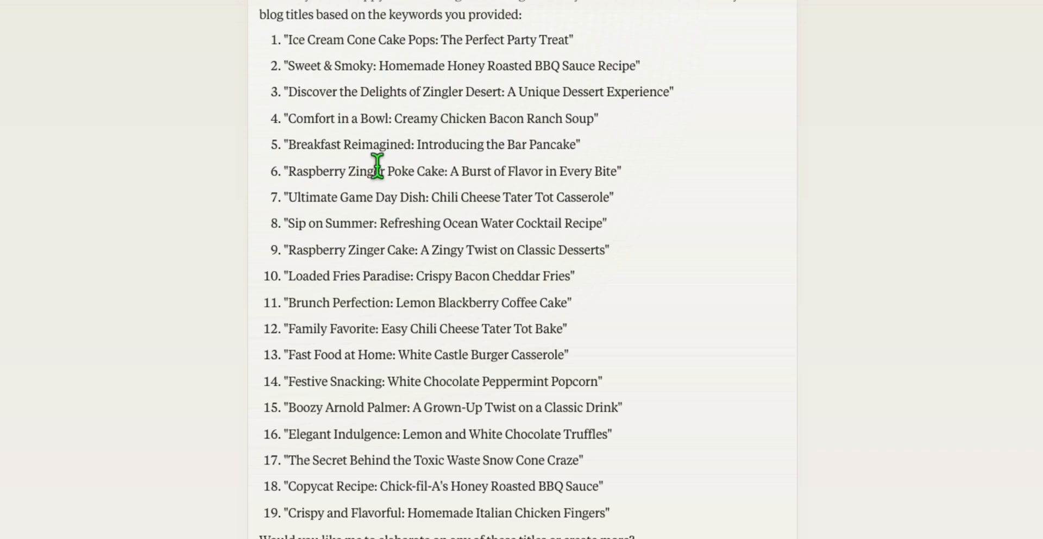
{"action": "scroll", "scroll_direction": "down", "scroll_amount": 3}
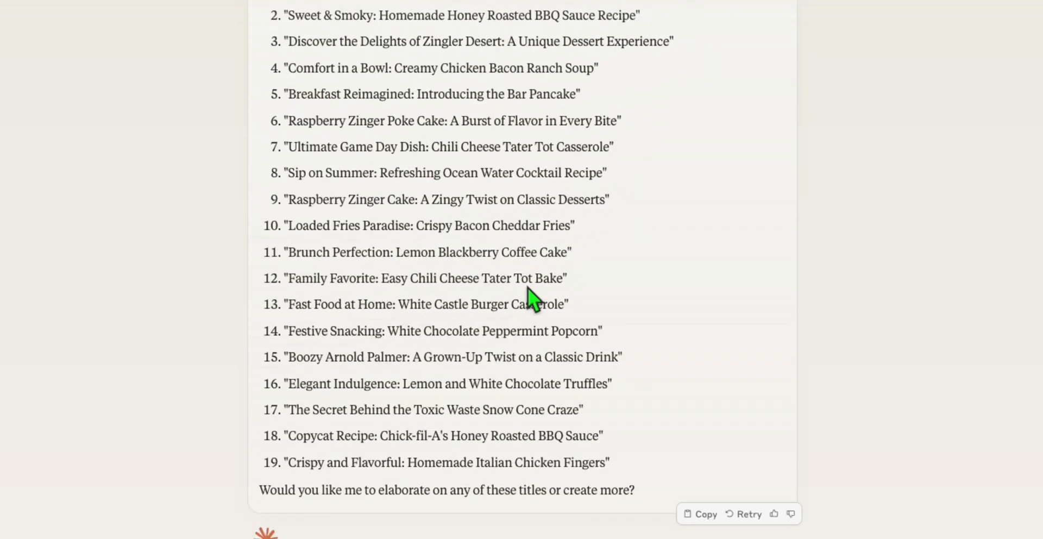
{"action": "mouse_move", "coordinate": [612, 469]}
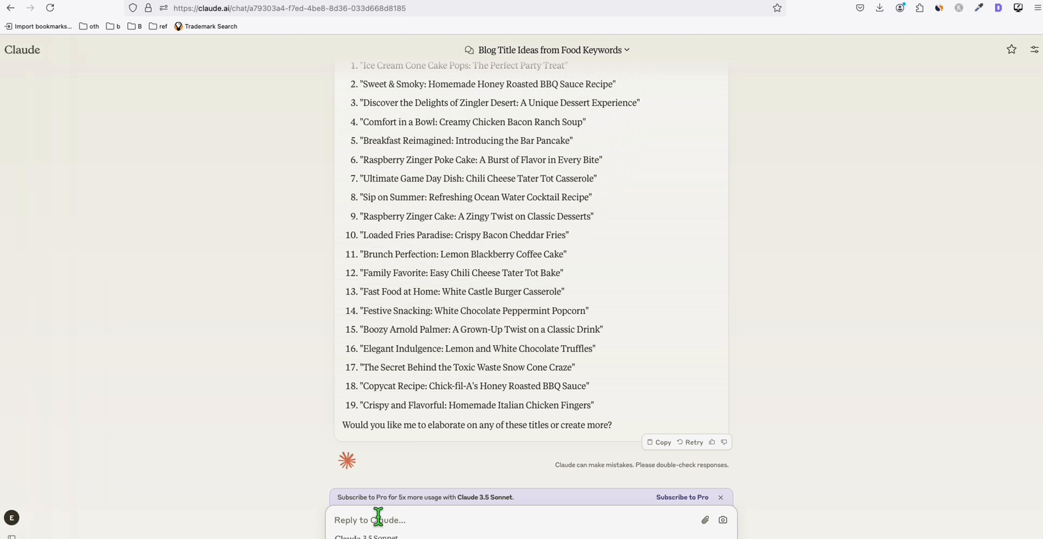
{"action": "type", "text": "remove the double qu"}
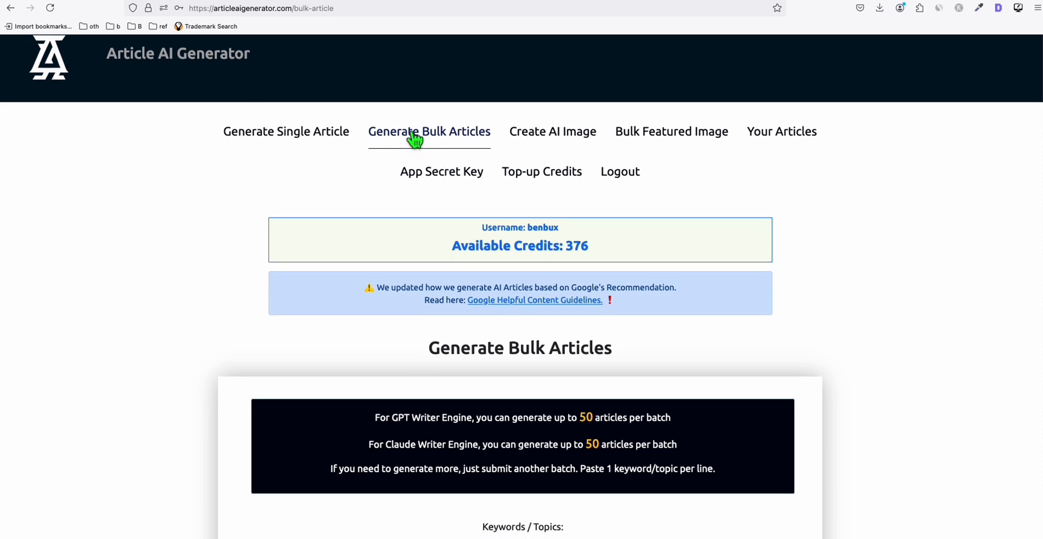
Step: Scroll to Claude's unquoted list of 19 blog titles ready for copying
{"action": "scroll", "scroll_direction": "down", "scroll_amount": 3}
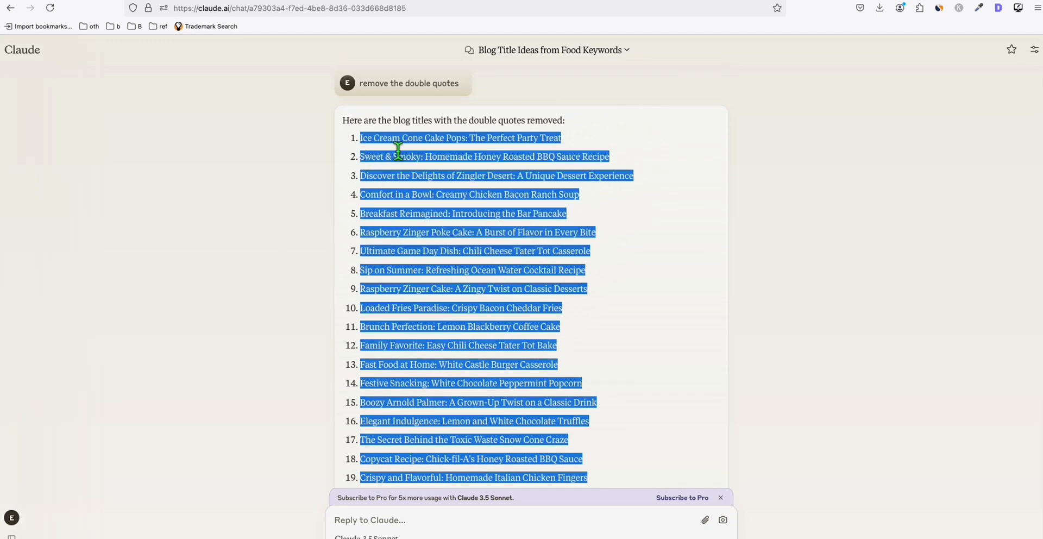
{"action": "mouse_move", "coordinate": [484, 92]}
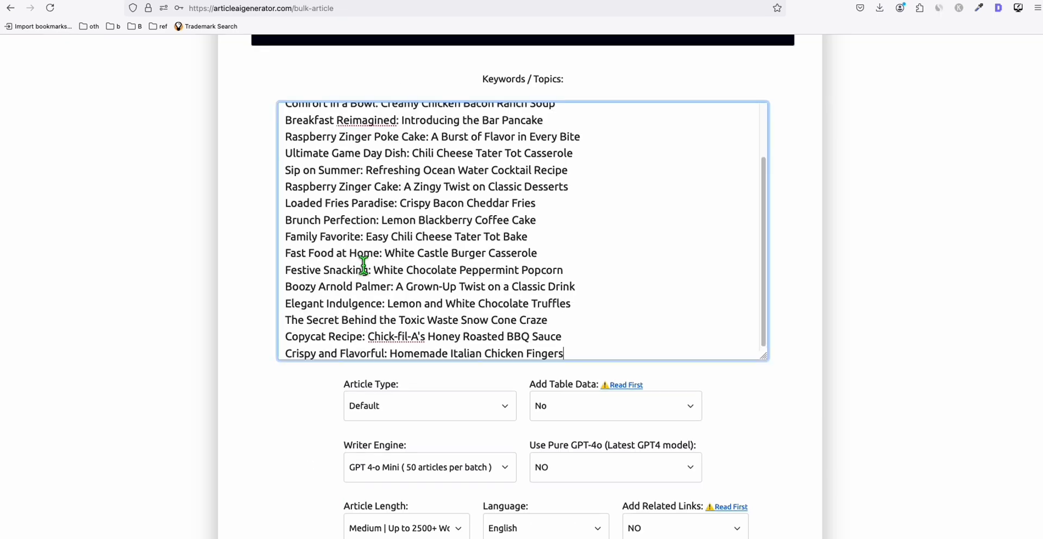
Step: Target the sandbox WordPress site as the posting destination for the 19 titles
{"action": "scroll", "scroll_direction": "down", "scroll_amount": 3}
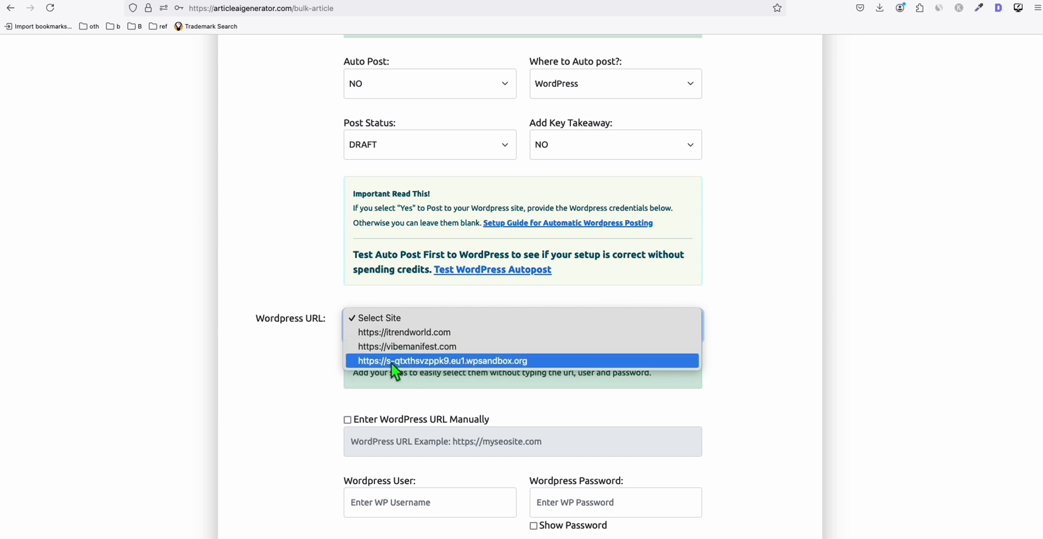
{"action": "left_click", "coordinate": [440, 361]}
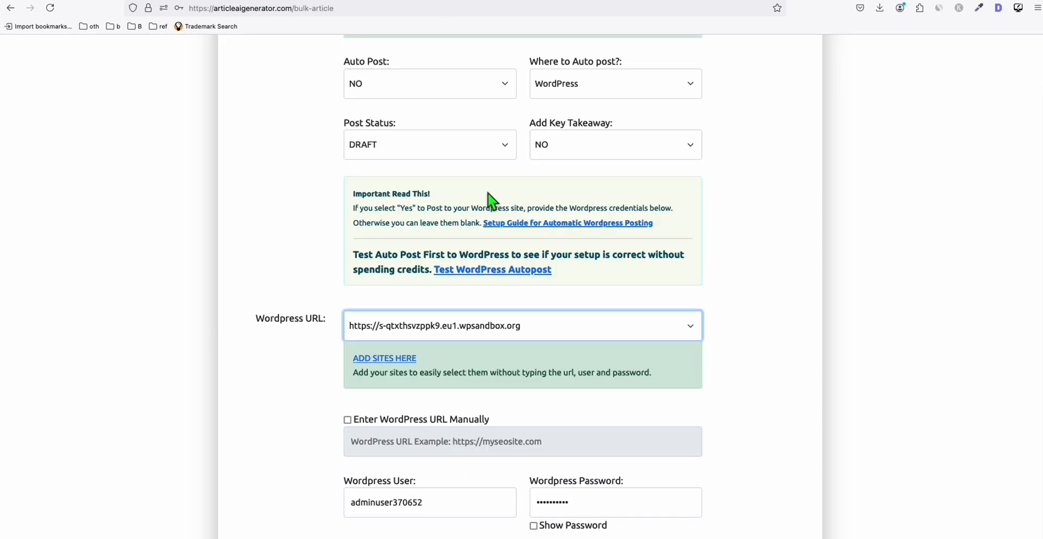
{"action": "scroll", "scroll_direction": "down", "scroll_amount": 3}
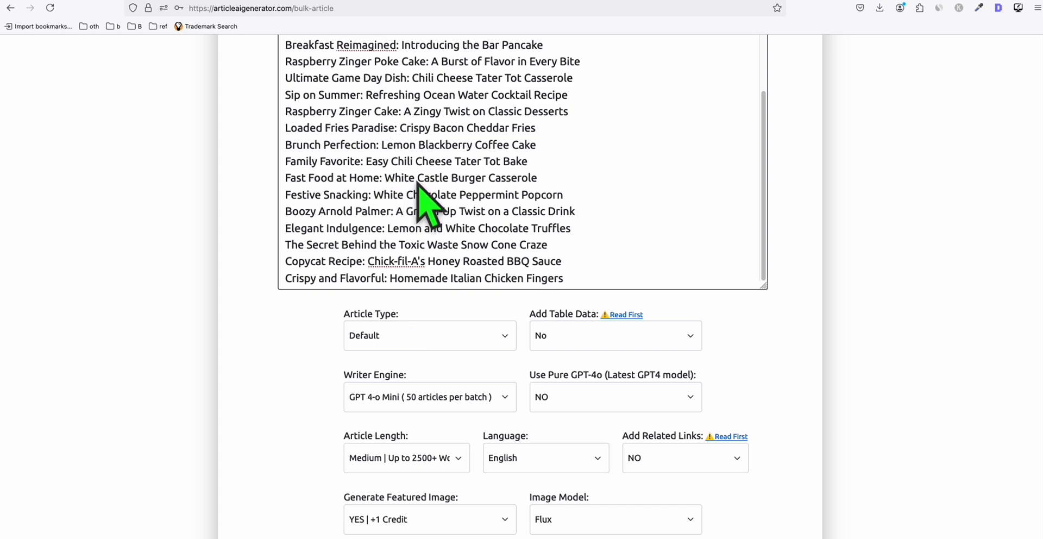
{"action": "scroll", "scroll_direction": "down", "scroll_amount": 3}
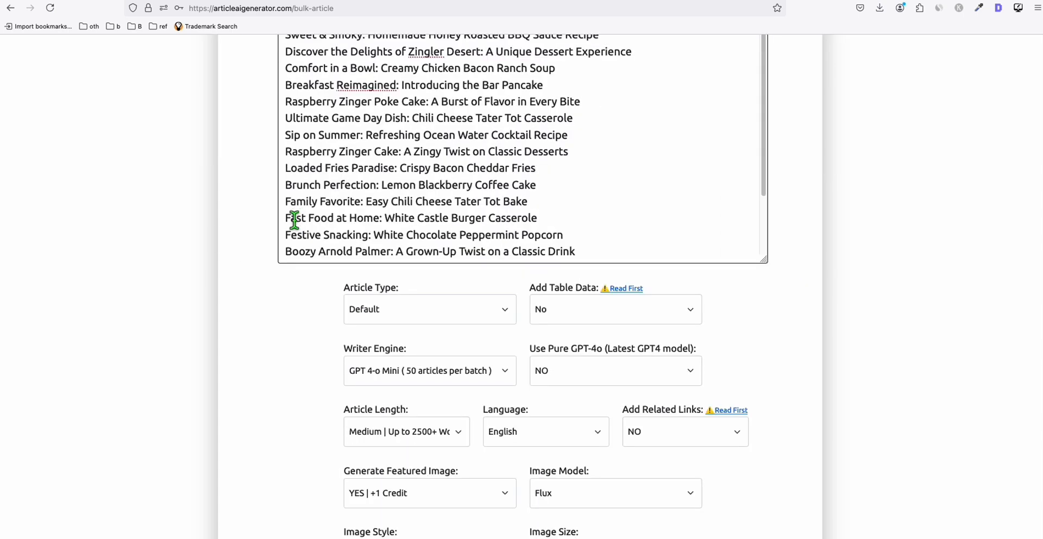
{"action": "scroll", "scroll_direction": "down", "scroll_amount": 3}
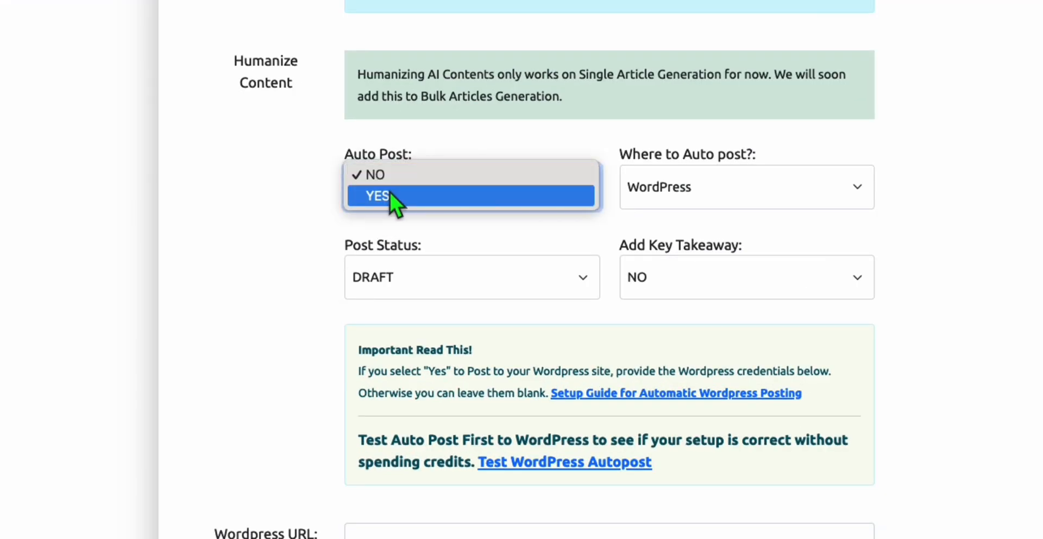
Step: Set Auto Post to YES and settle Post Status on DRAFT after toggling published
{"action": "left_click", "coordinate": [470, 277]}
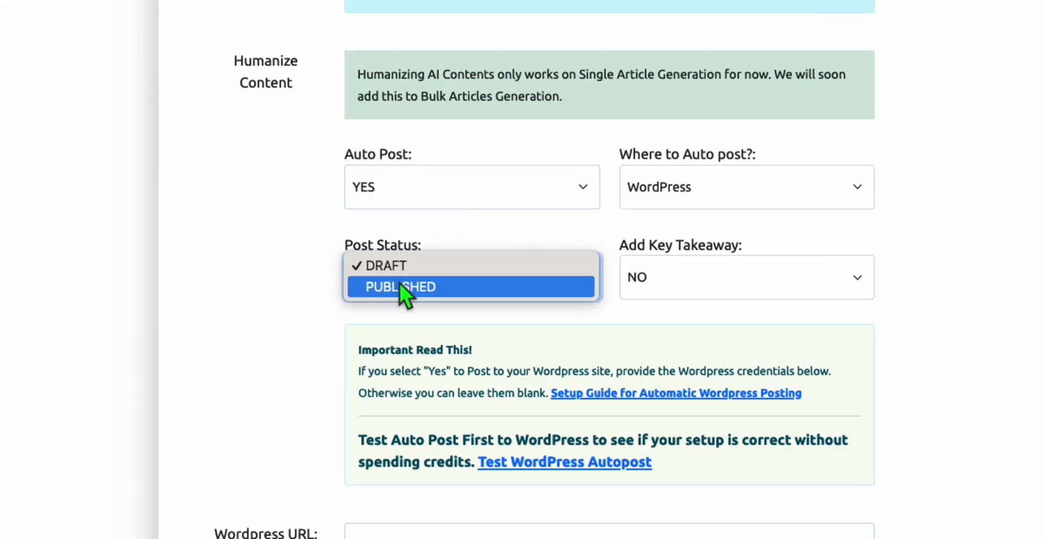
{"action": "left_click", "coordinate": [399, 285]}
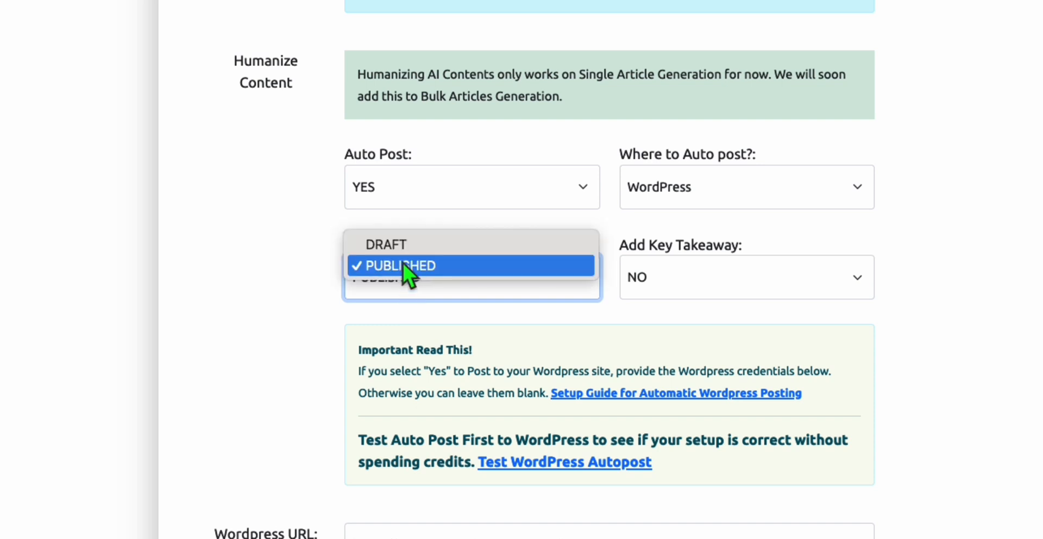
{"action": "left_click", "coordinate": [386, 243]}
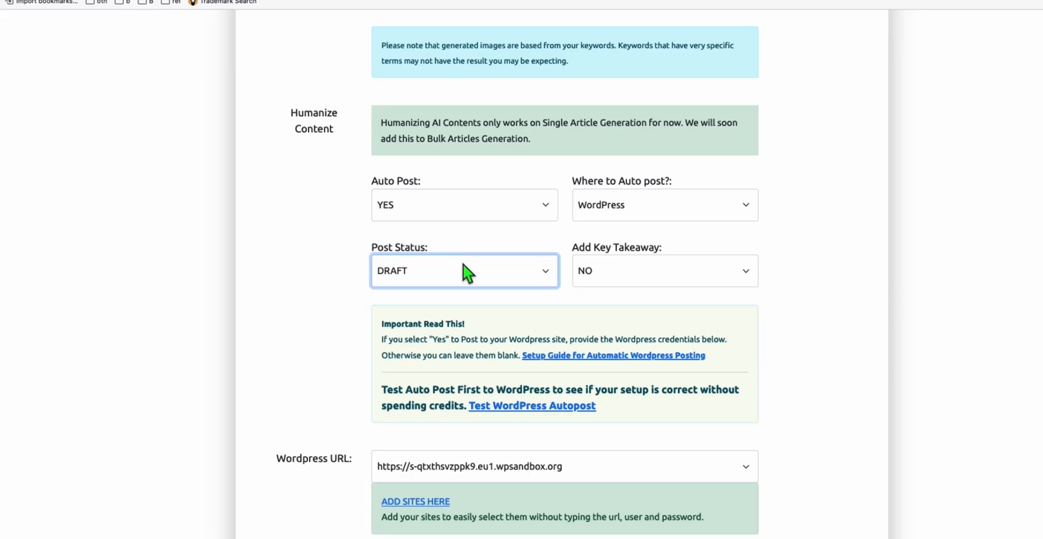
{"action": "mouse_move", "coordinate": [452, 292]}
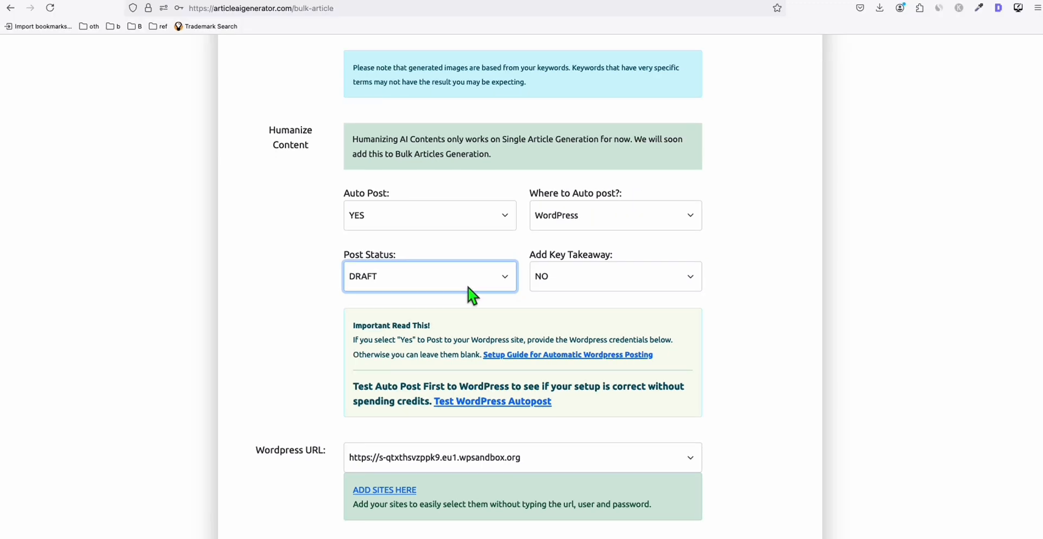
{"action": "mouse_move", "coordinate": [466, 282]}
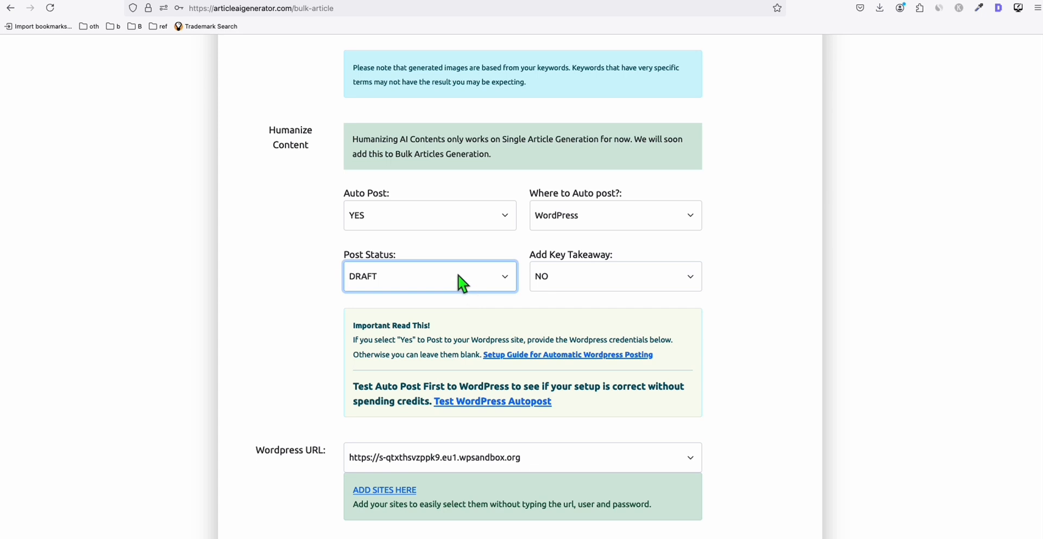
{"action": "left_click", "coordinate": [429, 276]}
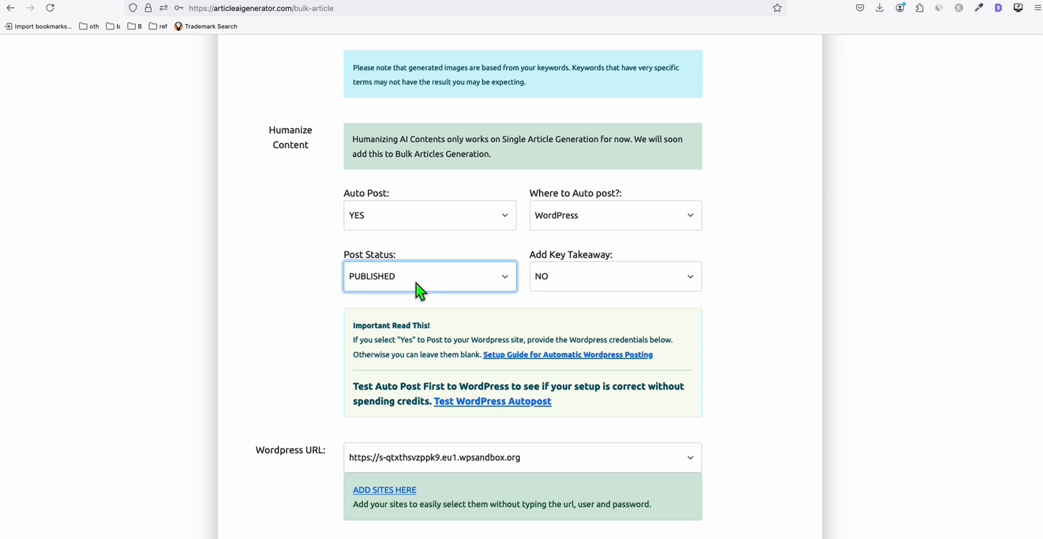
{"action": "mouse_move", "coordinate": [422, 269]}
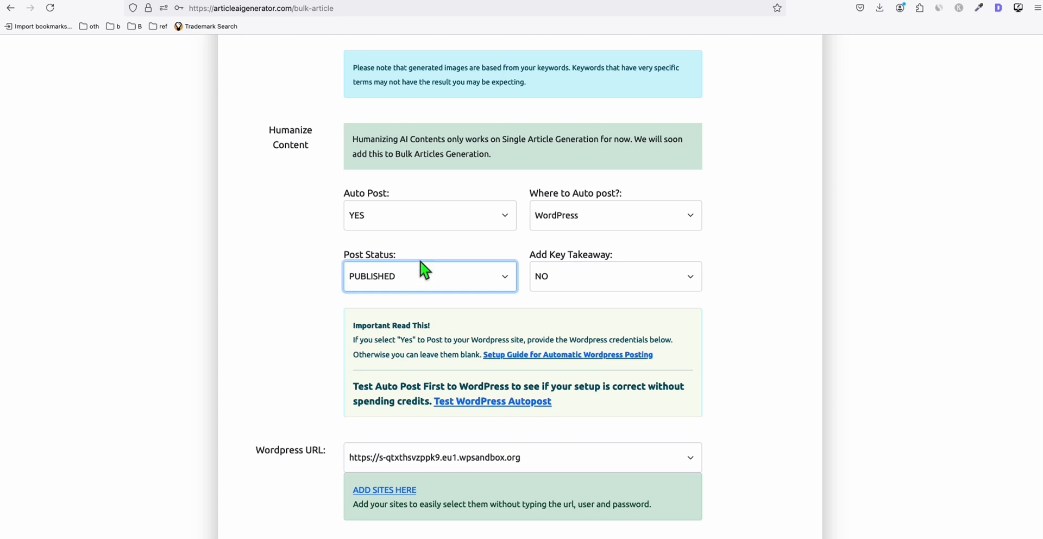
{"action": "left_click", "coordinate": [429, 276]}
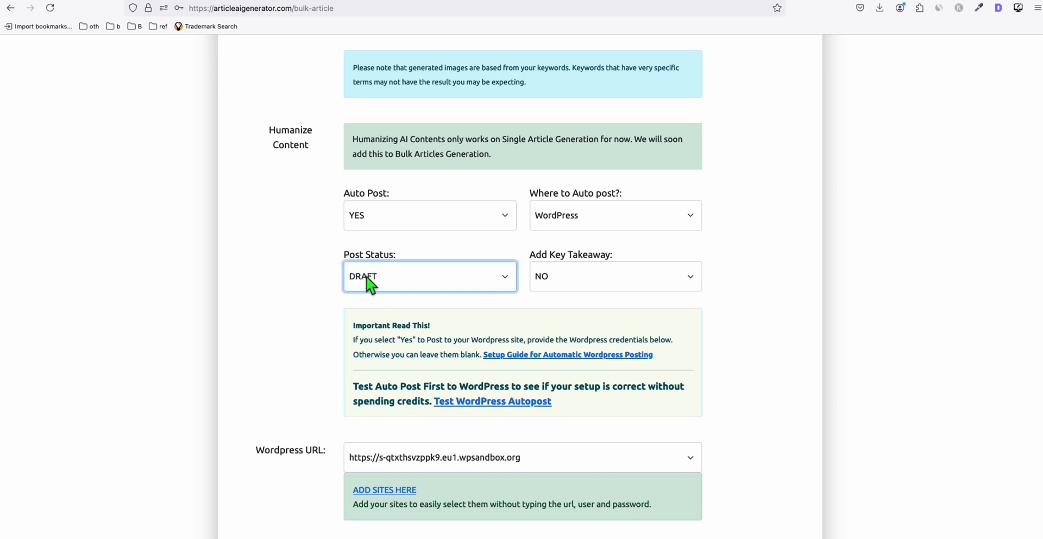
{"action": "mouse_move", "coordinate": [573, 230]}
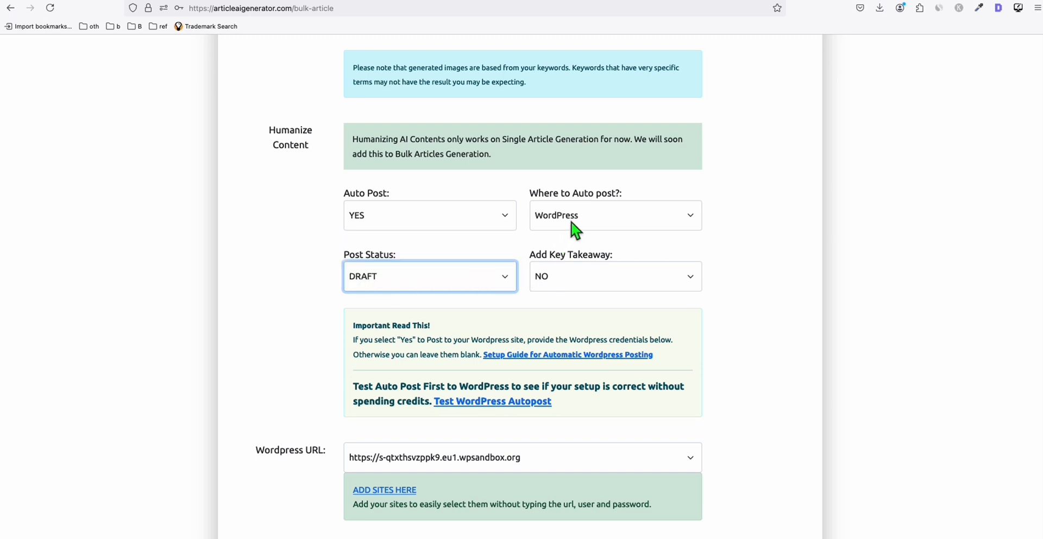
{"action": "scroll", "scroll_direction": "down", "scroll_amount": 3}
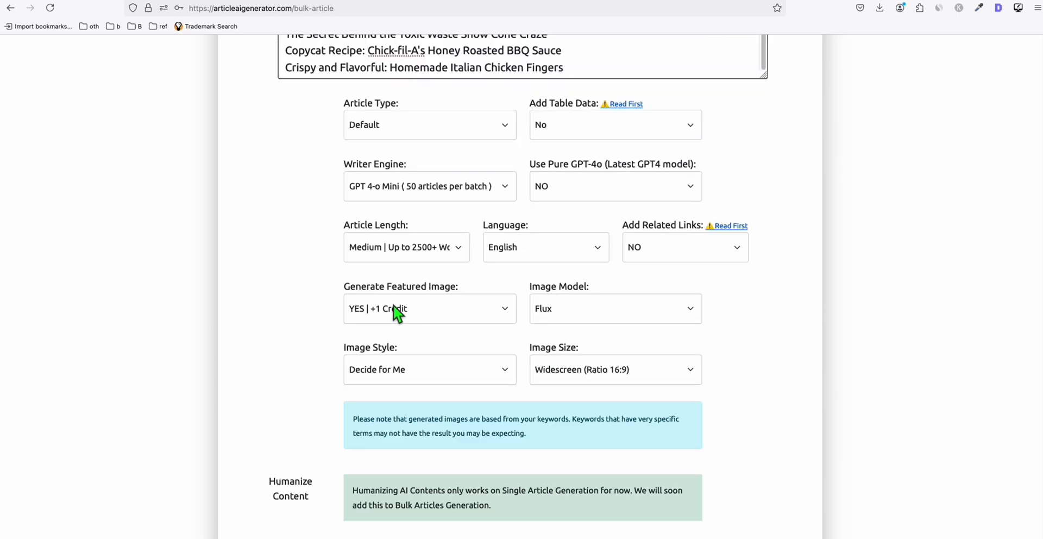
{"action": "mouse_move", "coordinate": [405, 251]}
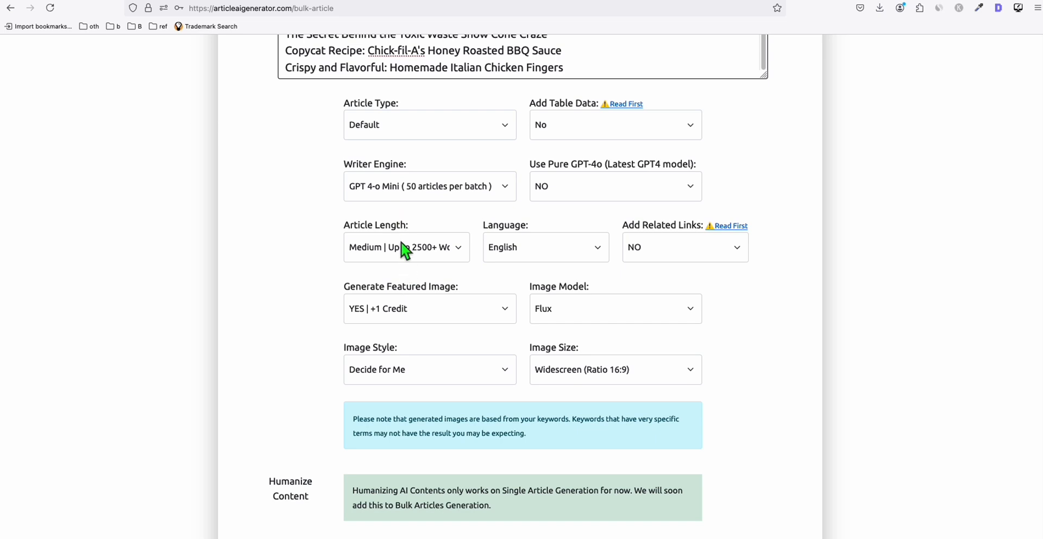
Step: Review the 38-credit batch settings and start Generate Bulk Articles
{"action": "left_click", "coordinate": [429, 186]}
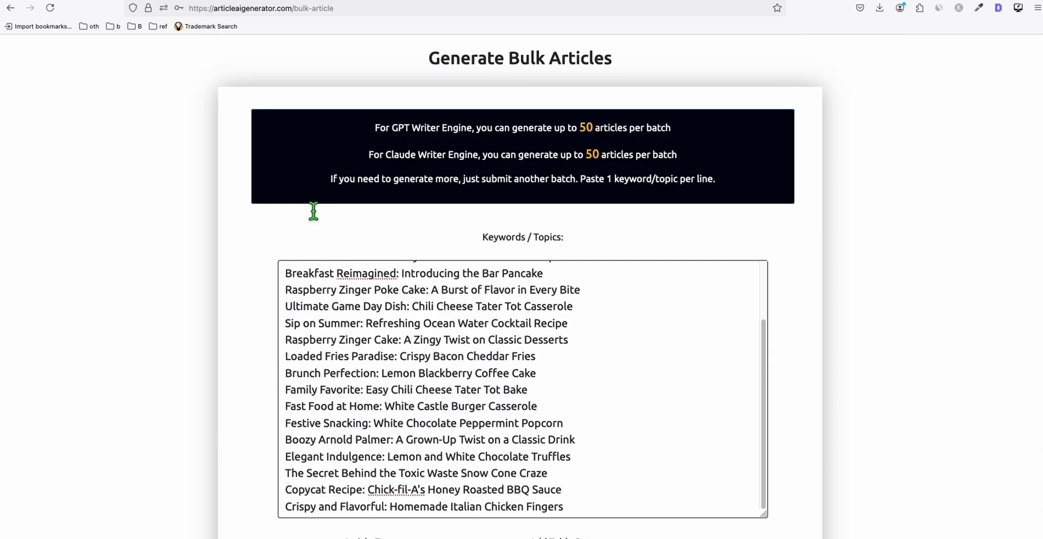
{"action": "scroll", "scroll_direction": "down", "scroll_amount": 3}
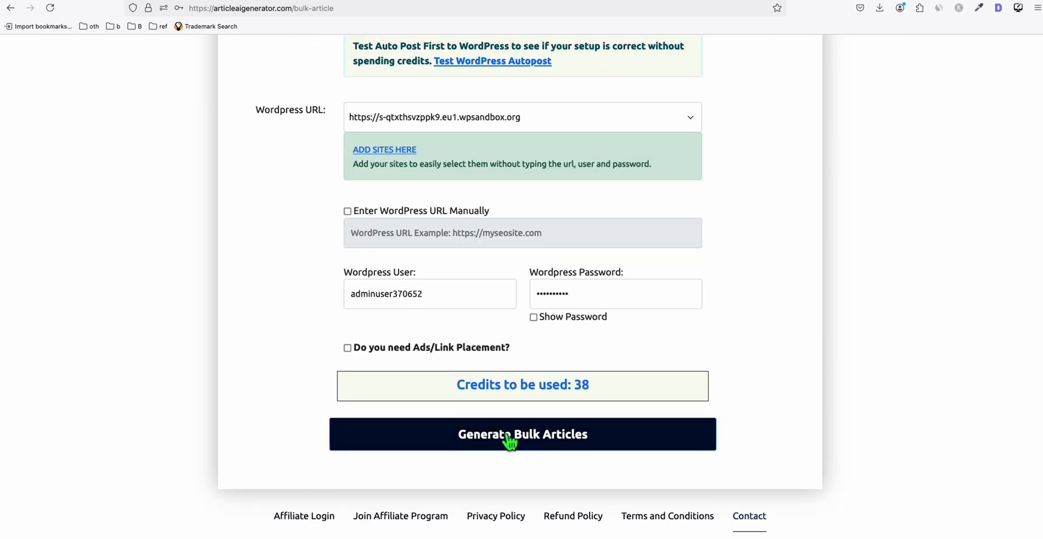
{"action": "left_click", "coordinate": [523, 433]}
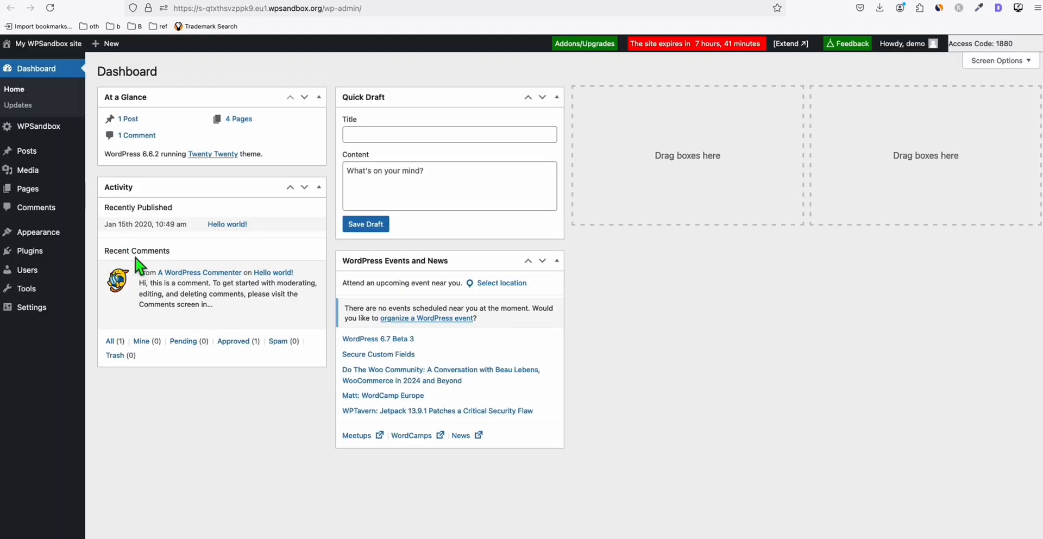
{"action": "mouse_move", "coordinate": [29, 251]}
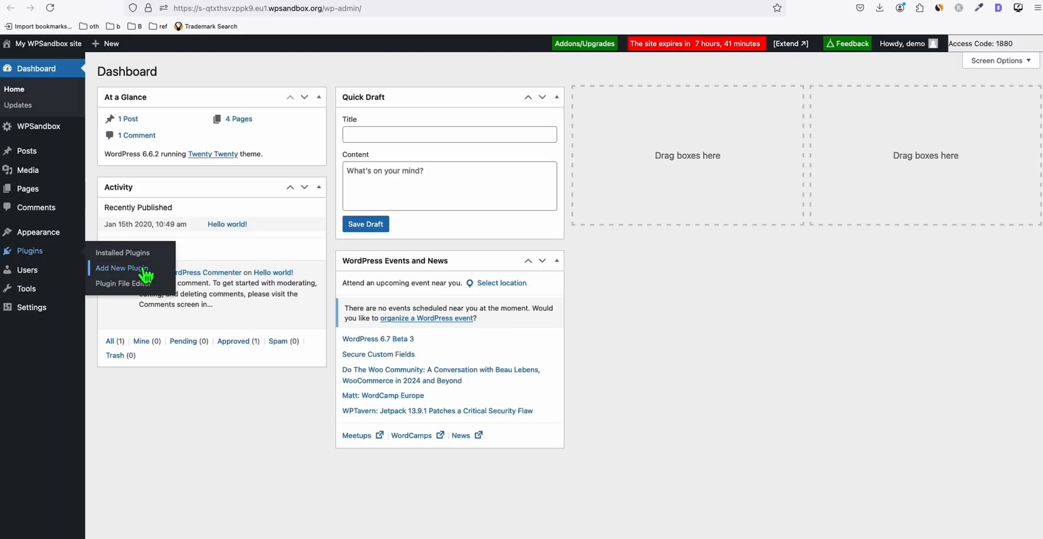
{"action": "mouse_move", "coordinate": [144, 278]}
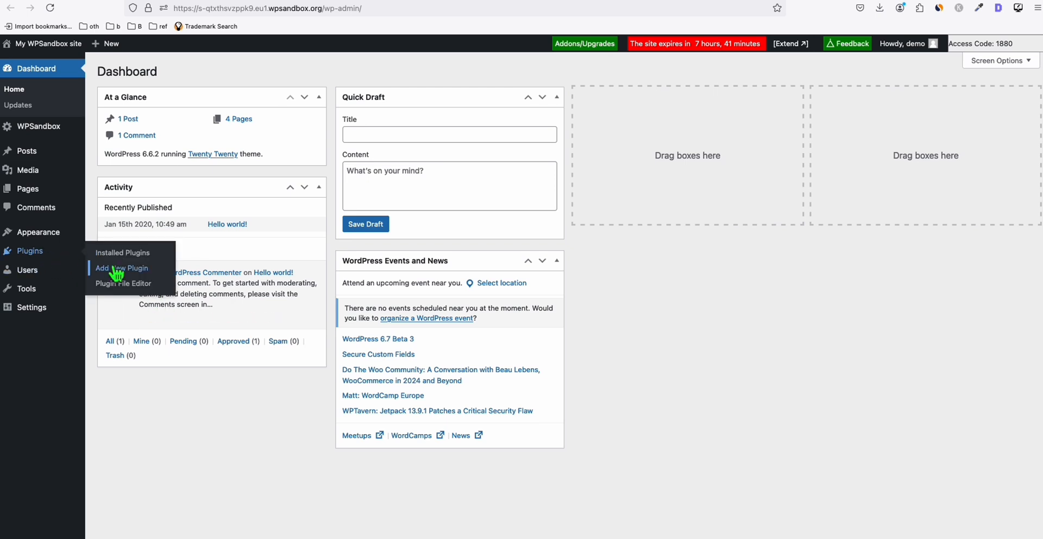
Step: Upload Basic-Auth-master.zip as a new plugin, install it and activate JSON Basic Authentication
{"action": "left_click", "coordinate": [122, 269]}
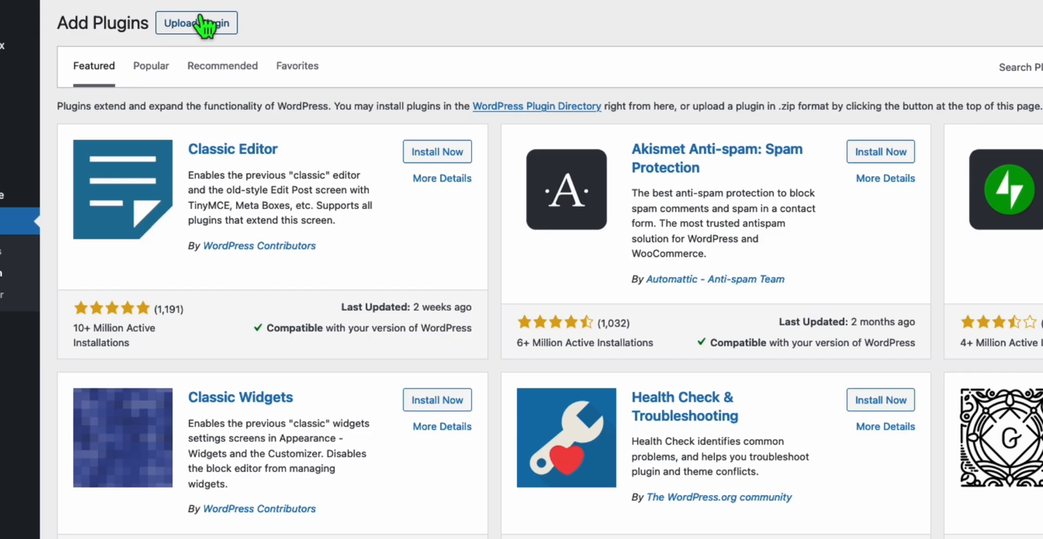
{"action": "left_click", "coordinate": [196, 23]}
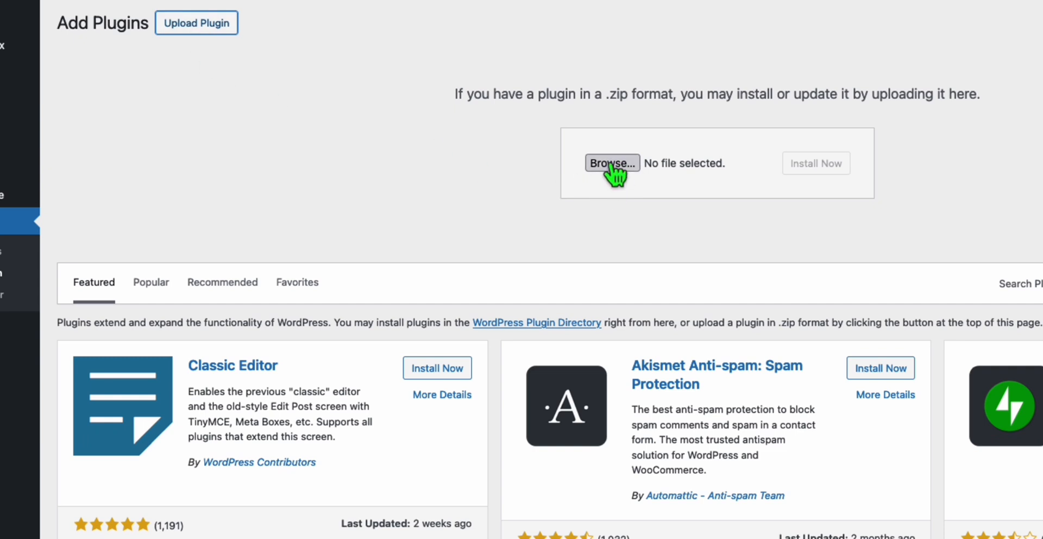
{"action": "left_click", "coordinate": [612, 162]}
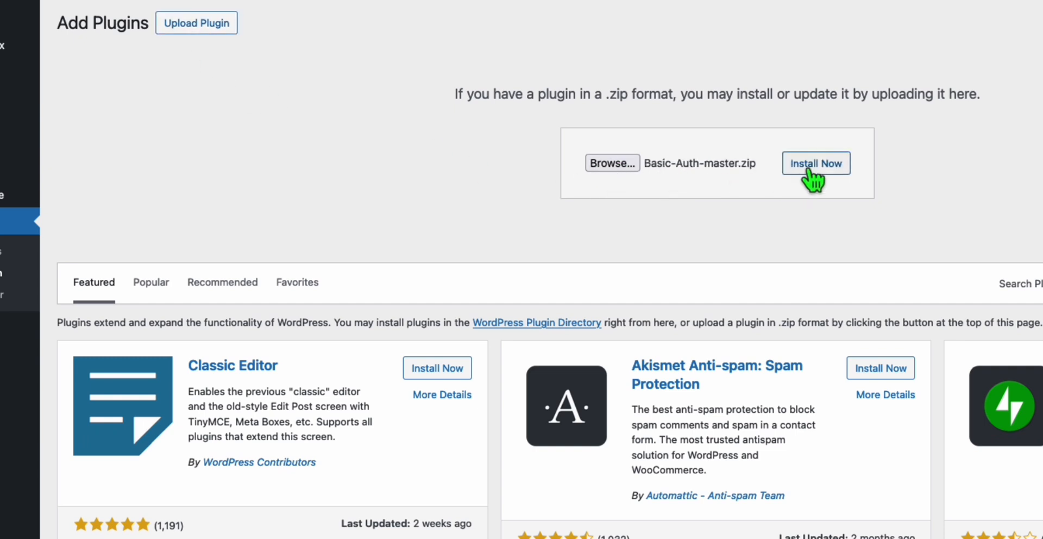
{"action": "left_click", "coordinate": [815, 163]}
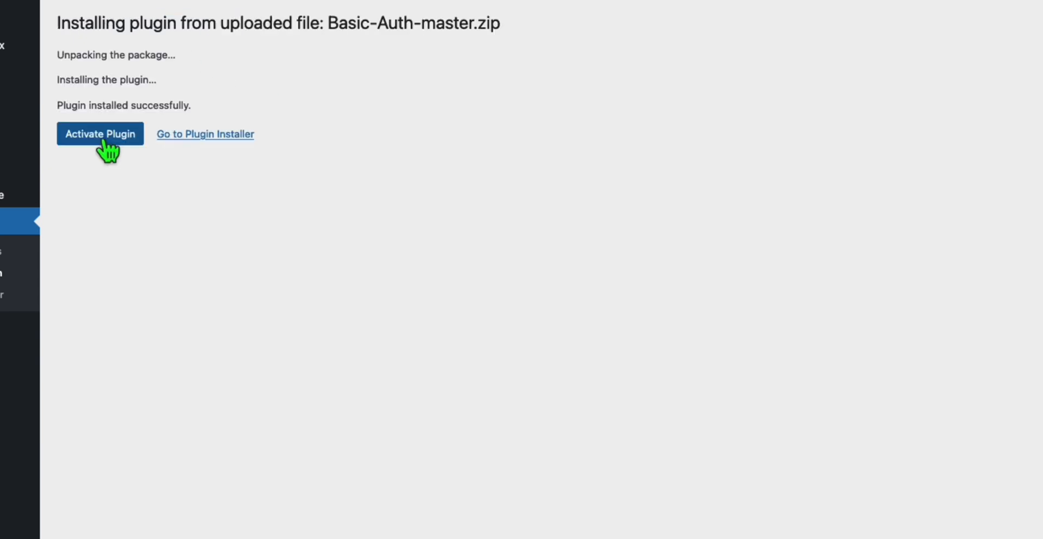
{"action": "left_click", "coordinate": [100, 134]}
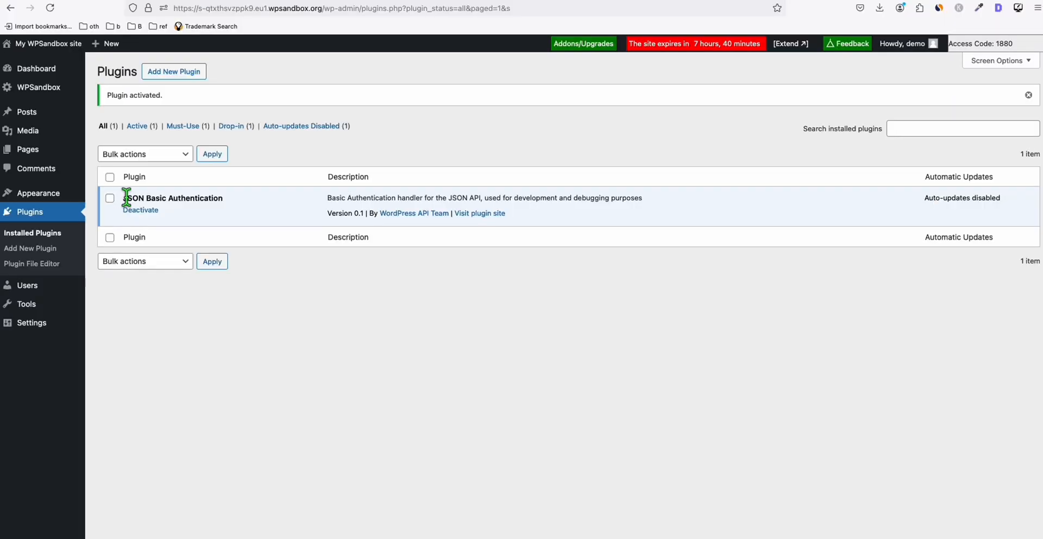
{"action": "double_click", "coordinate": [172, 198]}
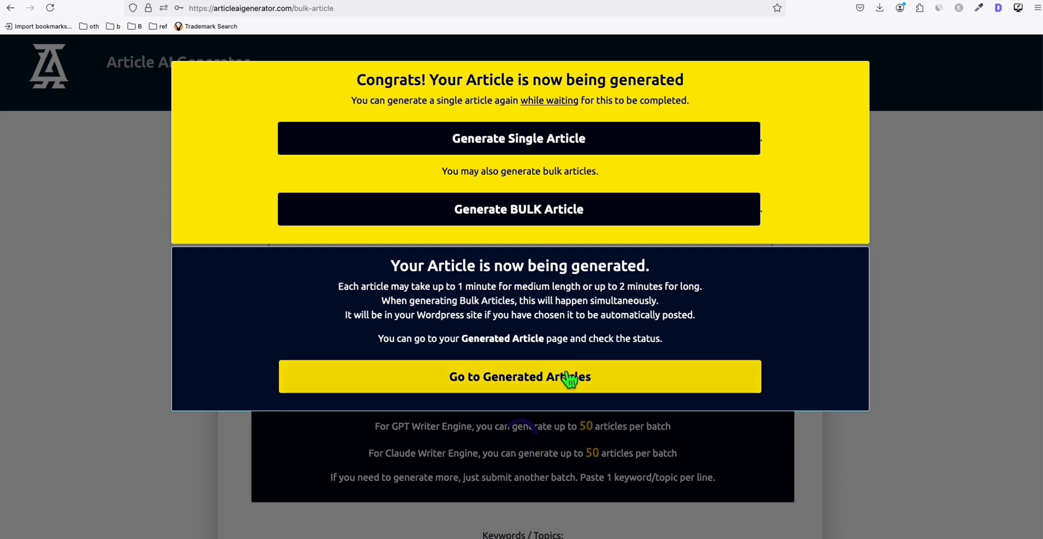
Step: Review the generated articles table and check the Post Result column for failed WordPress posts
{"action": "left_click", "coordinate": [520, 376]}
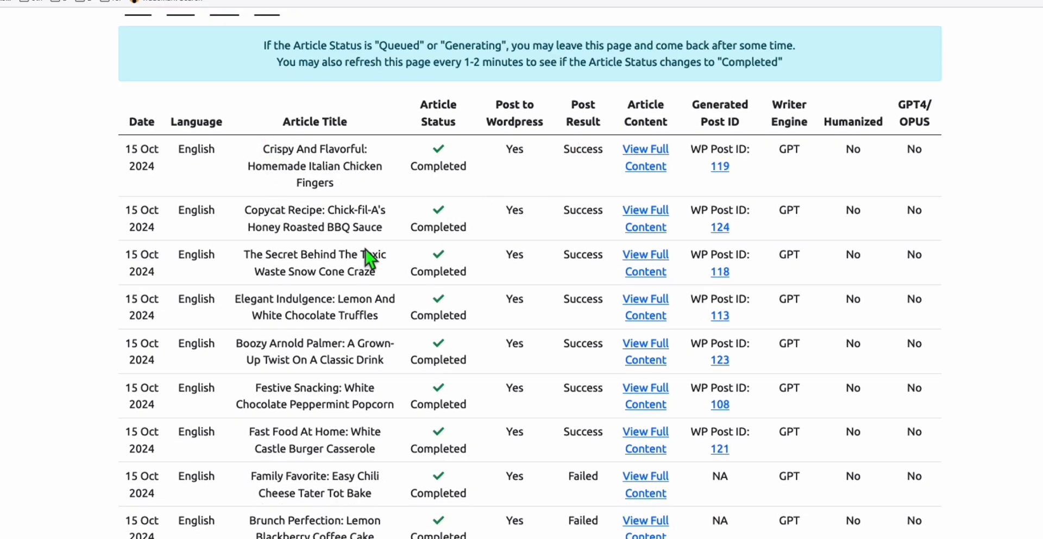
{"action": "mouse_move", "coordinate": [363, 226]}
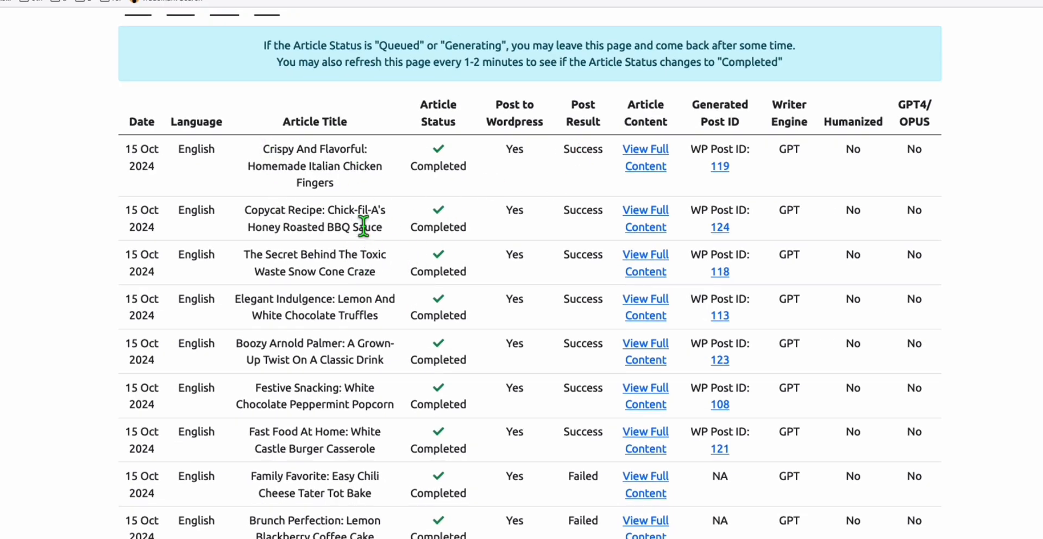
{"action": "mouse_move", "coordinate": [262, 158]}
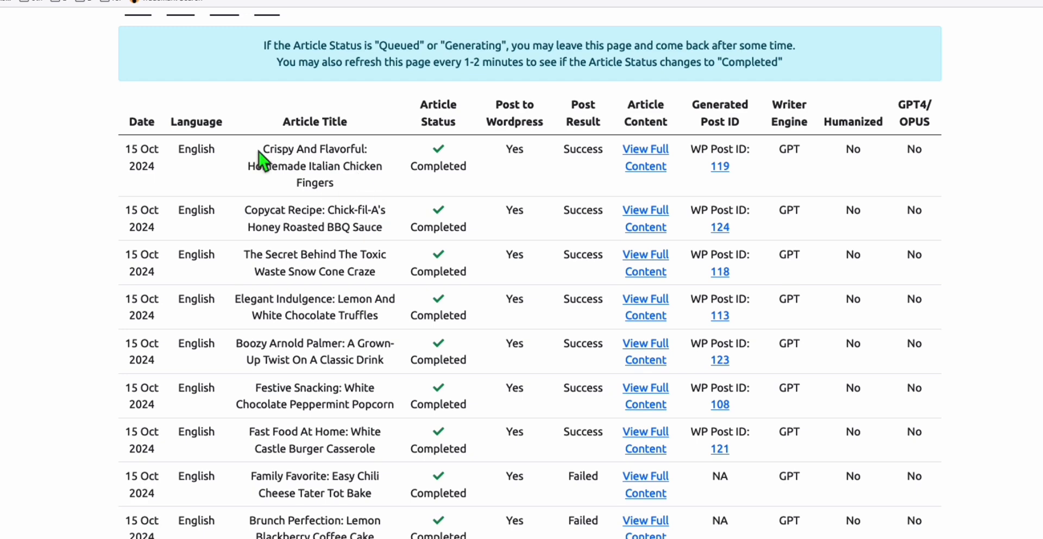
{"action": "mouse_move", "coordinate": [719, 166]}
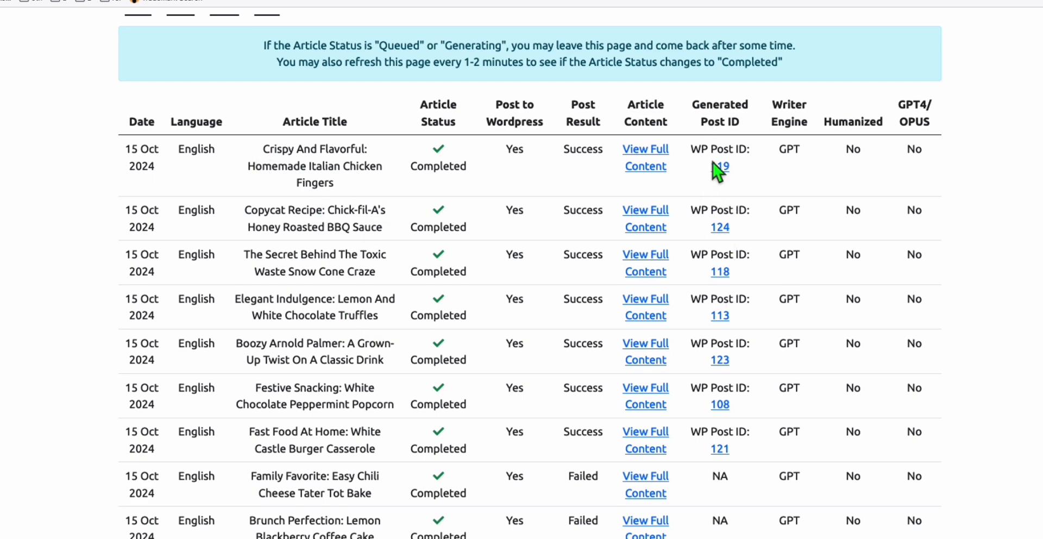
{"action": "scroll", "scroll_direction": "down", "scroll_amount": 3}
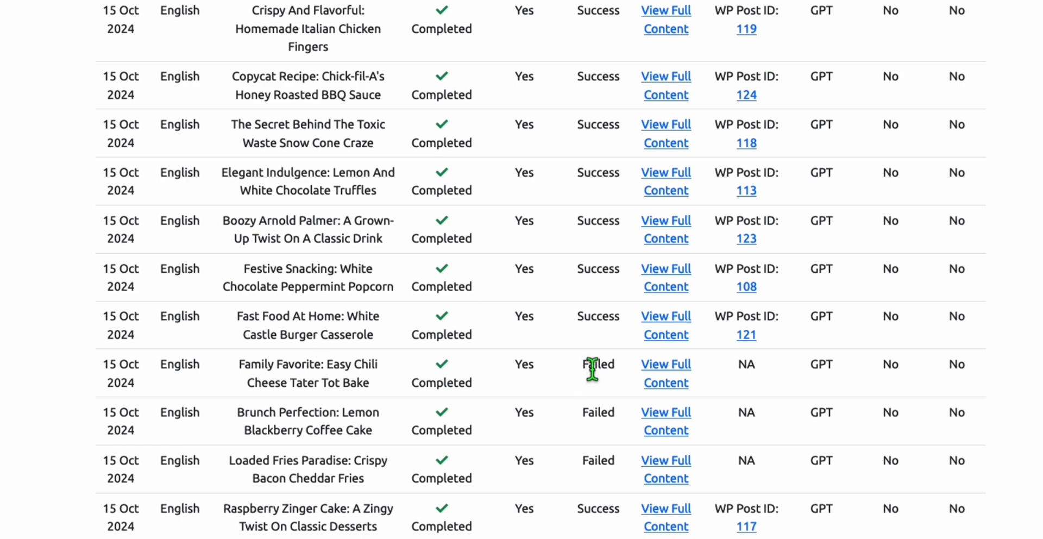
{"action": "mouse_move", "coordinate": [547, 398]}
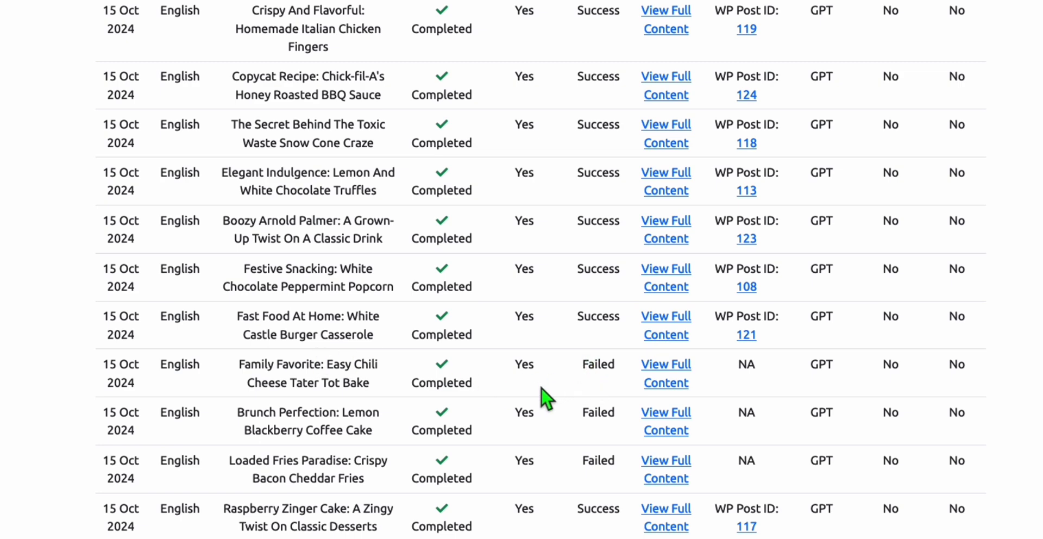
{"action": "scroll", "scroll_direction": "down", "scroll_amount": 3}
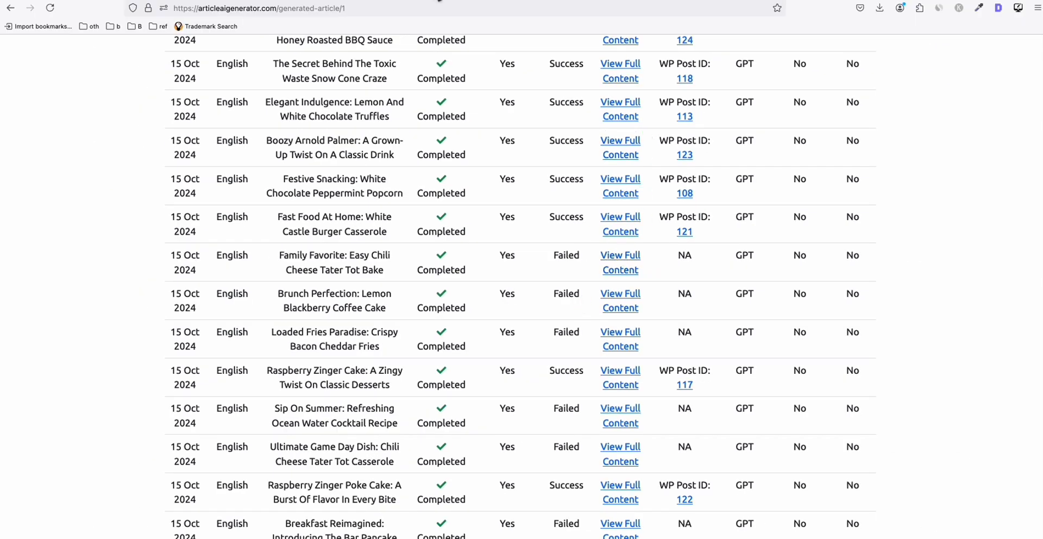
Step: Repost the failed Easy Chili Cheese Tater Tot Bake article to WordPress and confirm the Success result
{"action": "left_click", "coordinate": [619, 262]}
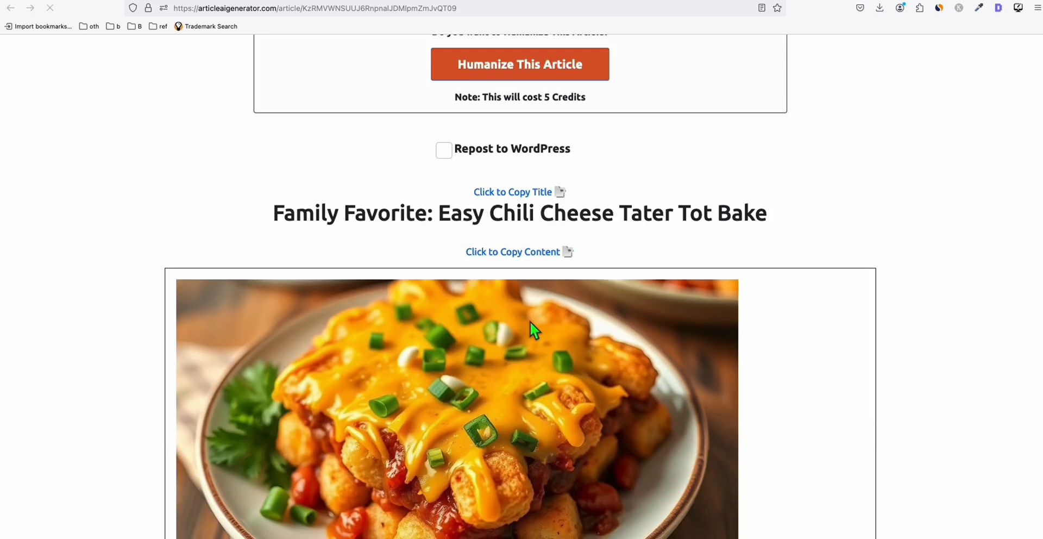
{"action": "left_click", "coordinate": [443, 150]}
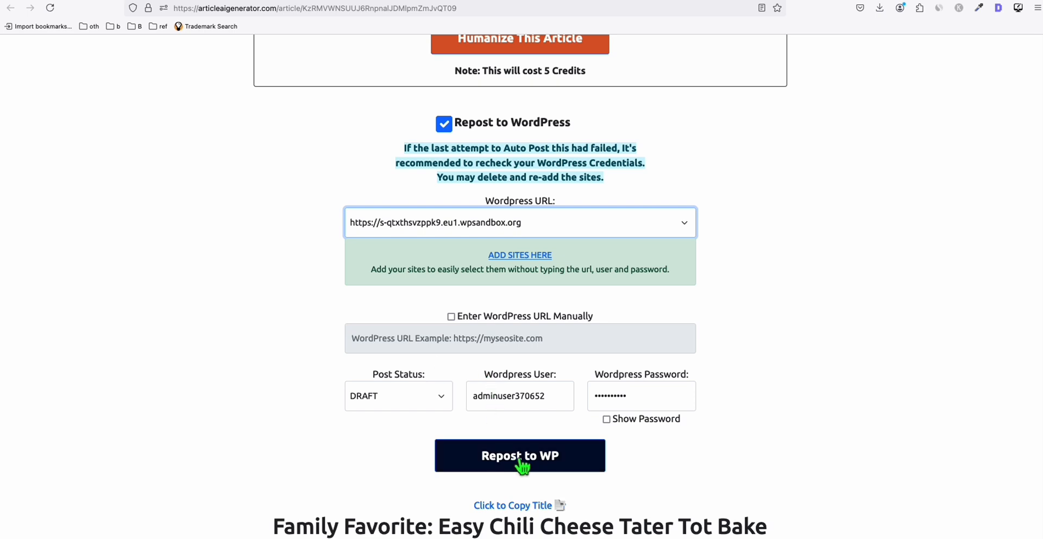
{"action": "left_click", "coordinate": [519, 455]}
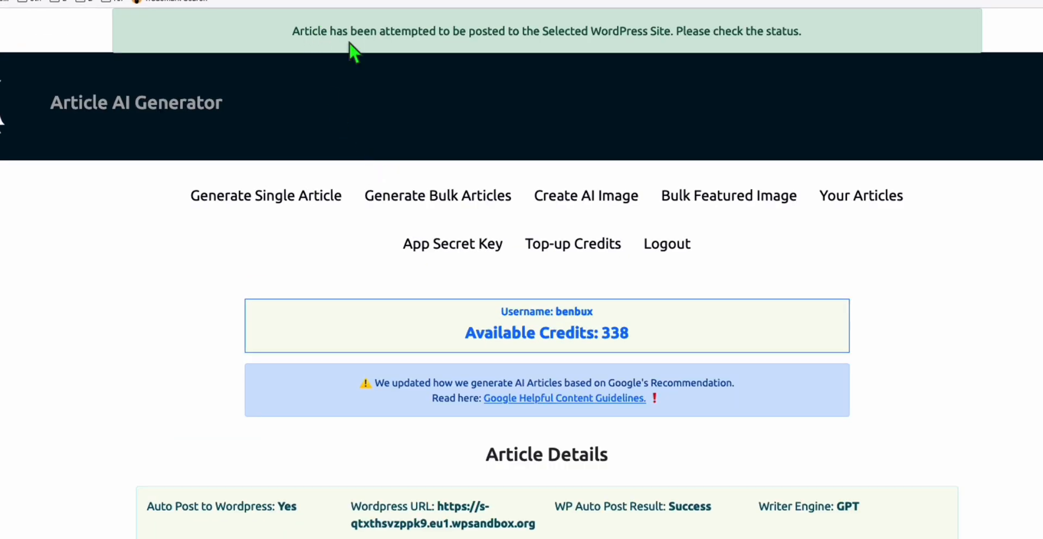
{"action": "mouse_move", "coordinate": [653, 52]}
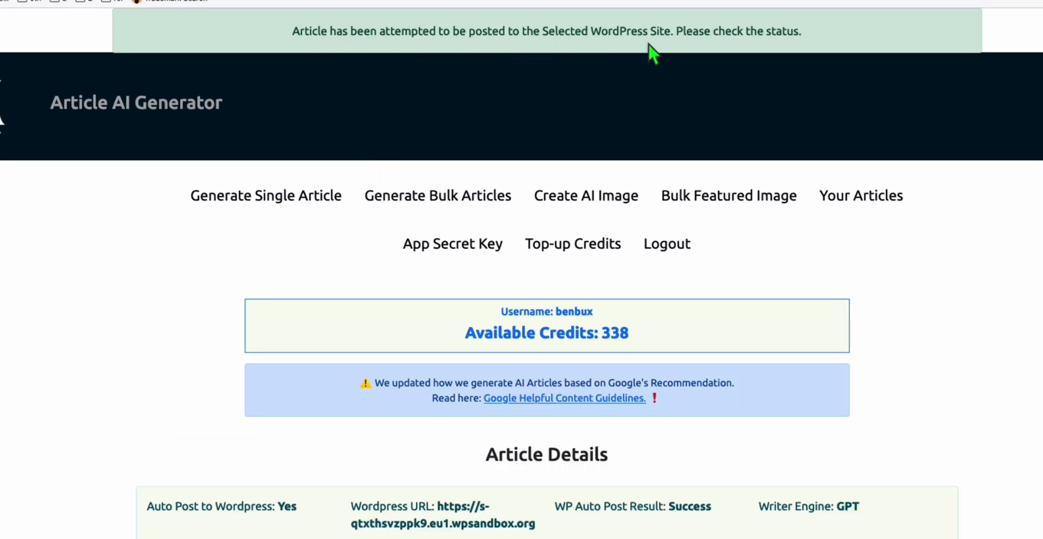
{"action": "scroll", "scroll_direction": "down", "scroll_amount": 3}
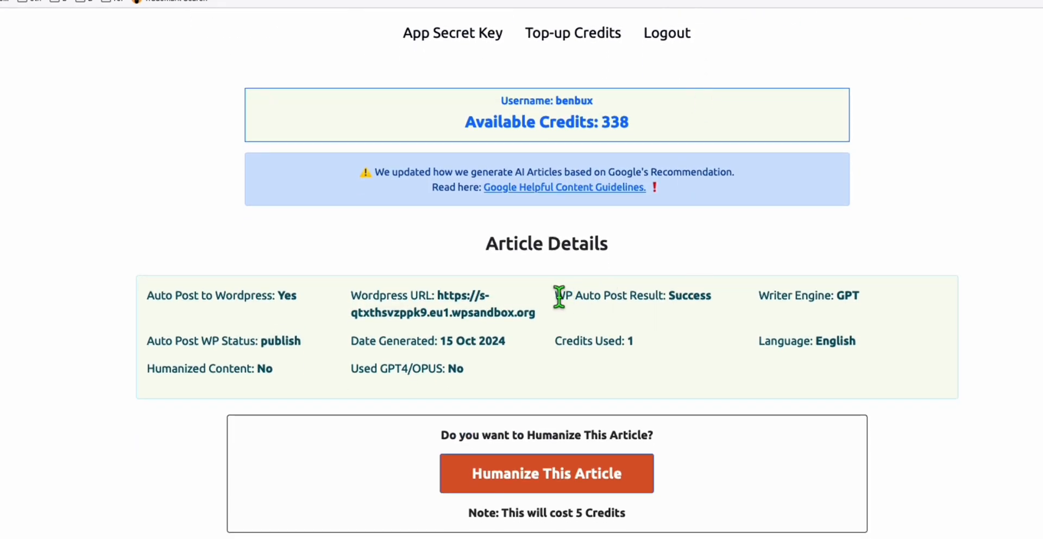
{"action": "mouse_move", "coordinate": [689, 317]}
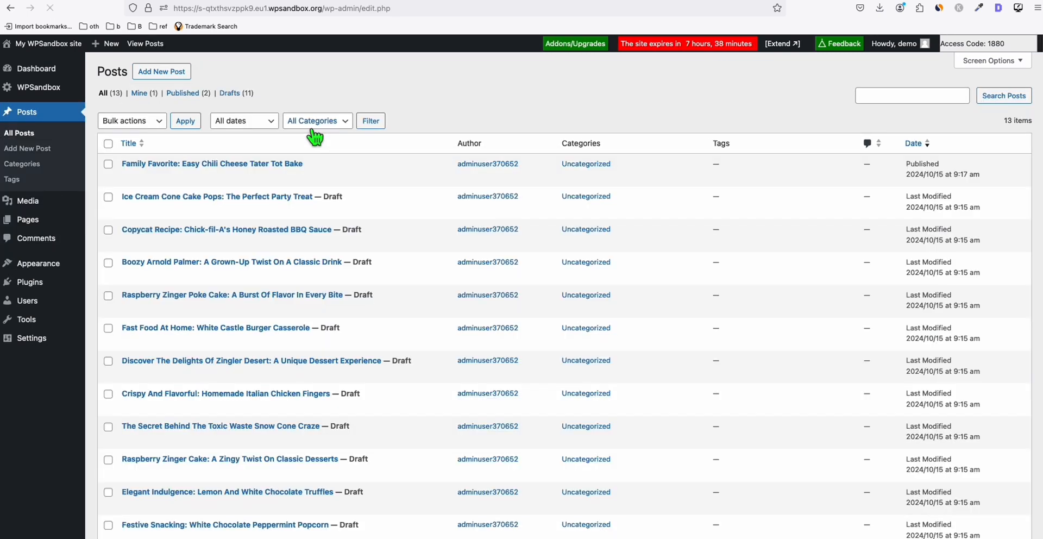
Step: From All Posts, preview the Ice Cream Cone Cake Pops draft among the 13 listed posts
{"action": "scroll", "scroll_direction": "down", "scroll_amount": 3}
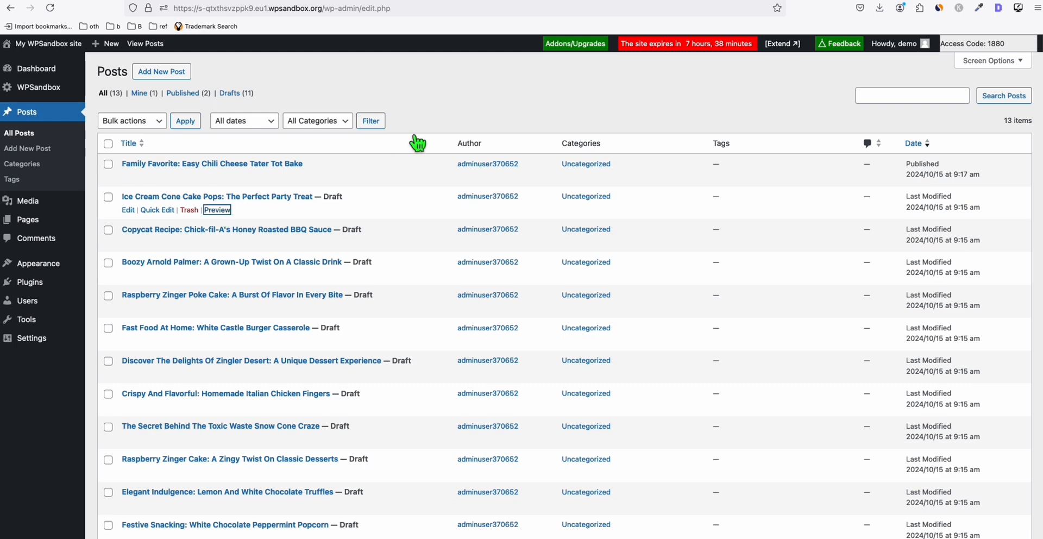
{"action": "left_click", "coordinate": [217, 210]}
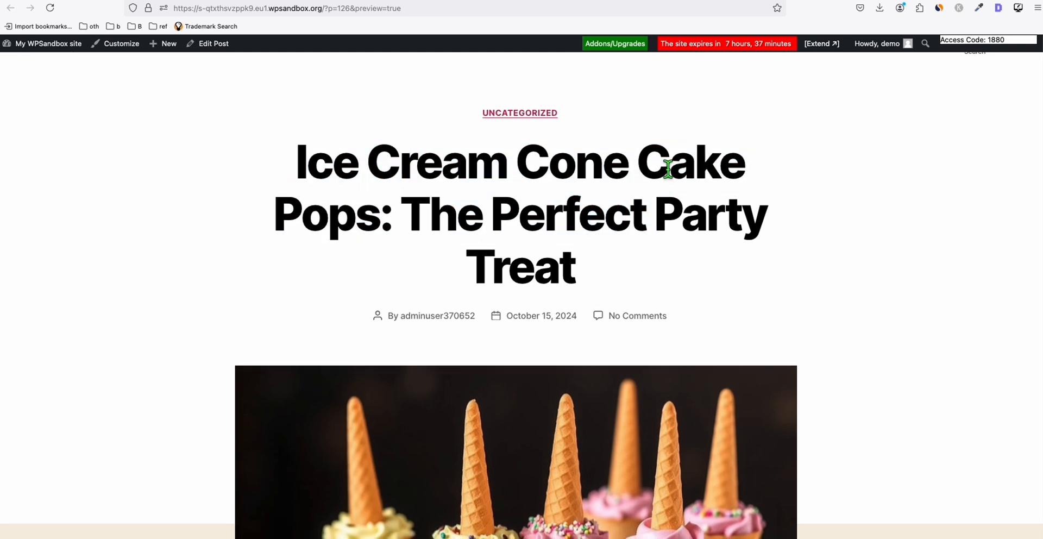
{"action": "scroll", "scroll_direction": "down", "scroll_amount": 3}
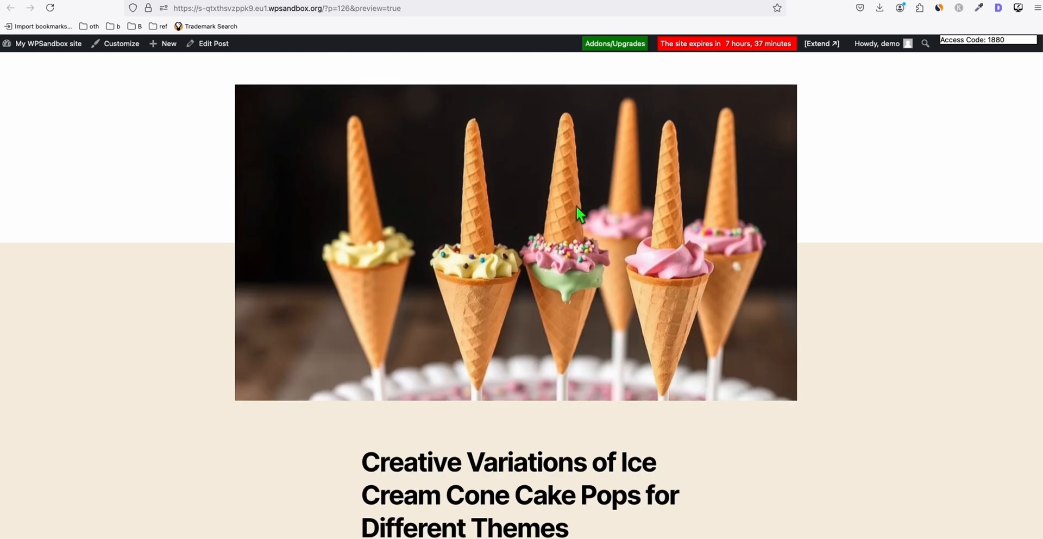
{"action": "scroll", "scroll_direction": "down", "scroll_amount": 3}
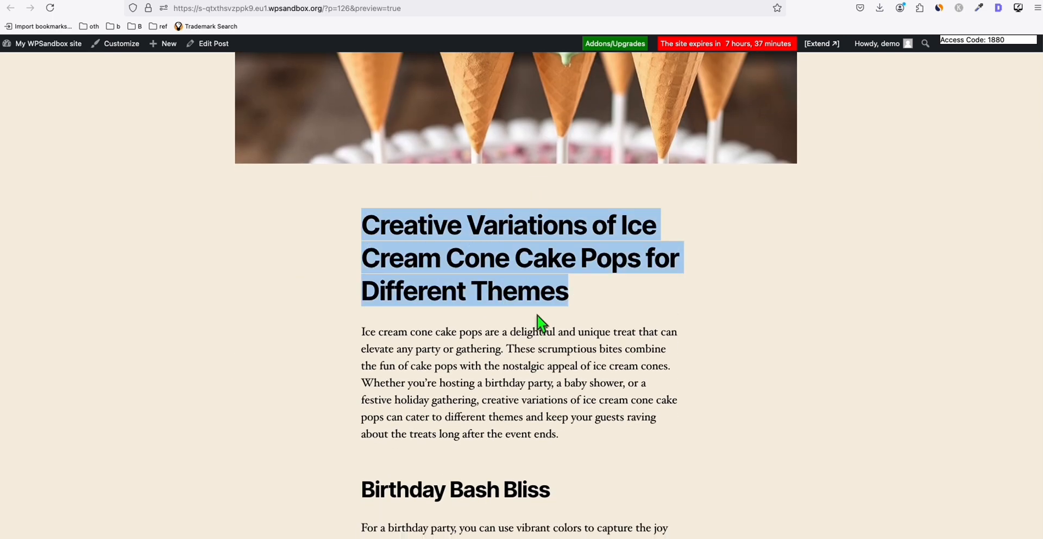
{"action": "scroll", "scroll_direction": "down", "scroll_amount": 3}
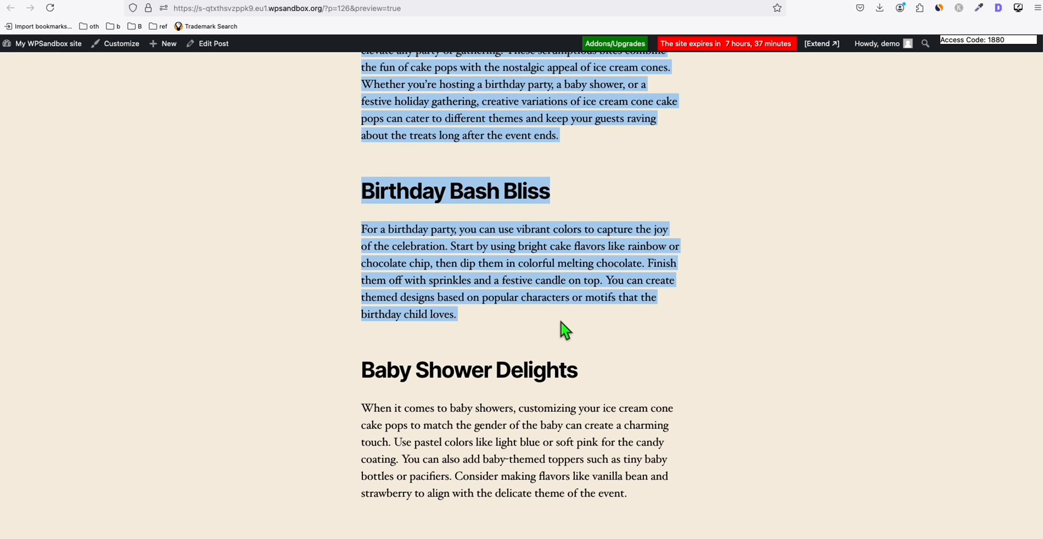
{"action": "scroll", "scroll_direction": "down", "scroll_amount": 3}
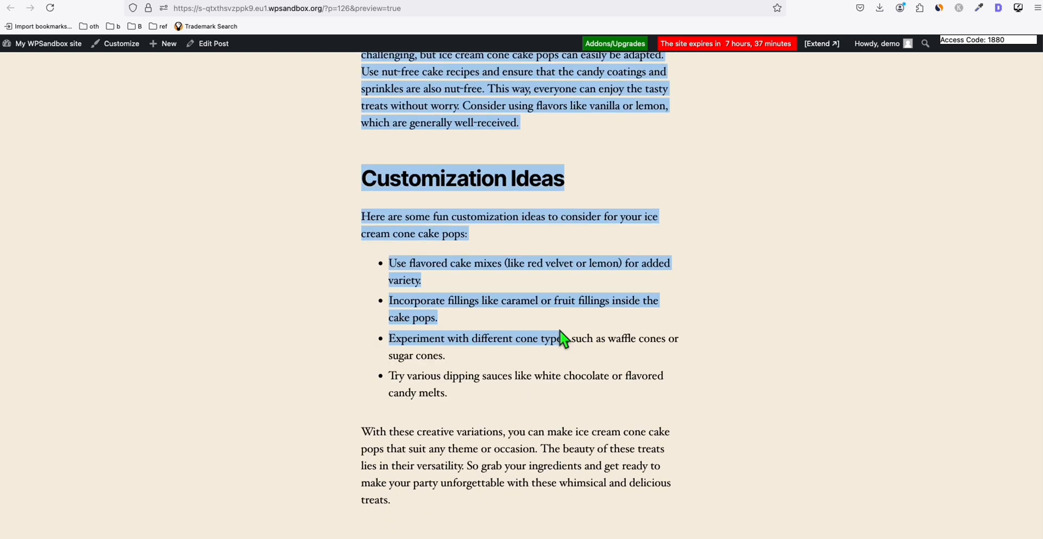
{"action": "scroll", "scroll_direction": "down", "scroll_amount": 3}
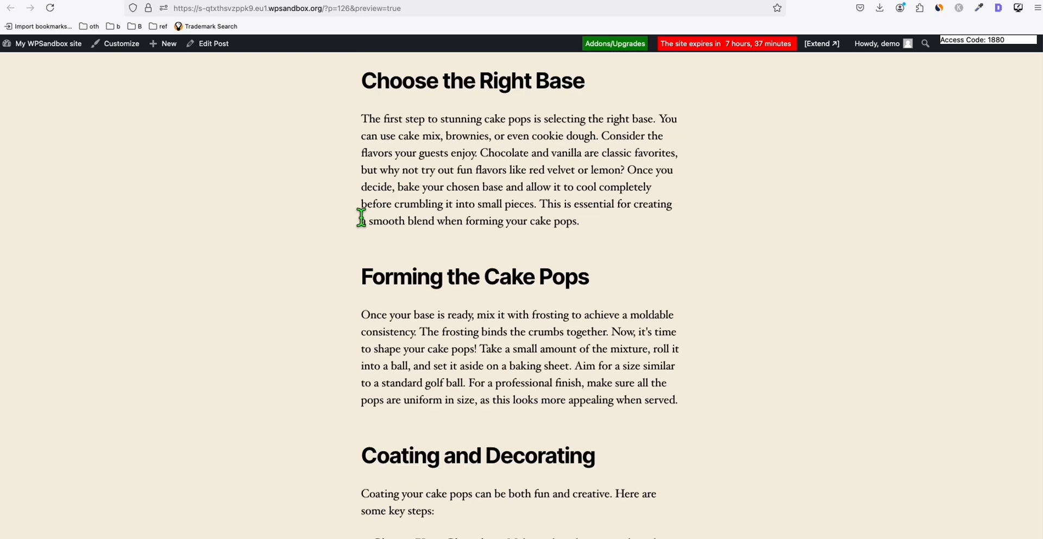
{"action": "scroll", "scroll_direction": "down", "scroll_amount": 3}
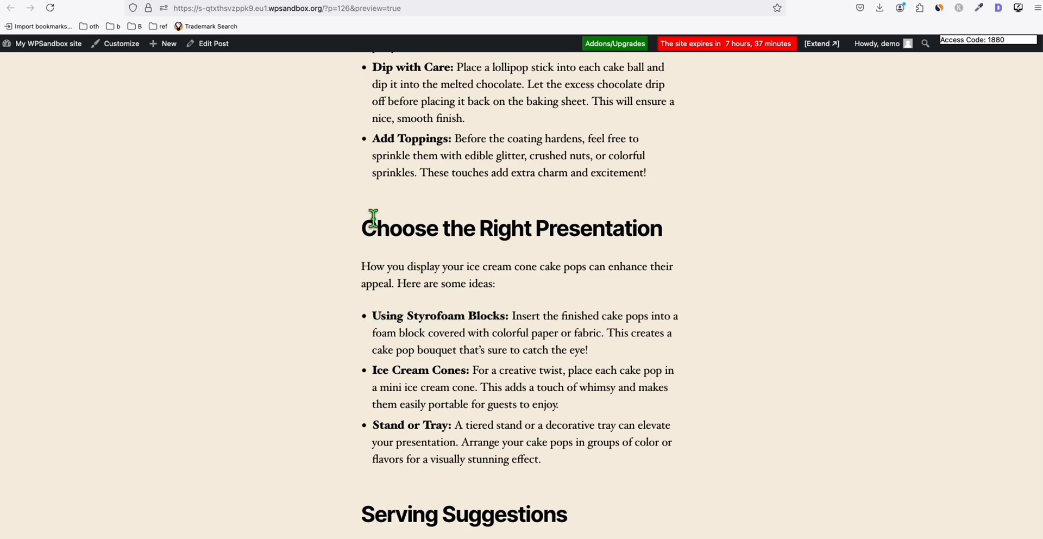
{"action": "scroll", "scroll_direction": "down", "scroll_amount": 3}
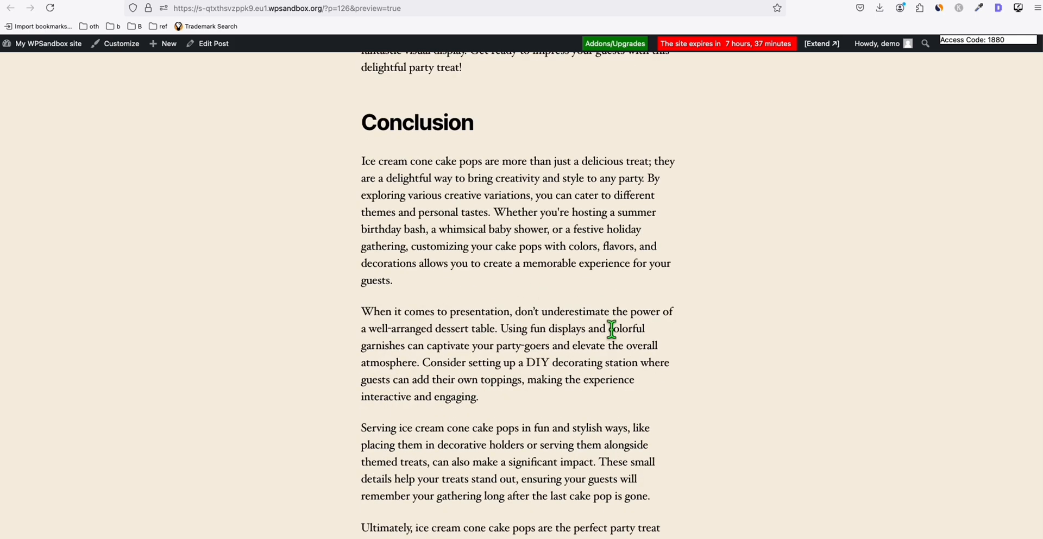
{"action": "left_click", "coordinate": [997, 7]}
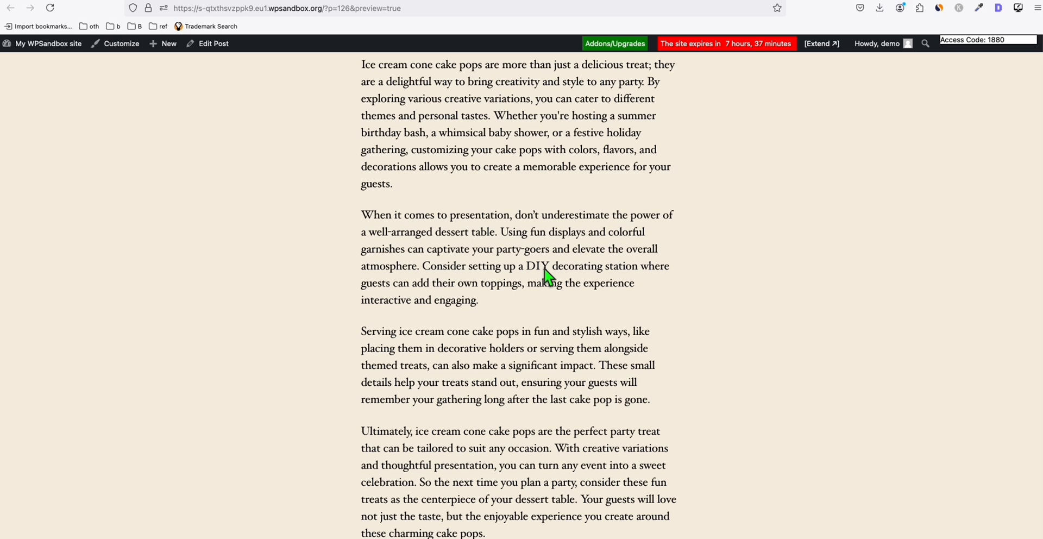
{"action": "scroll", "scroll_direction": "up", "scroll_amount": 3}
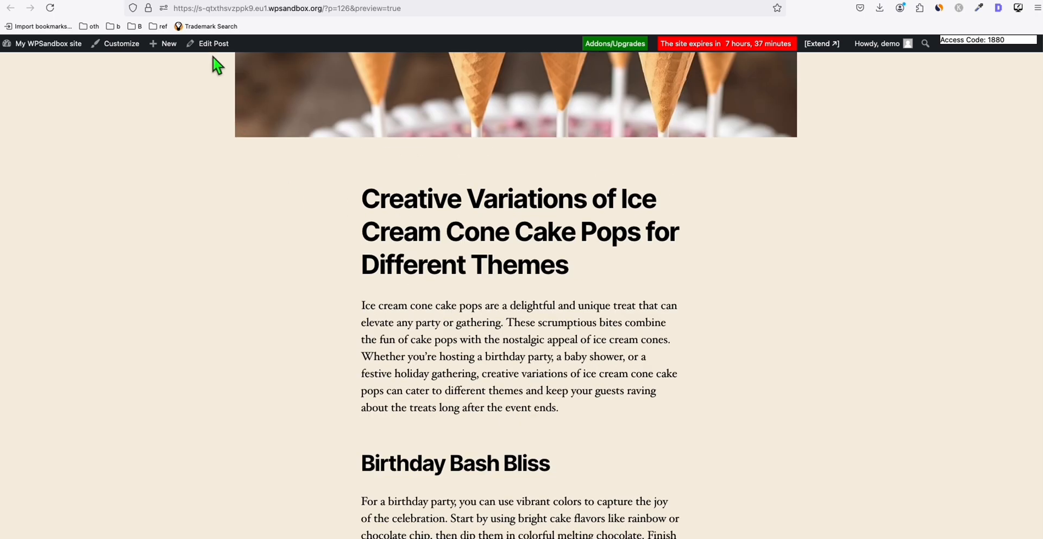
Step: Edit the Ice Cream Cone Cake Pops draft and select its Classic content block
{"action": "left_click", "coordinate": [213, 44]}
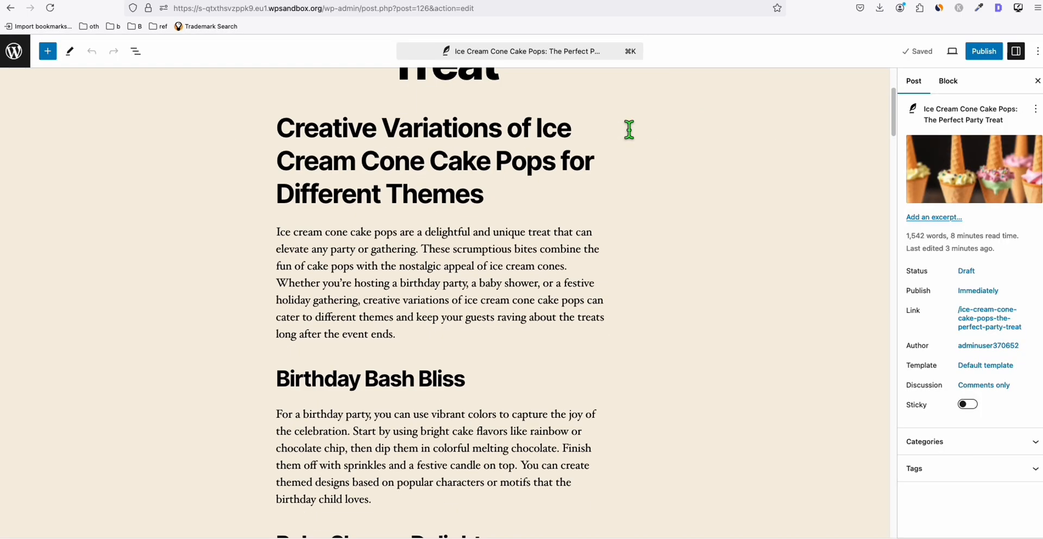
{"action": "left_click", "coordinate": [392, 333]}
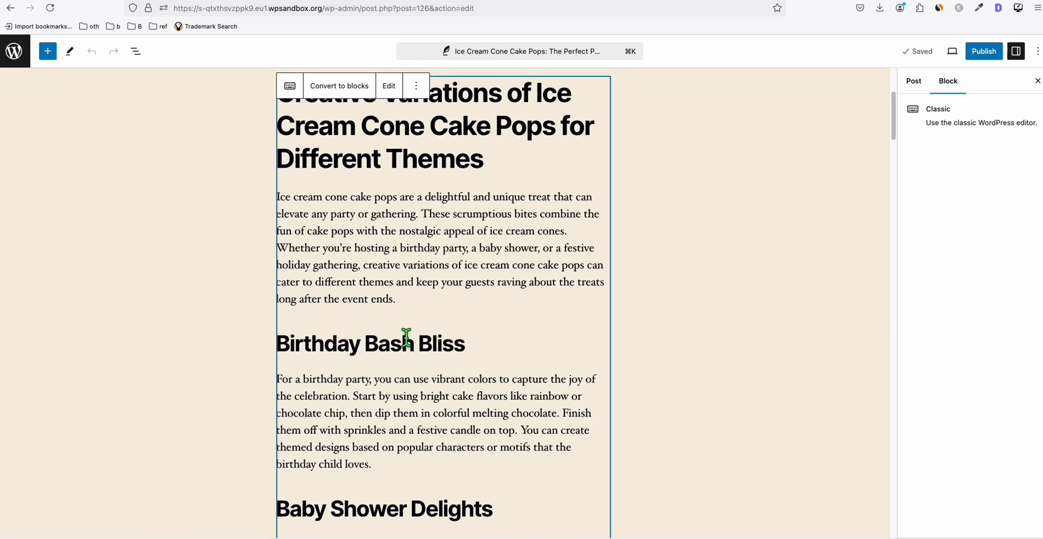
{"action": "mouse_move", "coordinate": [413, 280]}
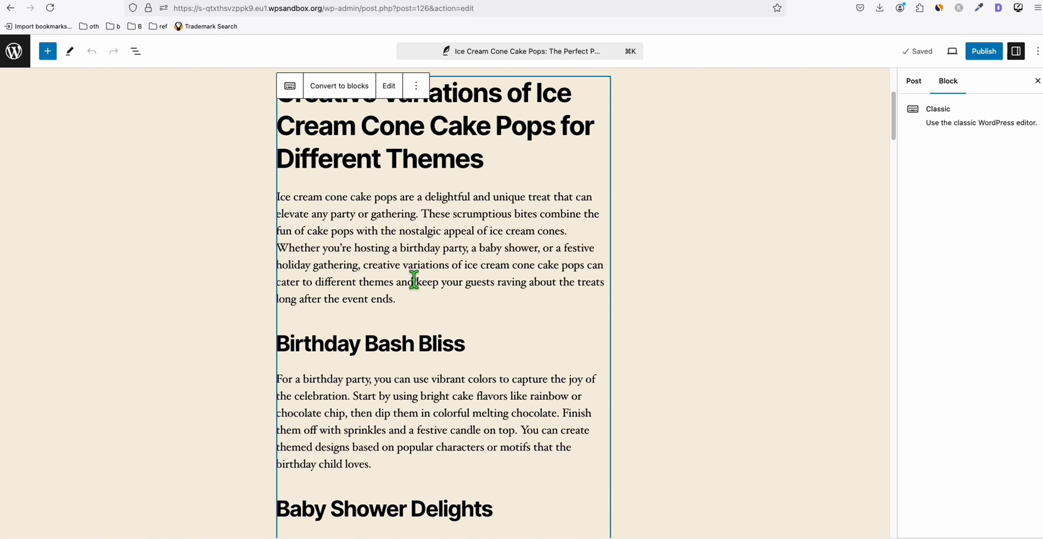
{"action": "mouse_move", "coordinate": [399, 313]}
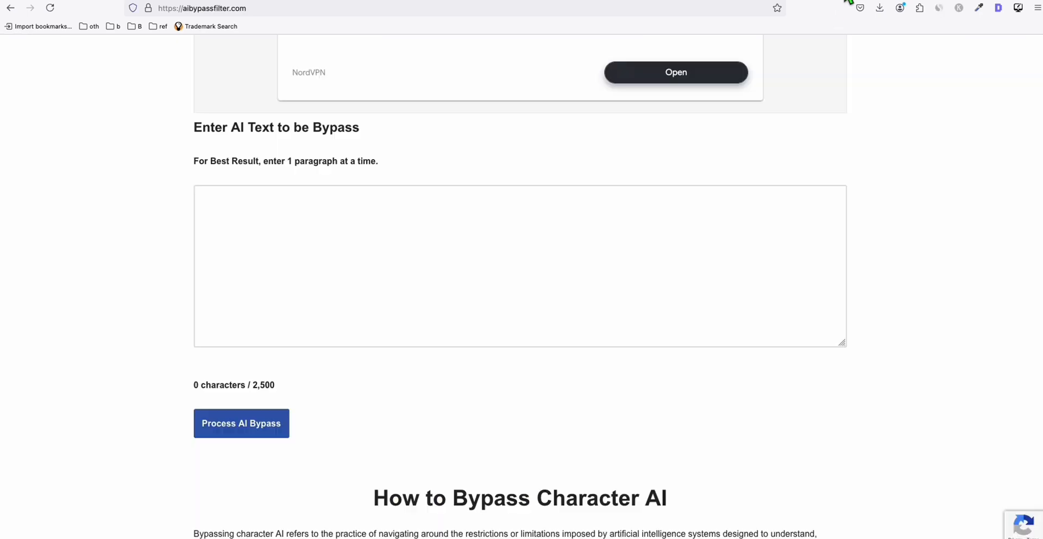
{"action": "mouse_move", "coordinate": [295, 267]}
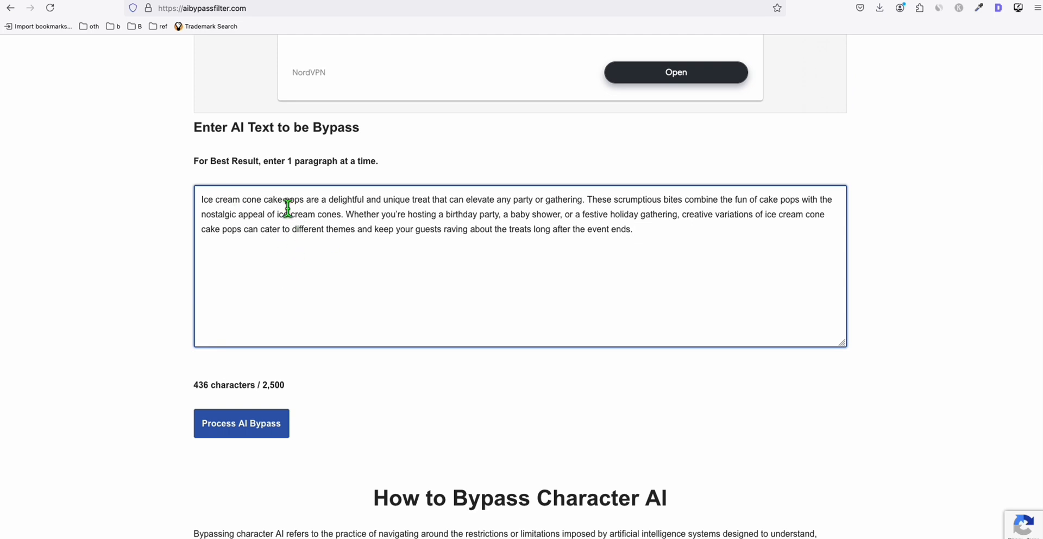
Step: Process the pasted 436-character cake pops intro paragraph through AI Bypass
{"action": "left_click", "coordinate": [241, 423]}
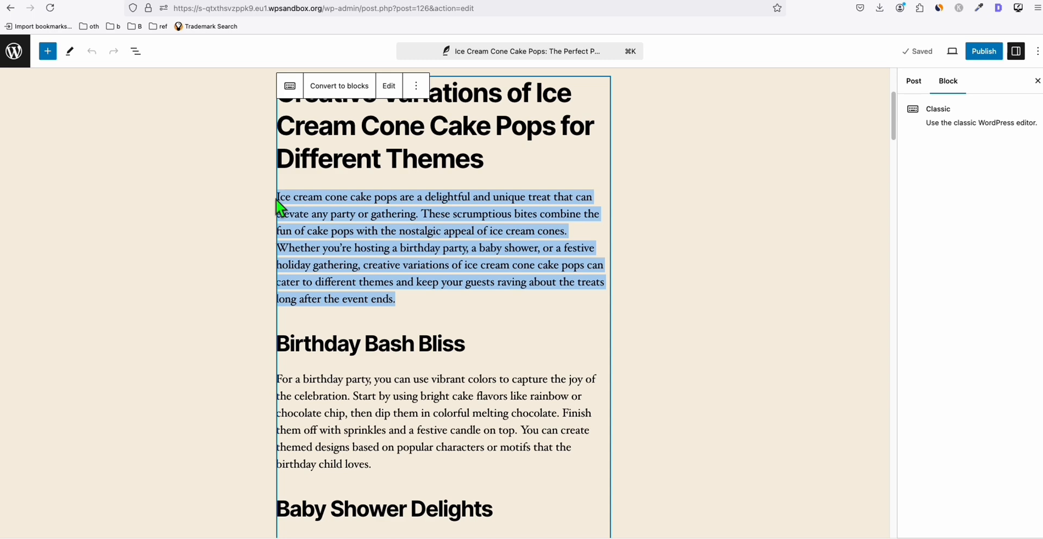
Step: Paste rewritten intro and Baby Shower Delights paragraphs into the Classic block and publish the post
{"action": "left_click", "coordinate": [389, 85]}
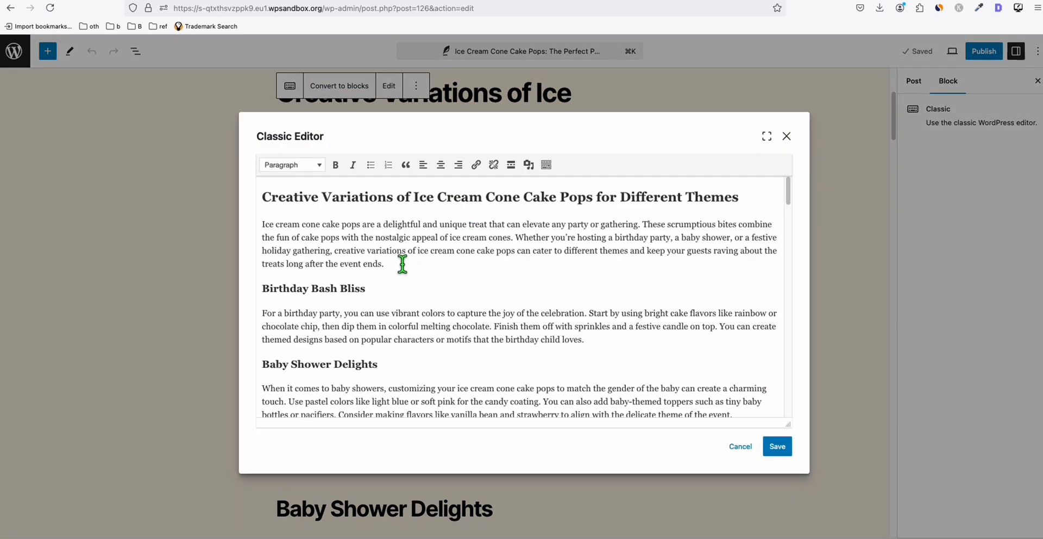
{"action": "left_click_drag", "start_coordinate": [262, 224], "coordinate": [383, 263]}
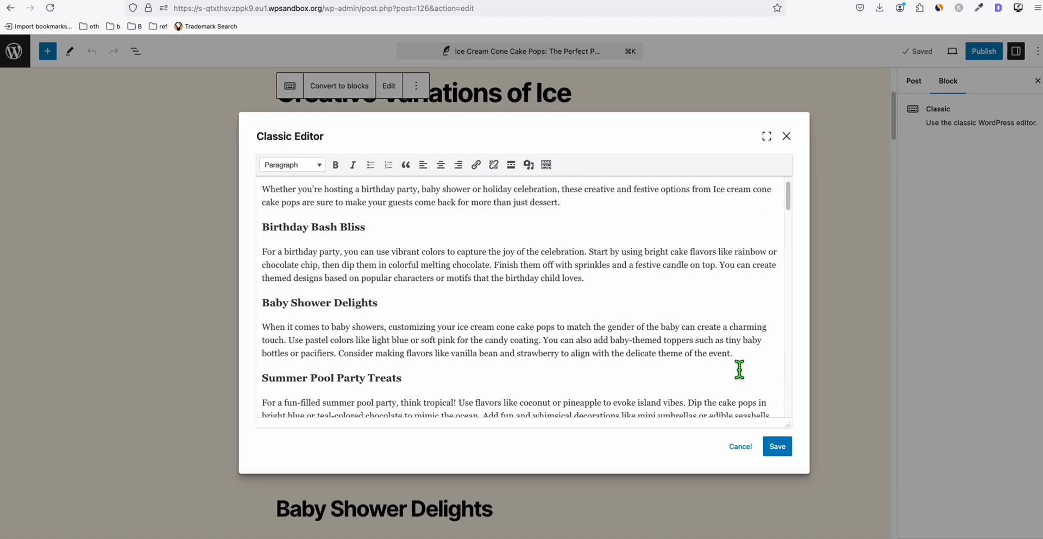
{"action": "left_click_drag", "start_coordinate": [263, 327], "coordinate": [731, 353]}
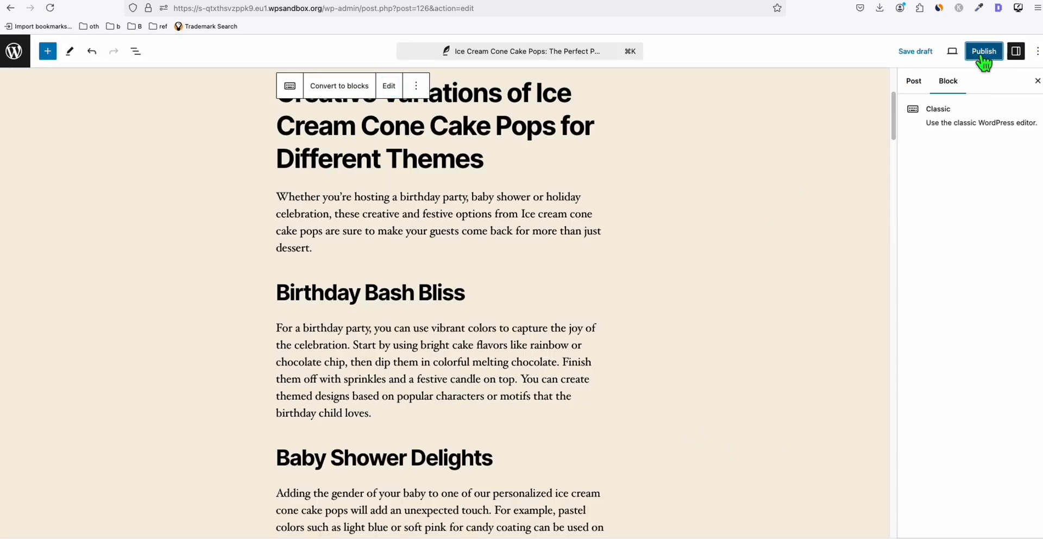
{"action": "left_click", "coordinate": [983, 51]}
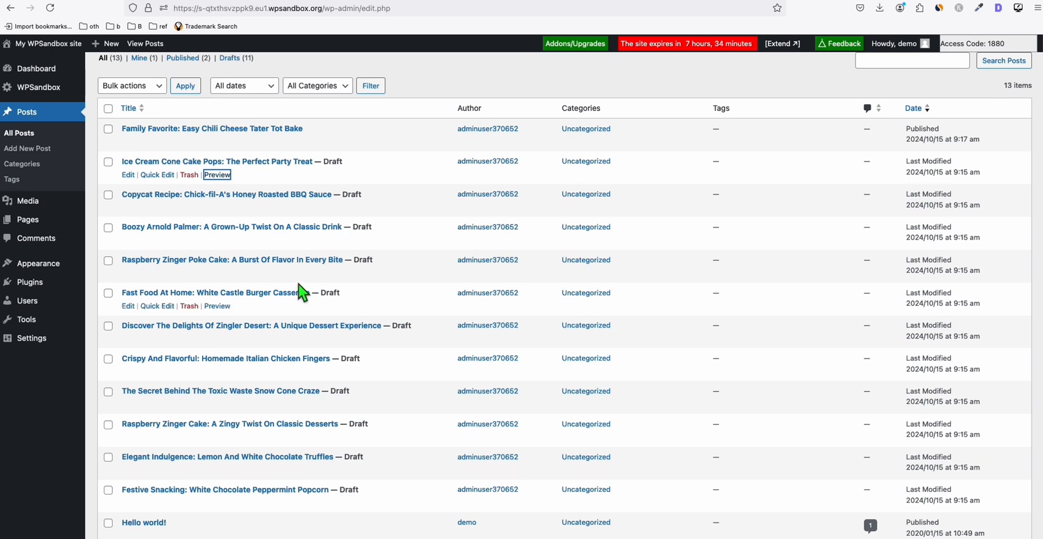
{"action": "mouse_move", "coordinate": [220, 317]}
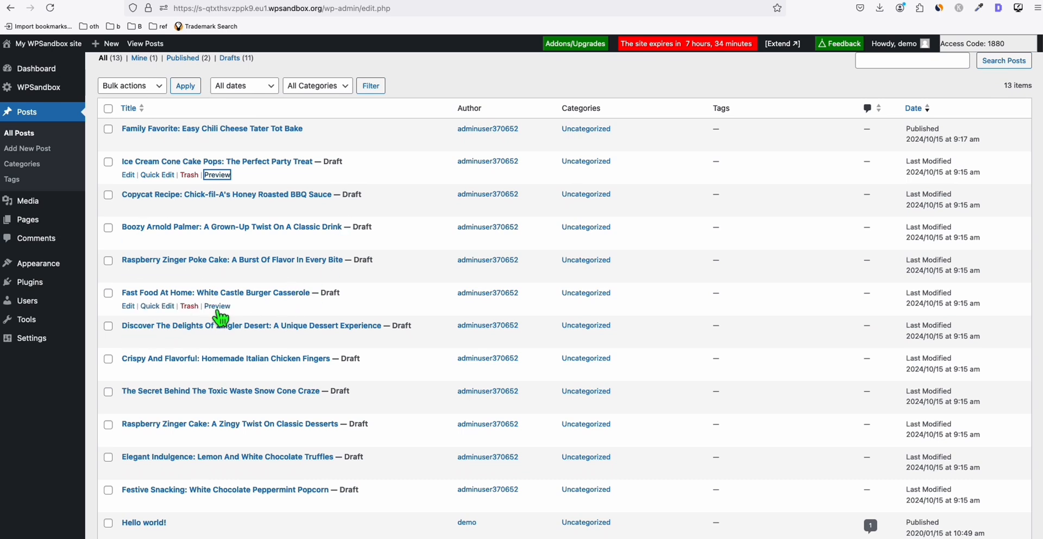
{"action": "mouse_move", "coordinate": [126, 309]}
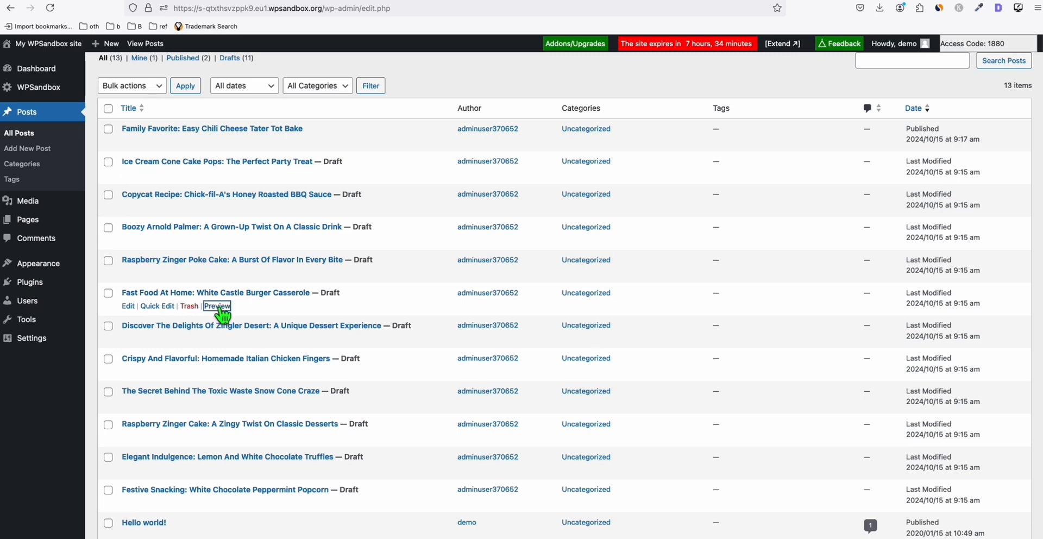
Step: Preview the Fast Food At Home: White Castle Burger Casserole draft from the posts list
{"action": "left_click", "coordinate": [216, 306]}
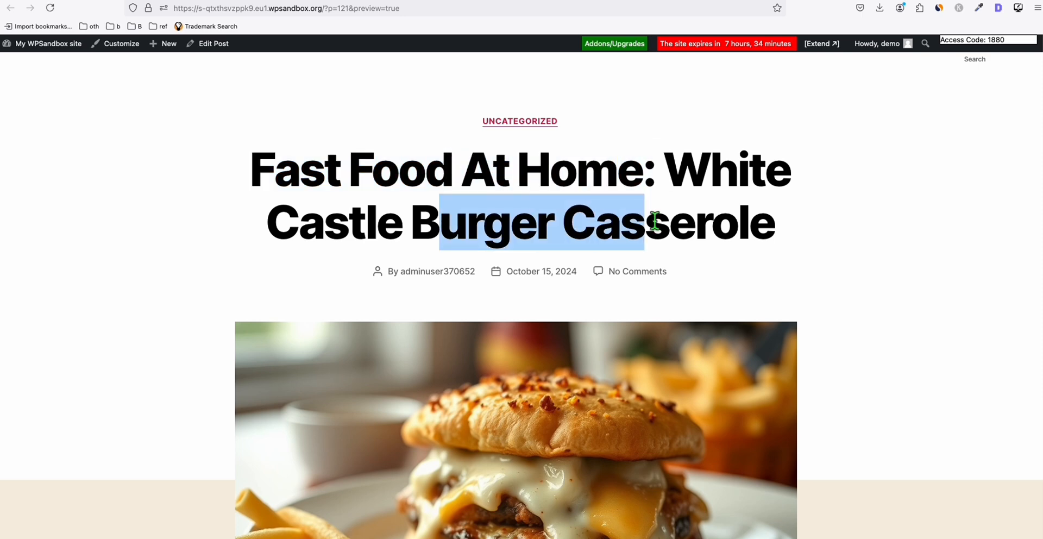
{"action": "scroll", "scroll_direction": "down", "scroll_amount": 3}
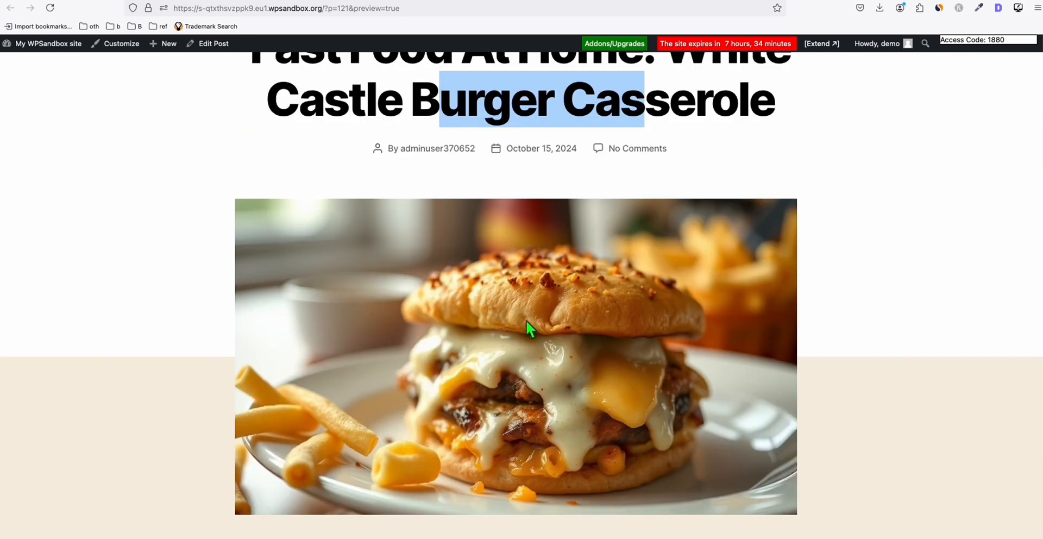
{"action": "scroll", "scroll_direction": "down", "scroll_amount": 3}
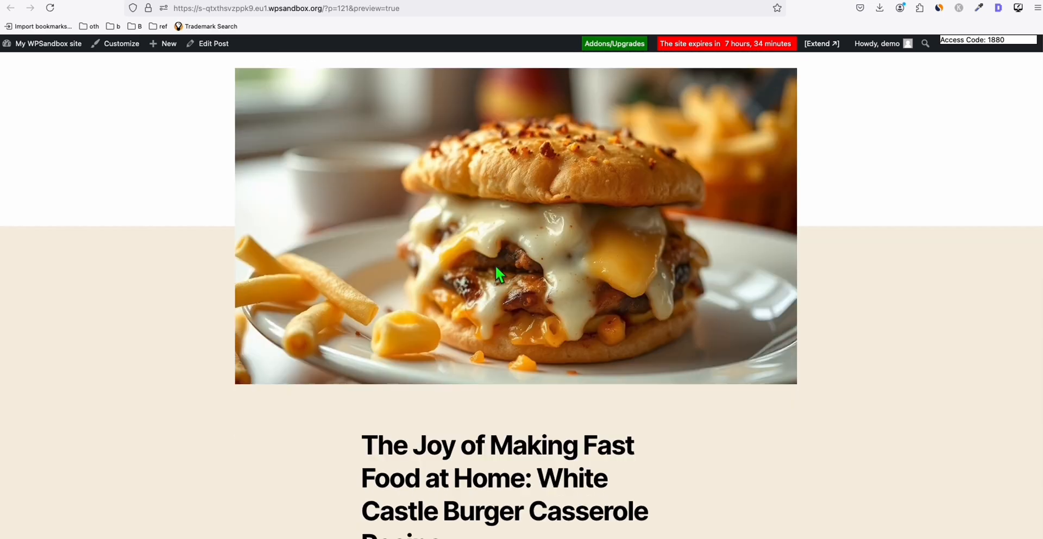
{"action": "scroll", "scroll_direction": "down", "scroll_amount": 3}
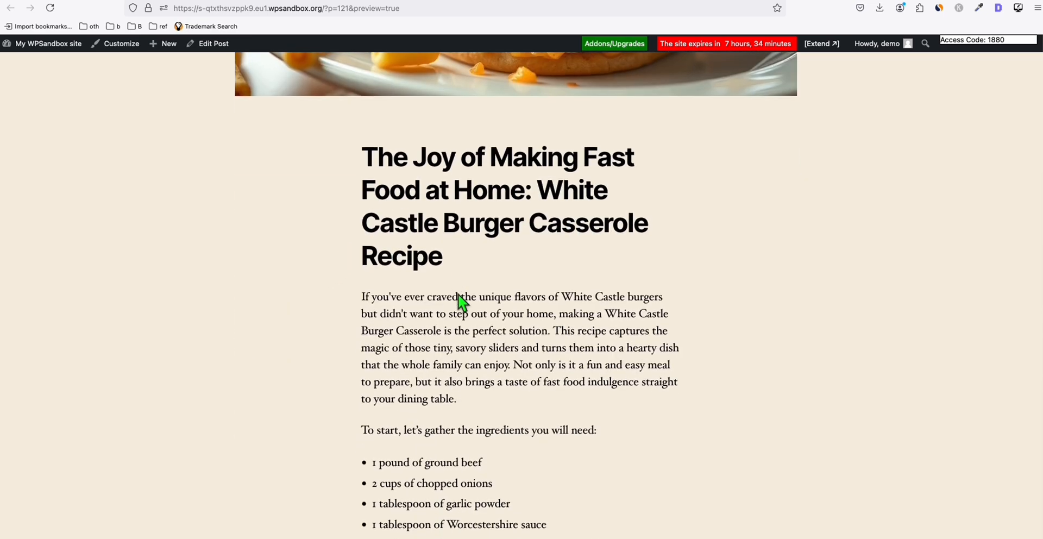
{"action": "scroll", "scroll_direction": "down", "scroll_amount": 3}
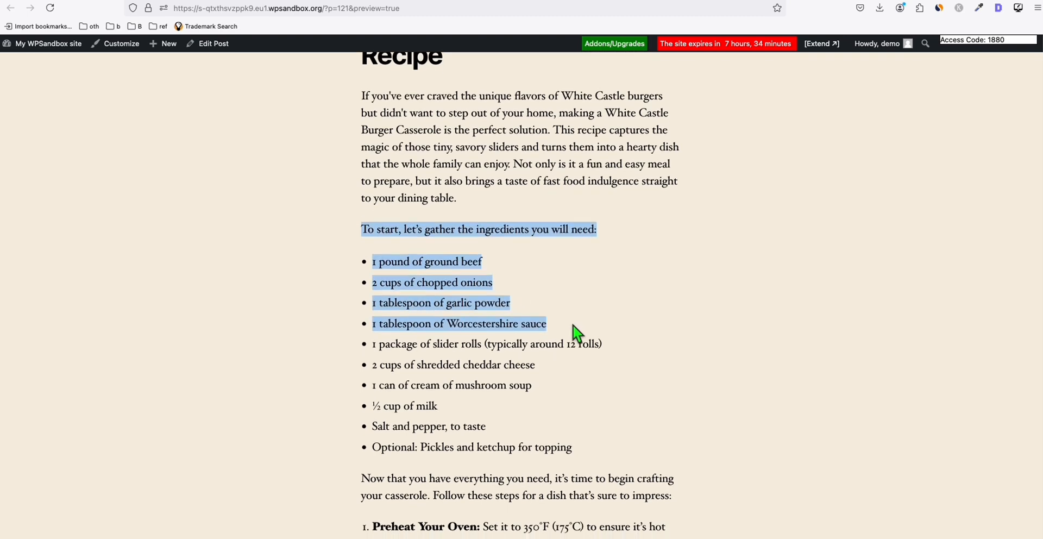
{"action": "scroll", "scroll_direction": "down", "scroll_amount": 3}
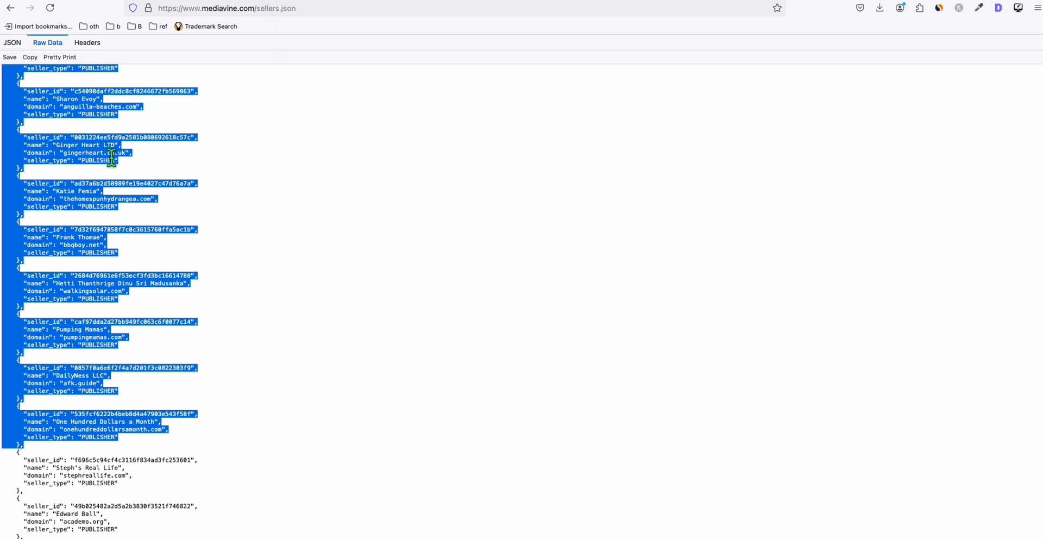
{"action": "mouse_move", "coordinate": [157, 203]}
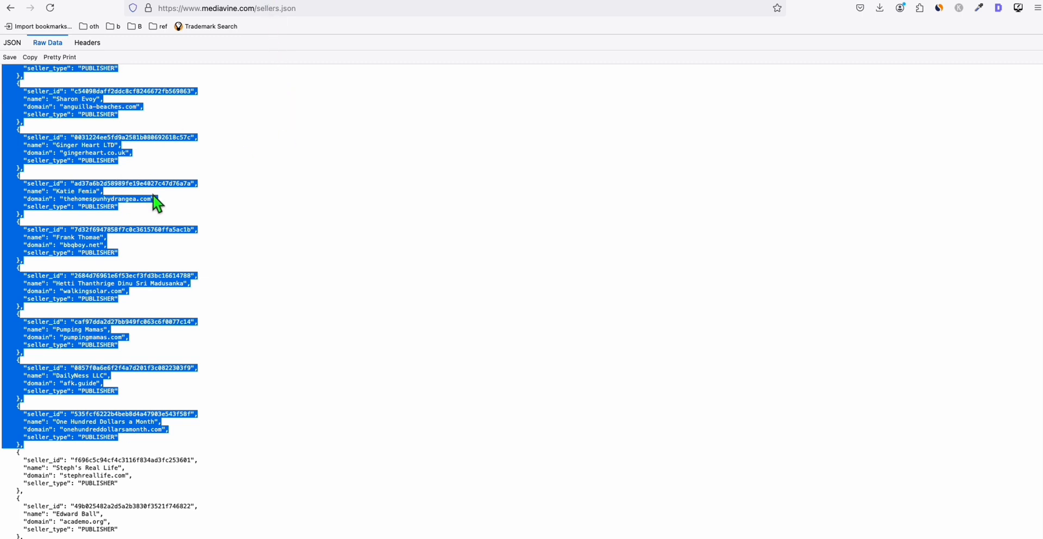
{"action": "mouse_move", "coordinate": [140, 357]}
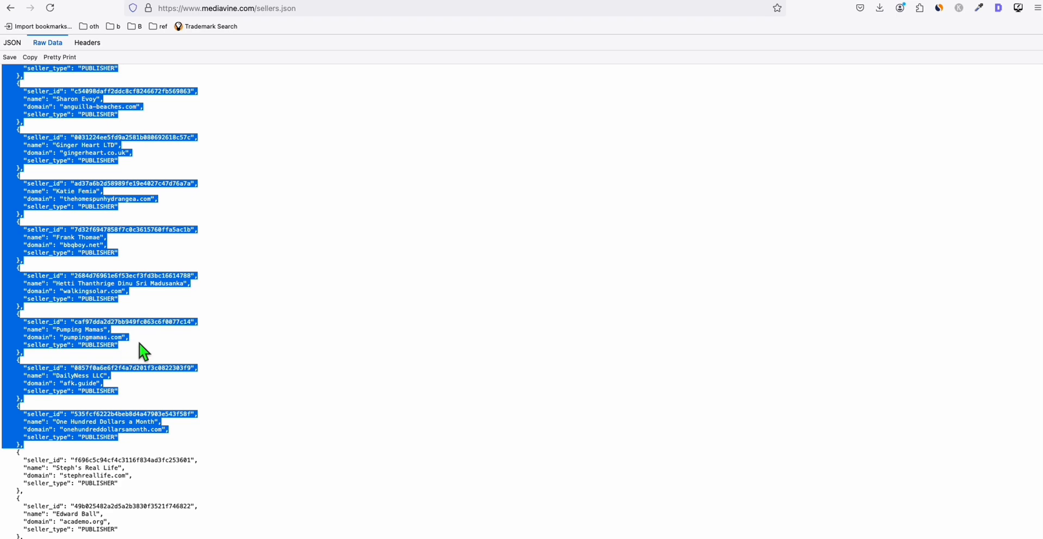
{"action": "mouse_move", "coordinate": [684, 7]}
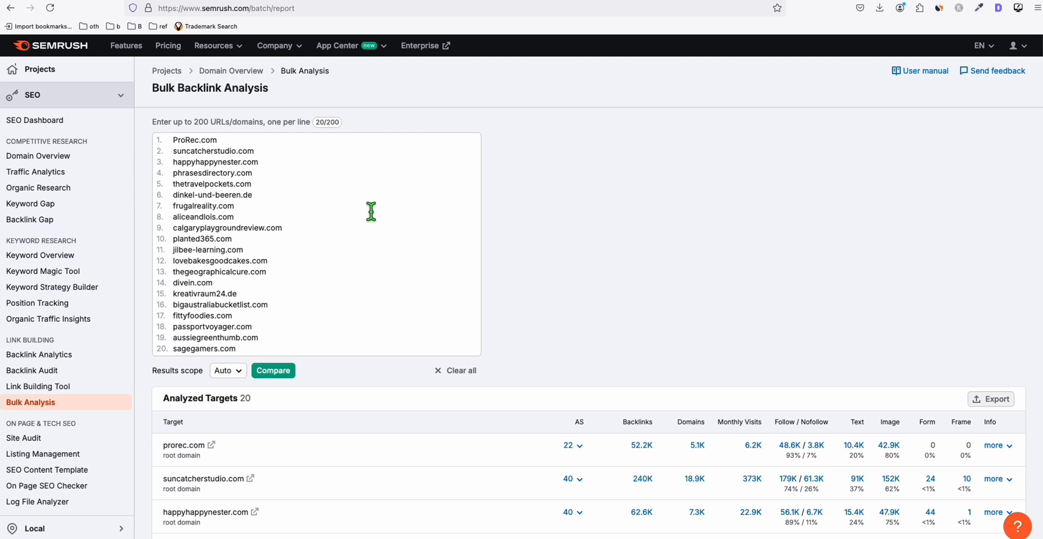
{"action": "mouse_move", "coordinate": [487, 244]}
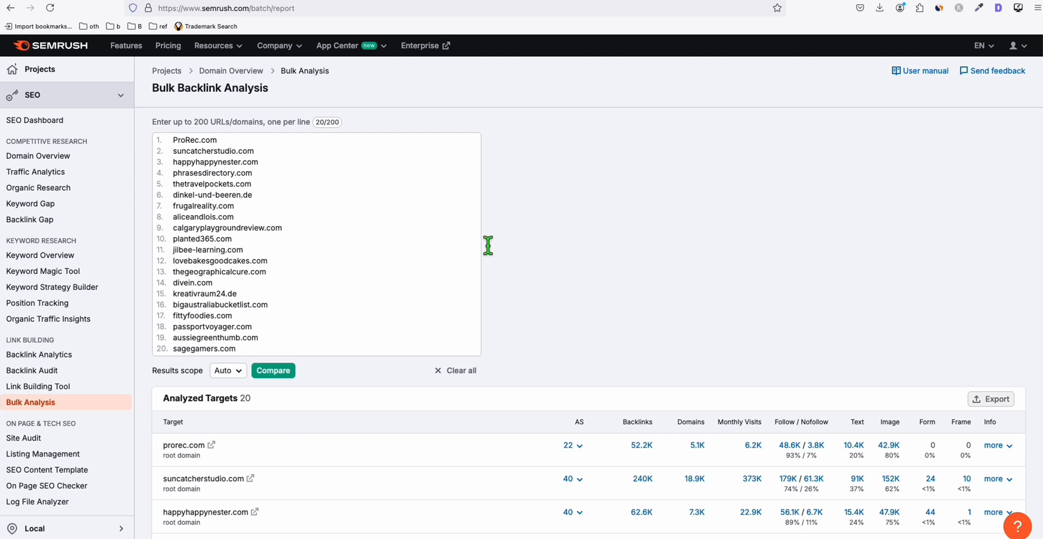
{"action": "mouse_move", "coordinate": [495, 256]}
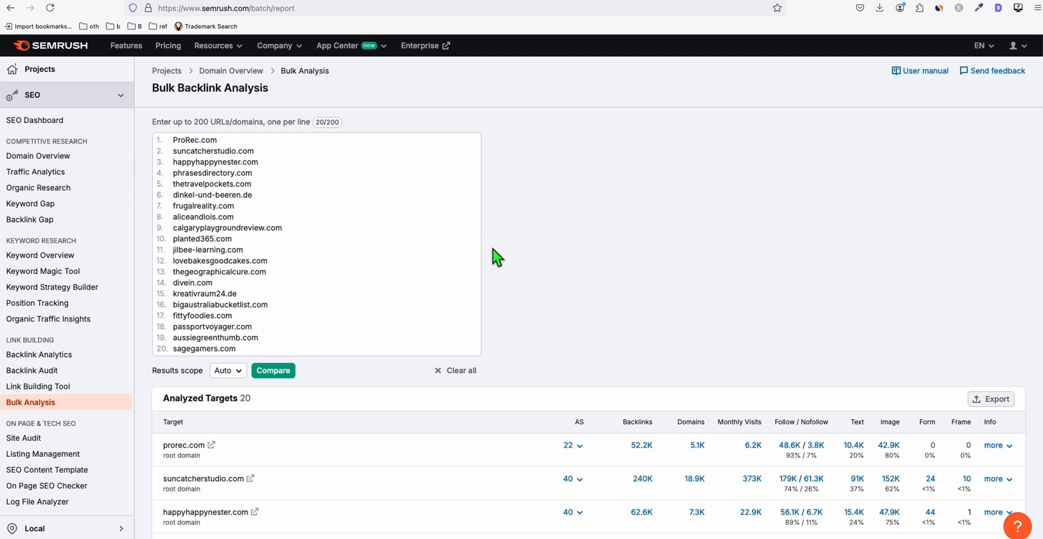
{"action": "mouse_move", "coordinate": [591, 241]}
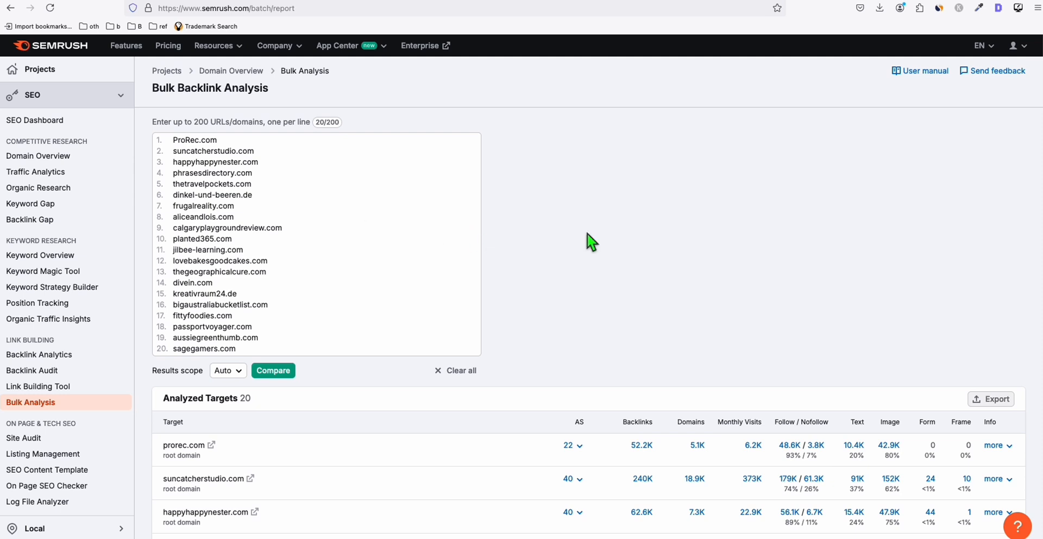